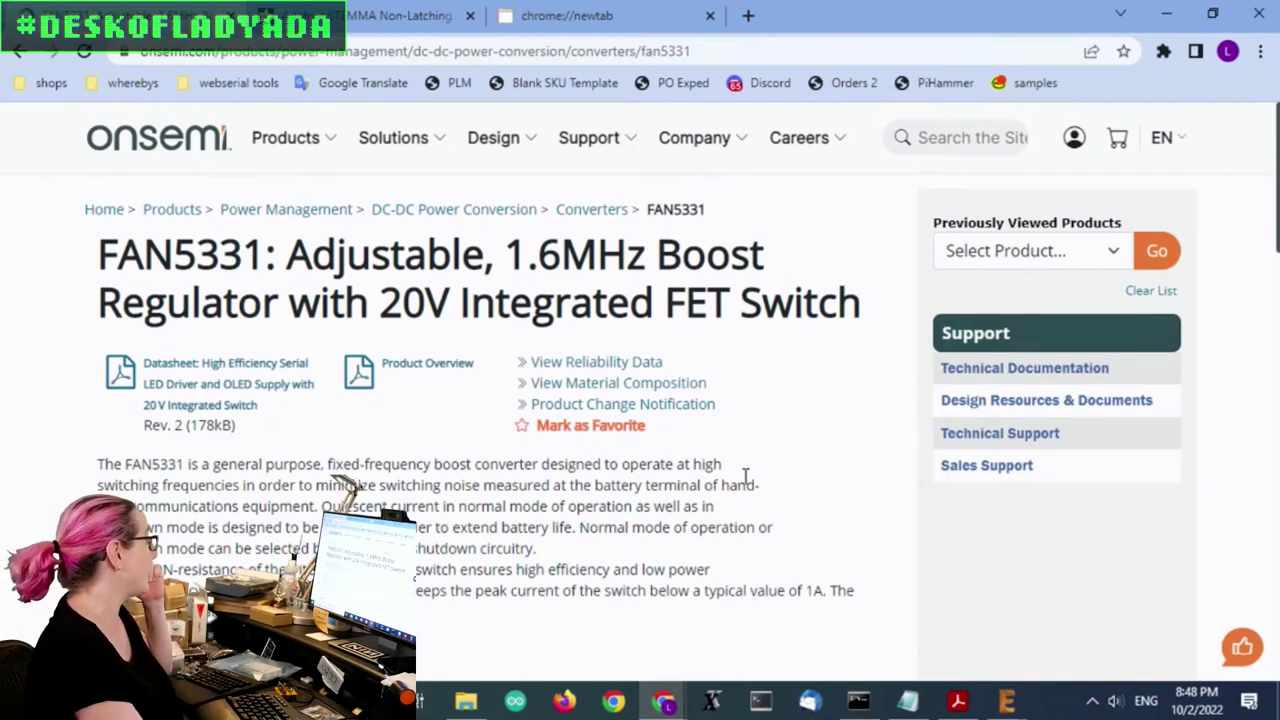
Step: Search for FAN5331 and open the onsemi FAN5331SX listing from the three results
scroll(down, 3)
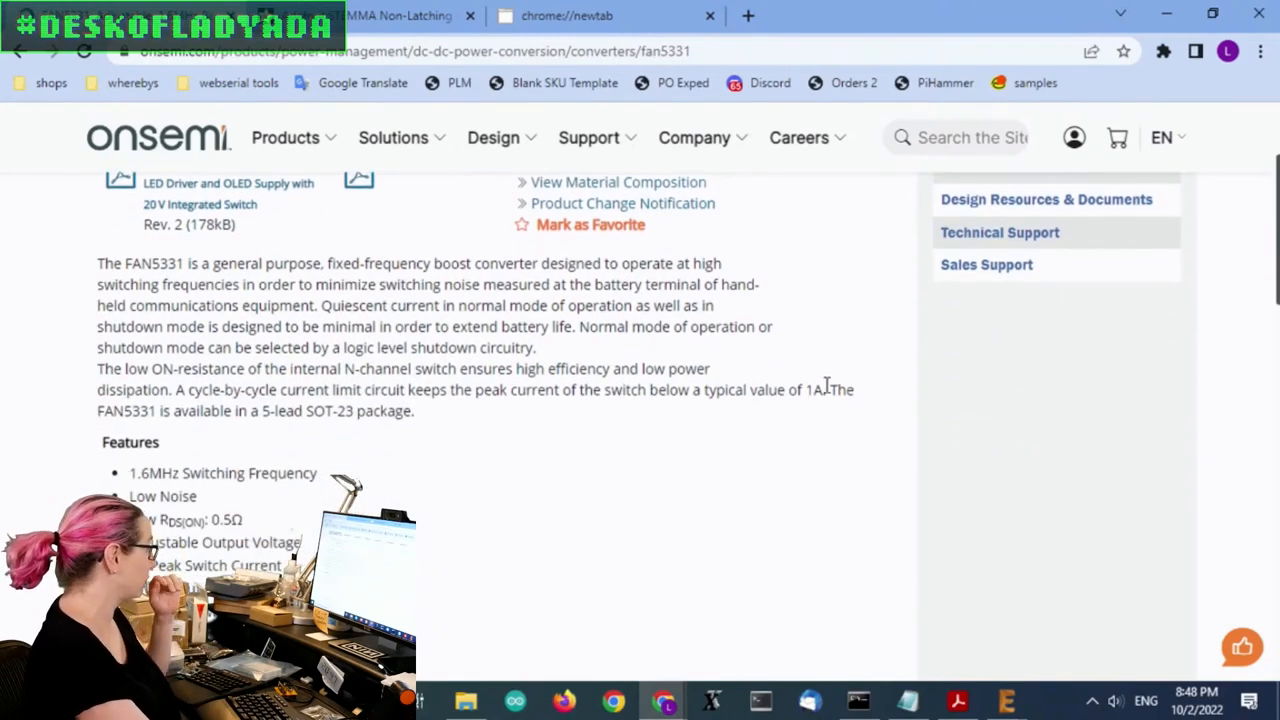
scroll(down, 3)
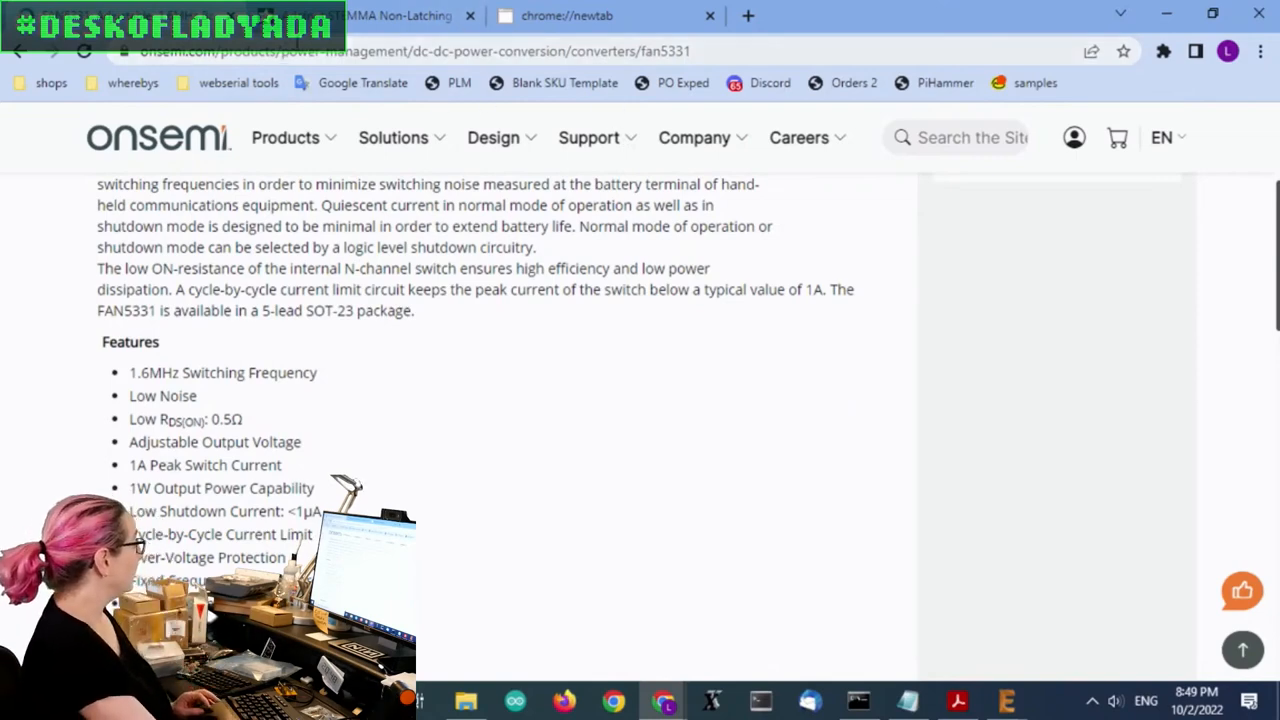
scroll(up, 3)
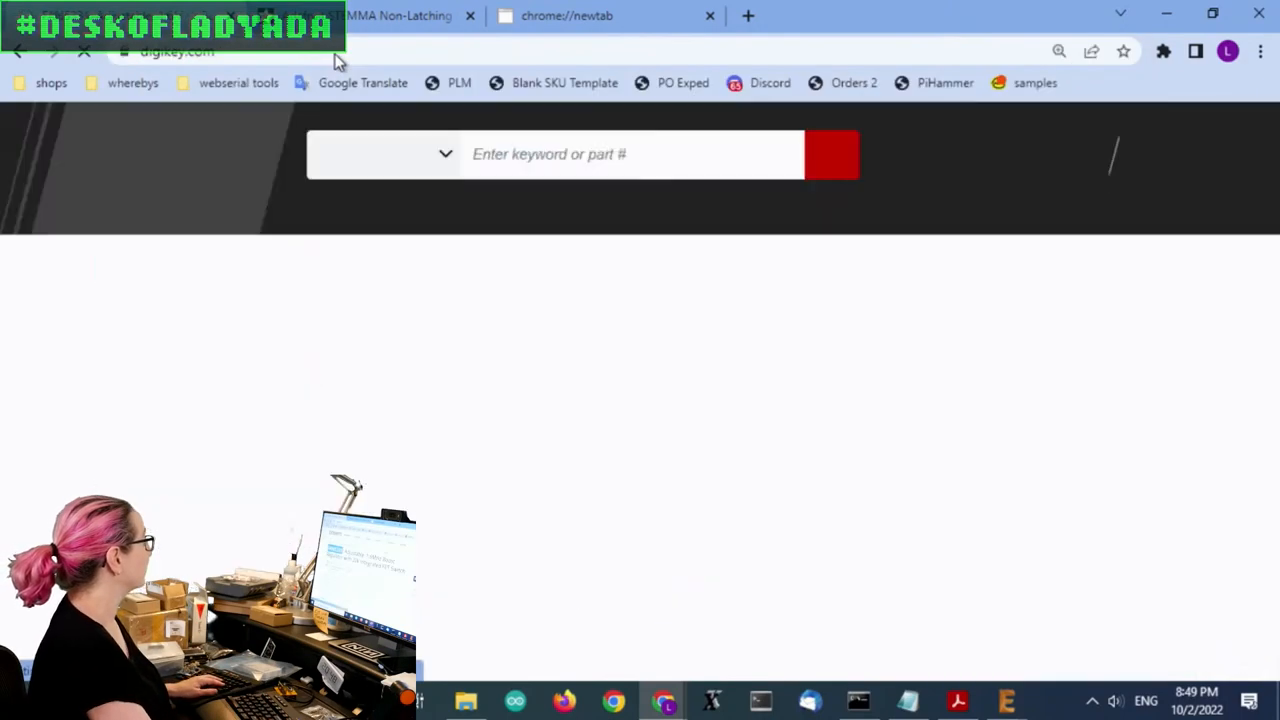
text(FAN5331)
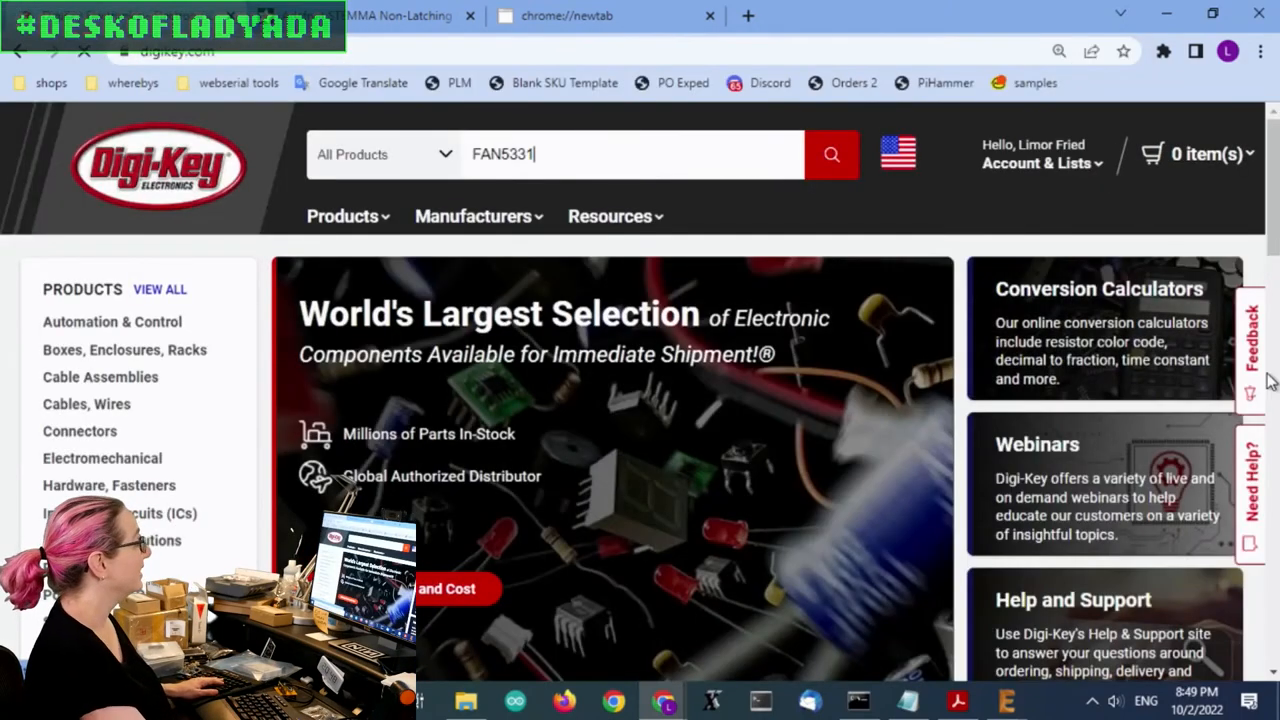
click(831, 154)
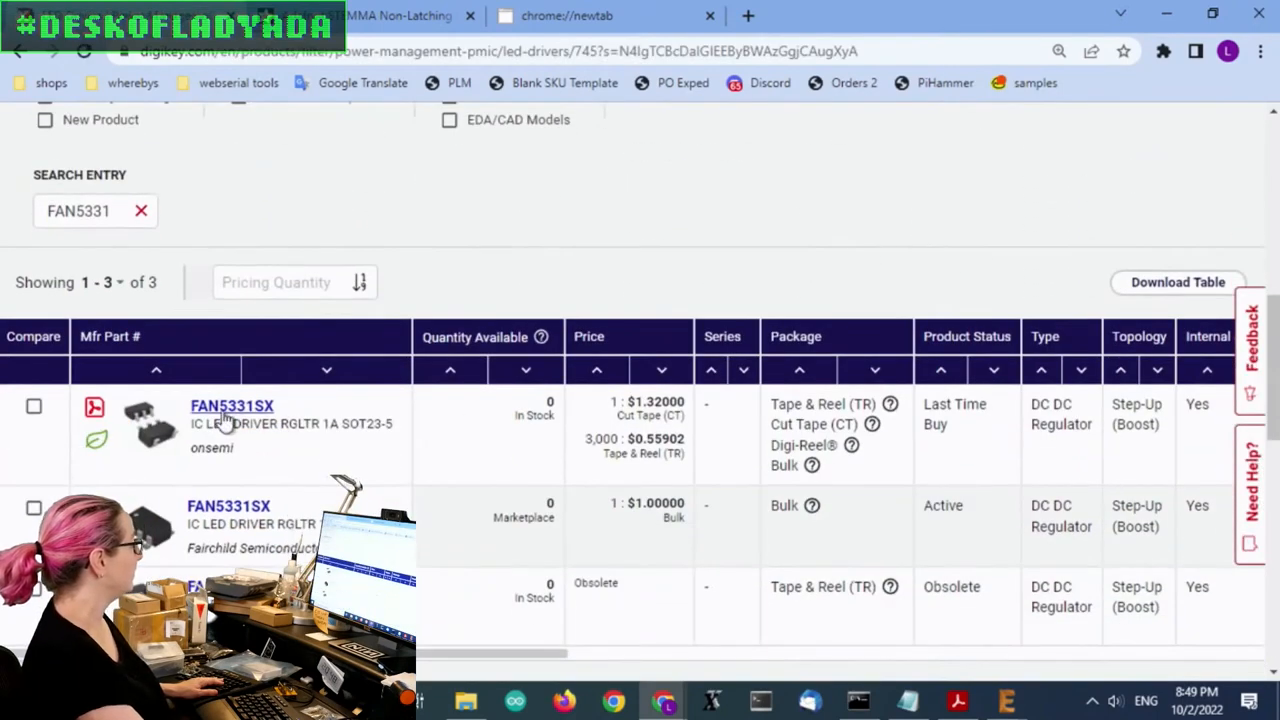
click(231, 405)
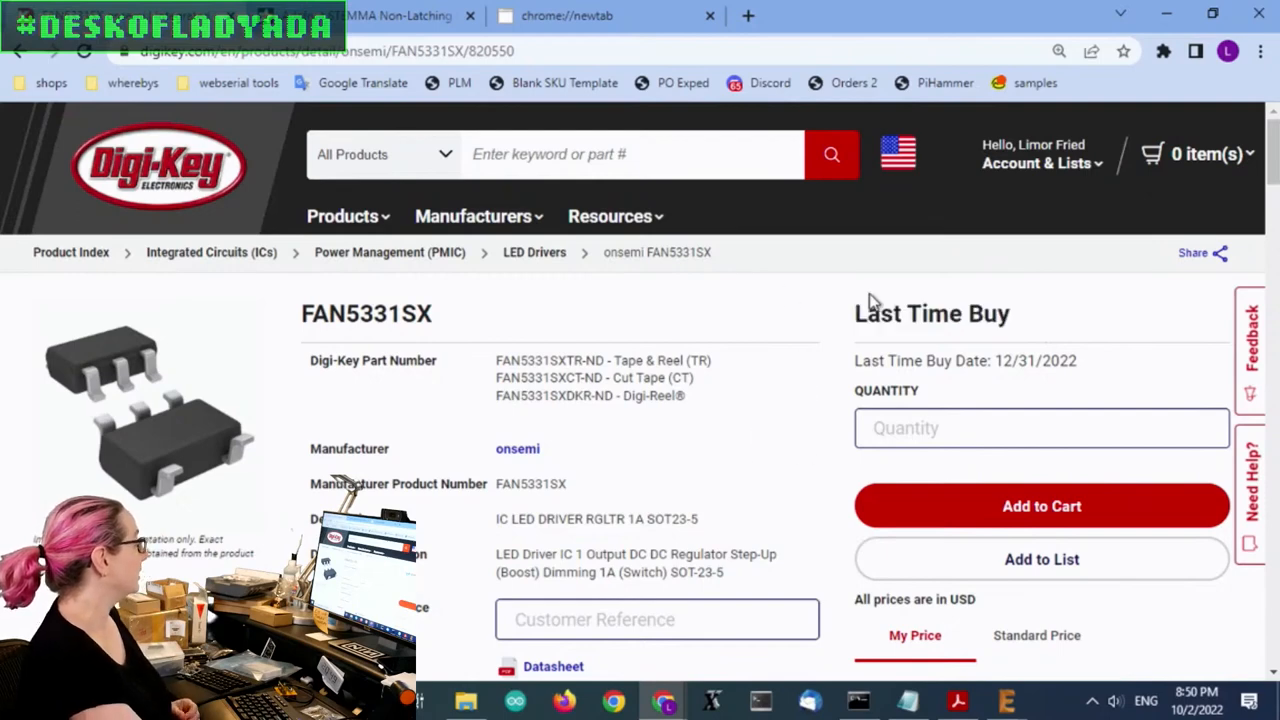
scroll(down, 3)
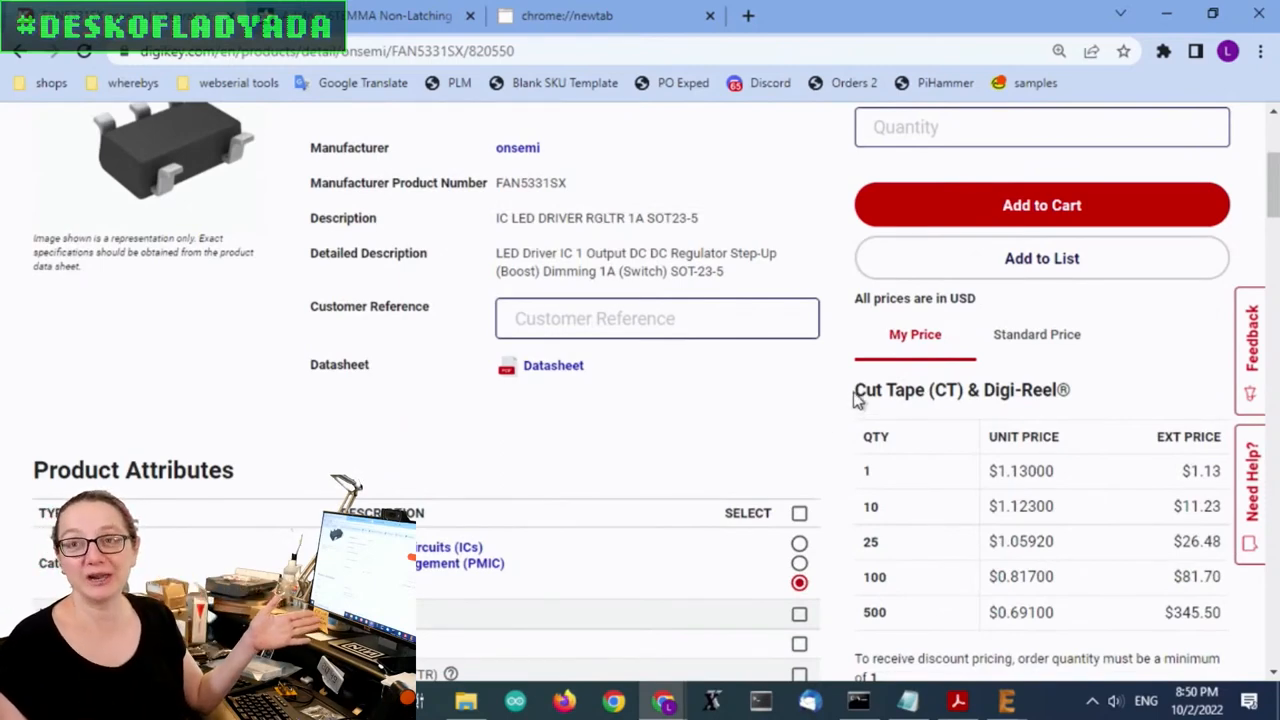
scroll(down, 3)
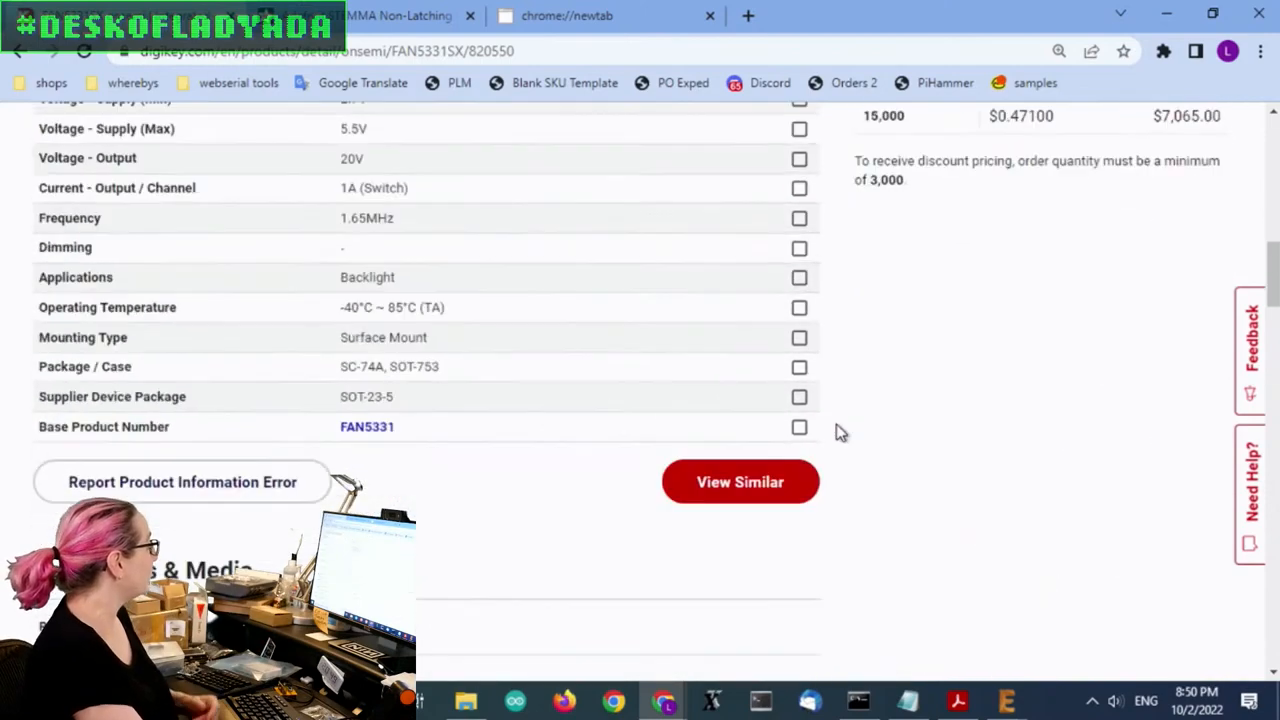
scroll(down, 3)
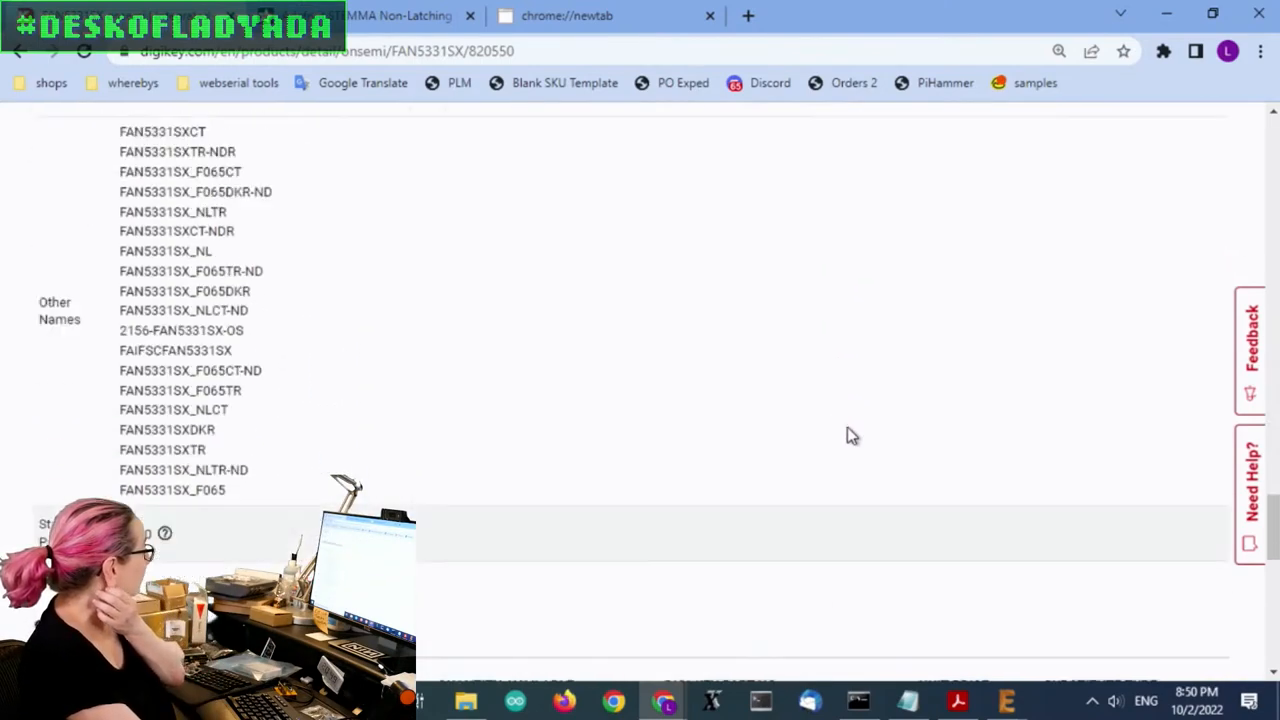
scroll(down, 3)
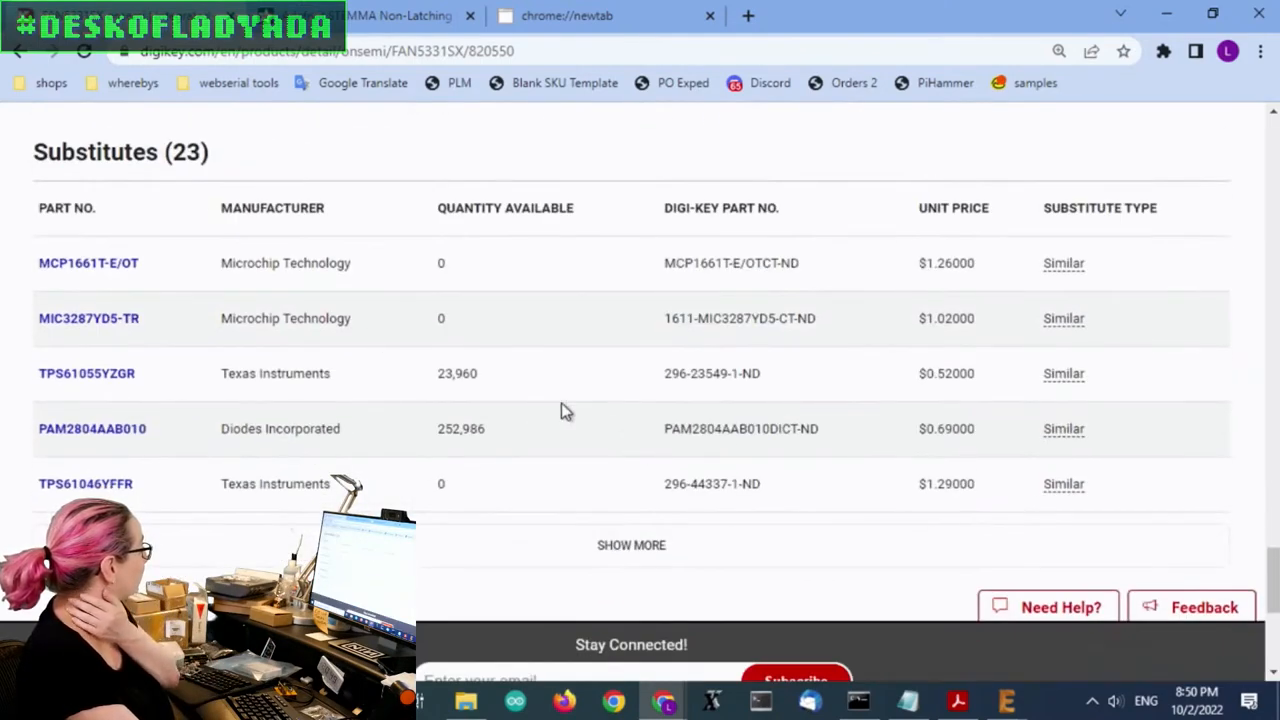
scroll(up, 3)
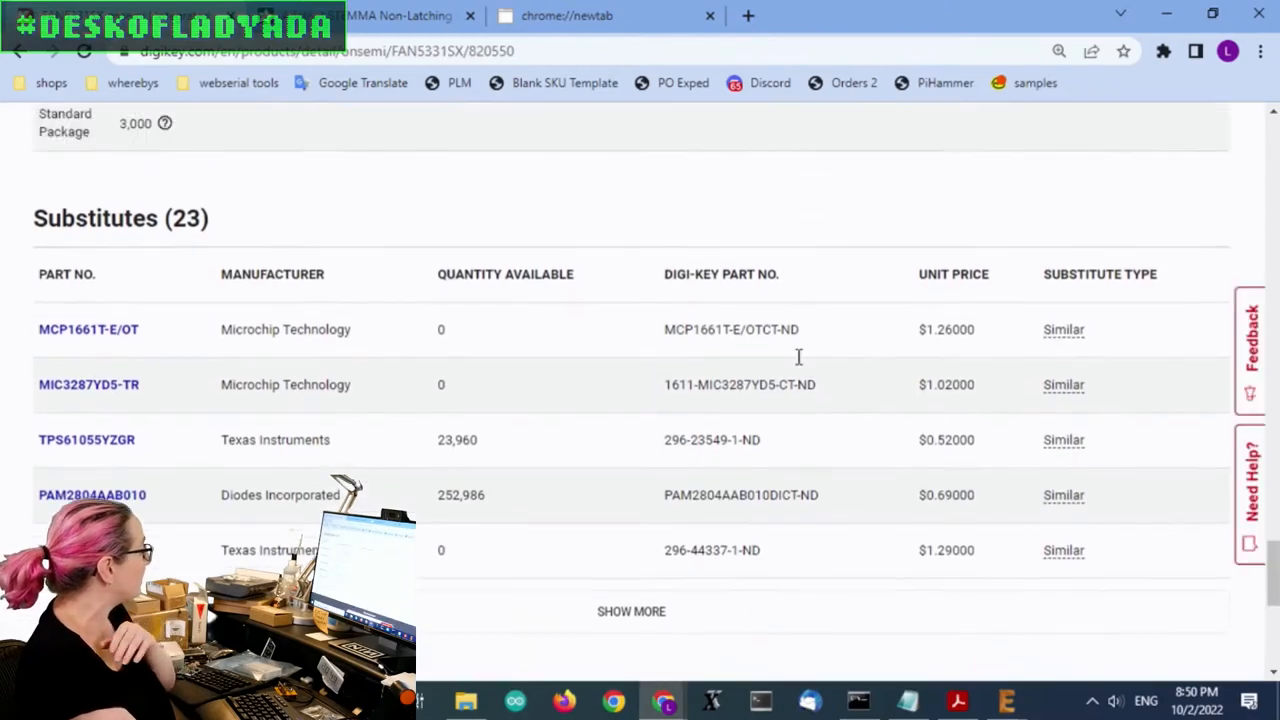
scroll(down, 3)
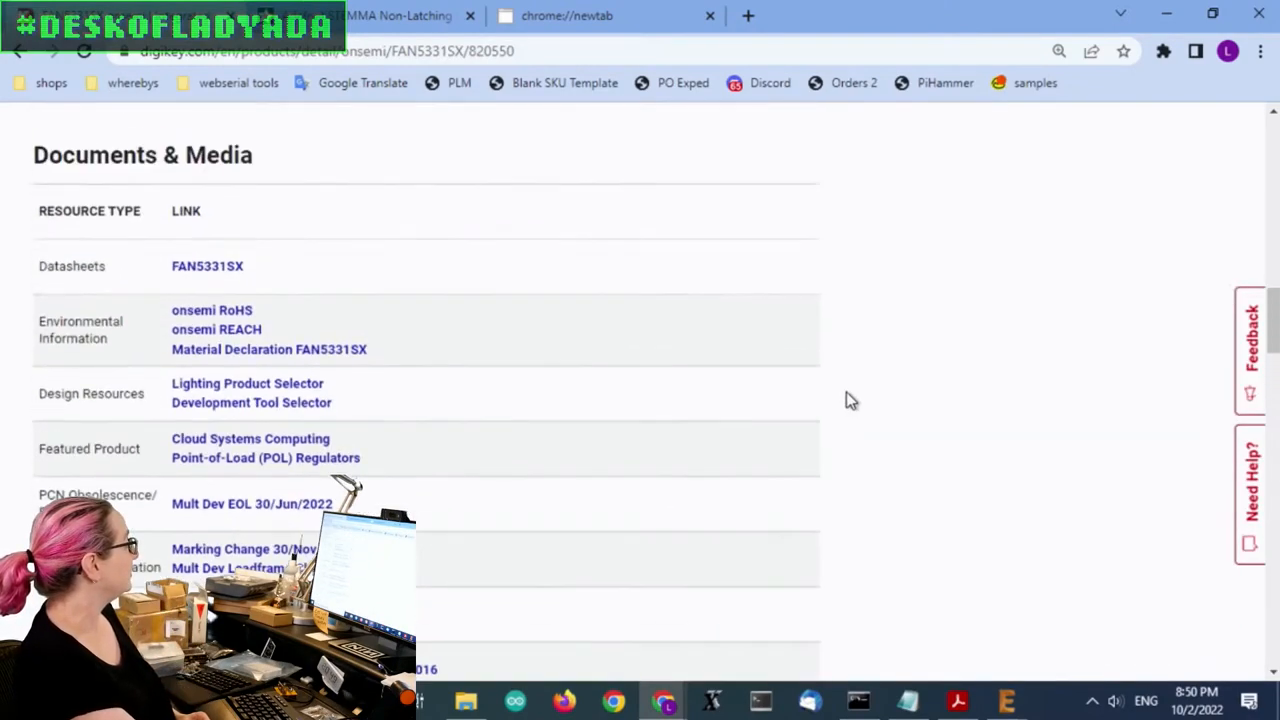
scroll(up, 3)
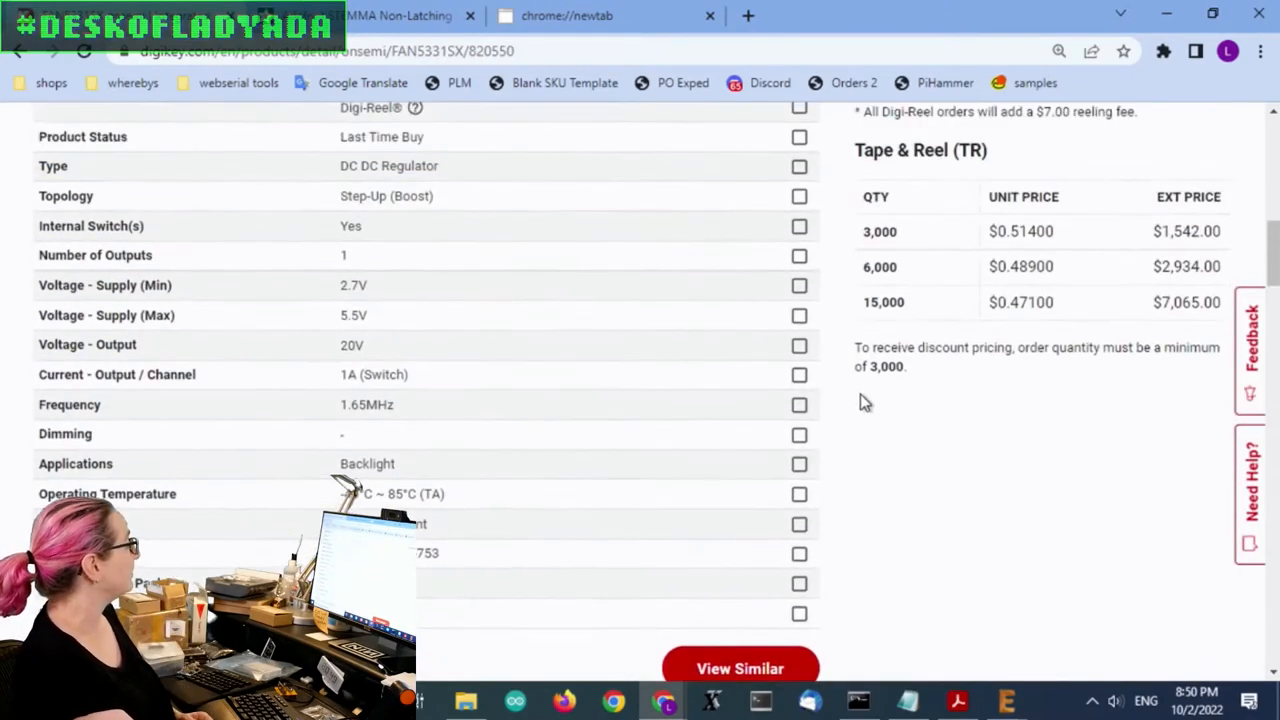
mouse_move(927, 452)
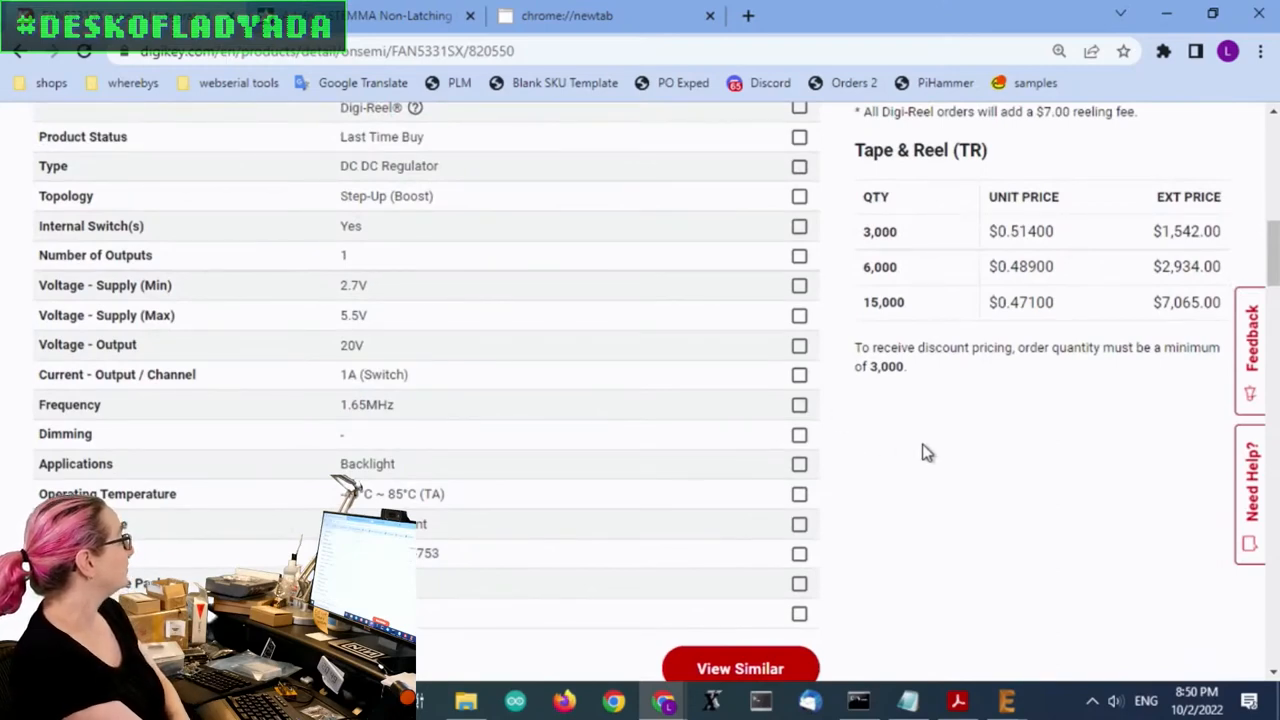
mouse_move(920, 447)
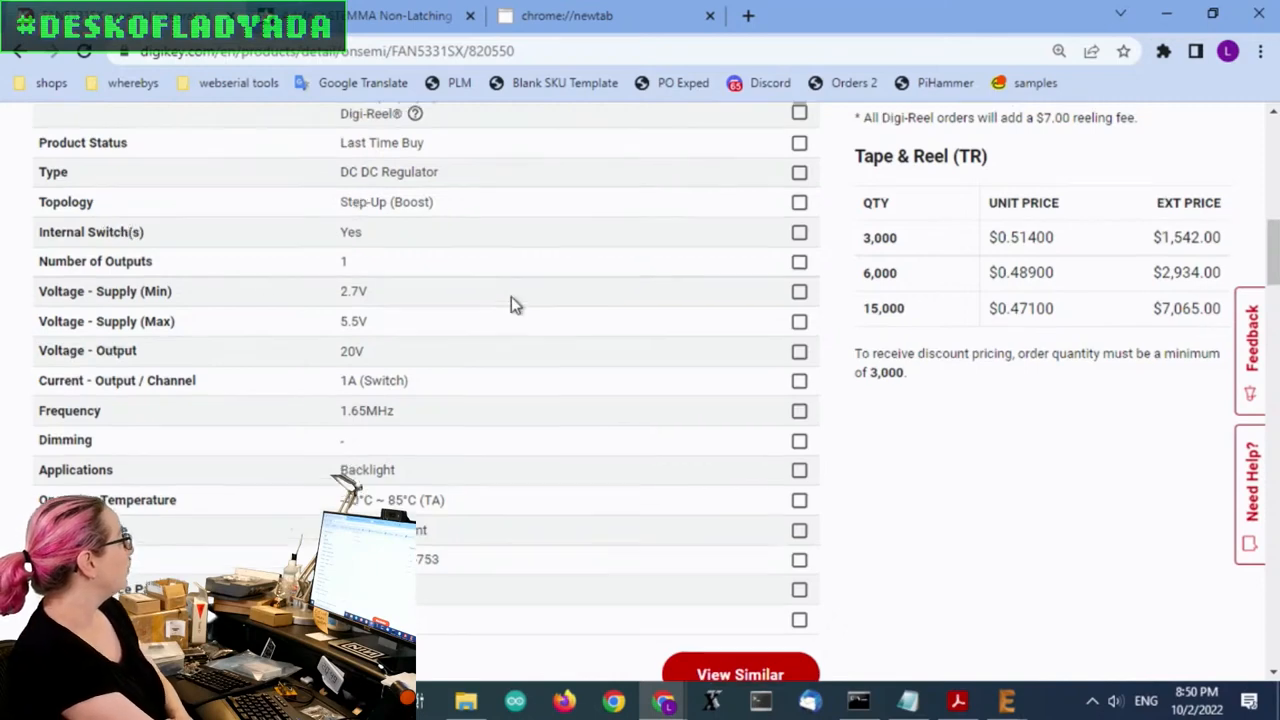
Step: Require matching DC DC Regulator type, single output and SOT-23-5 package, leaving 49 similar parts
scroll(up, 3)
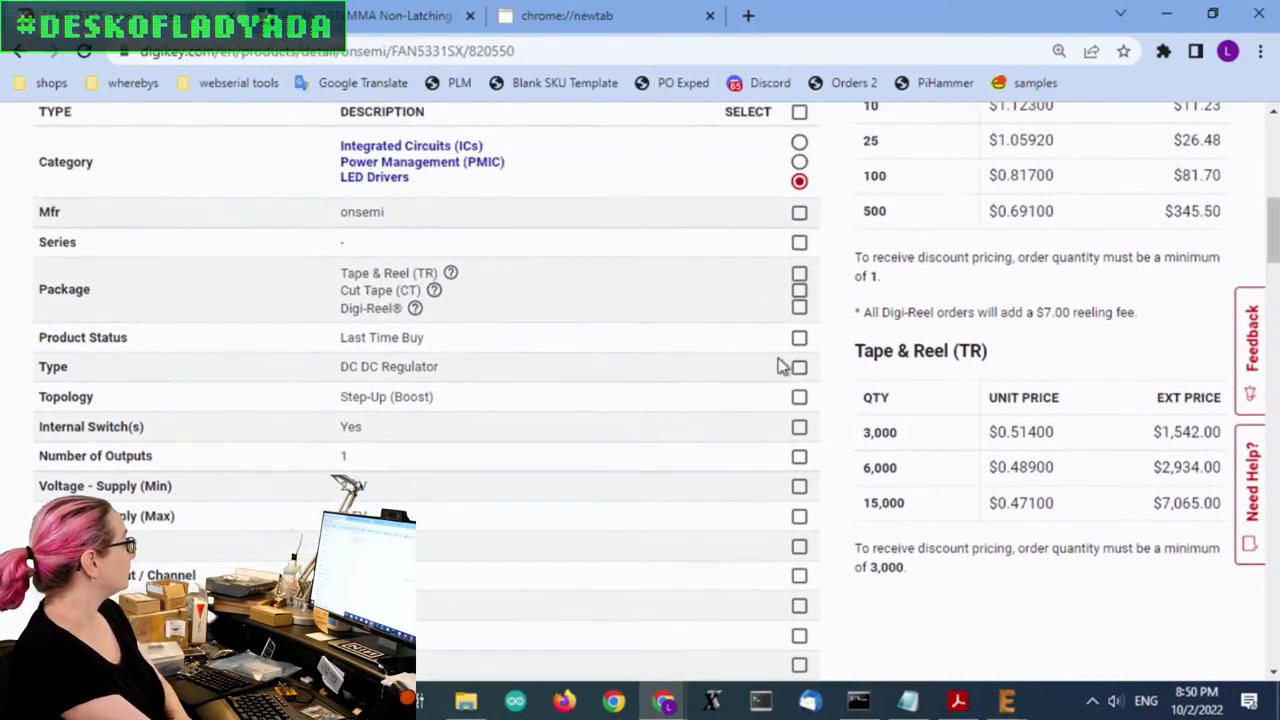
click(799, 367)
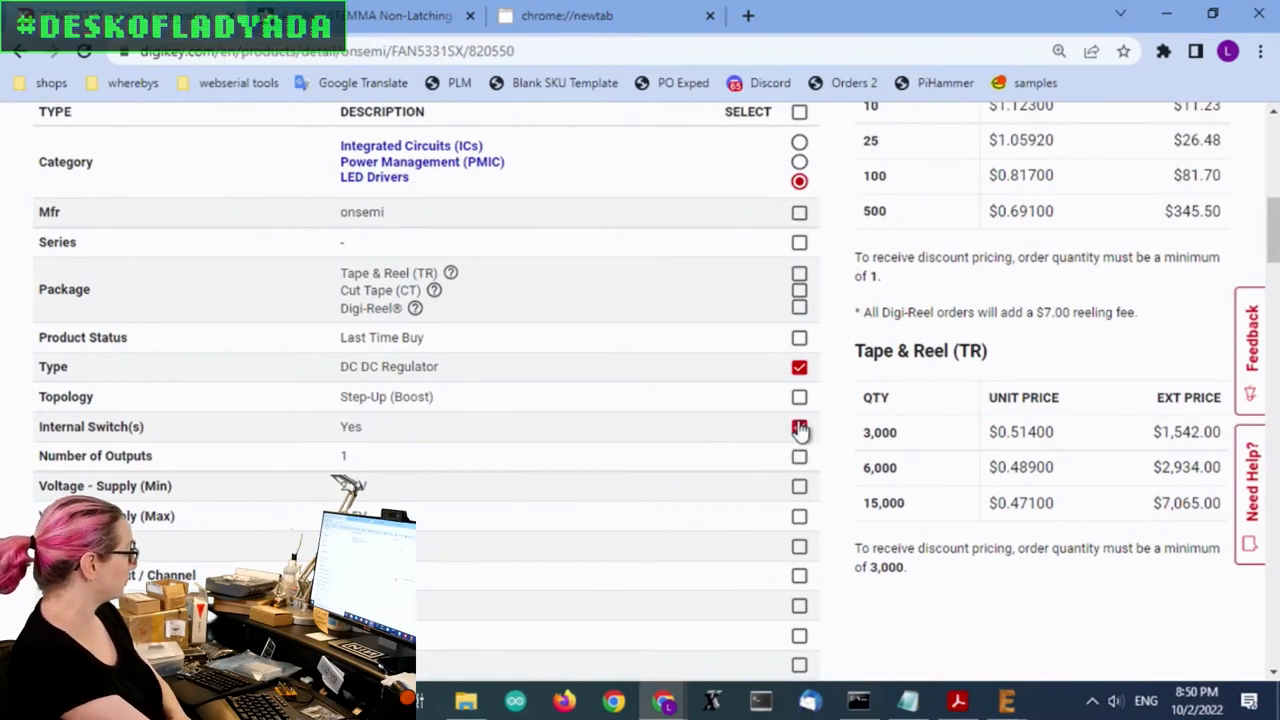
click(799, 427)
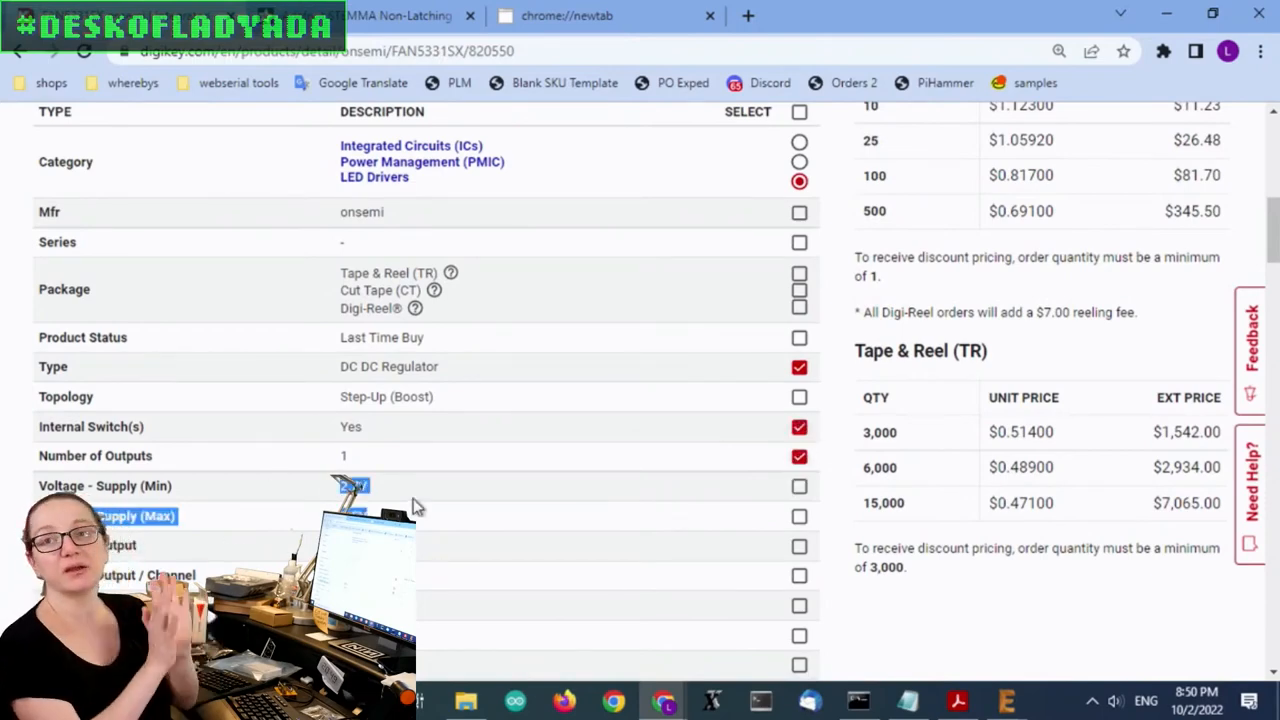
scroll(down, 3)
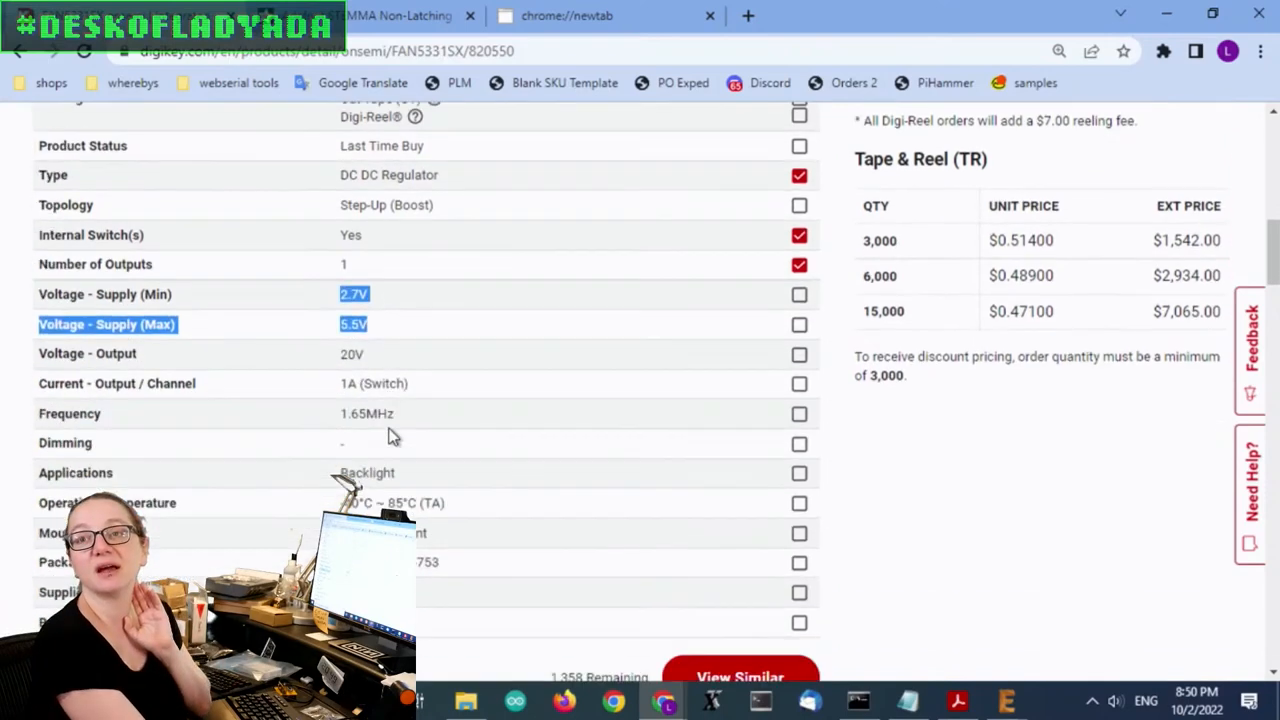
scroll(down, 3)
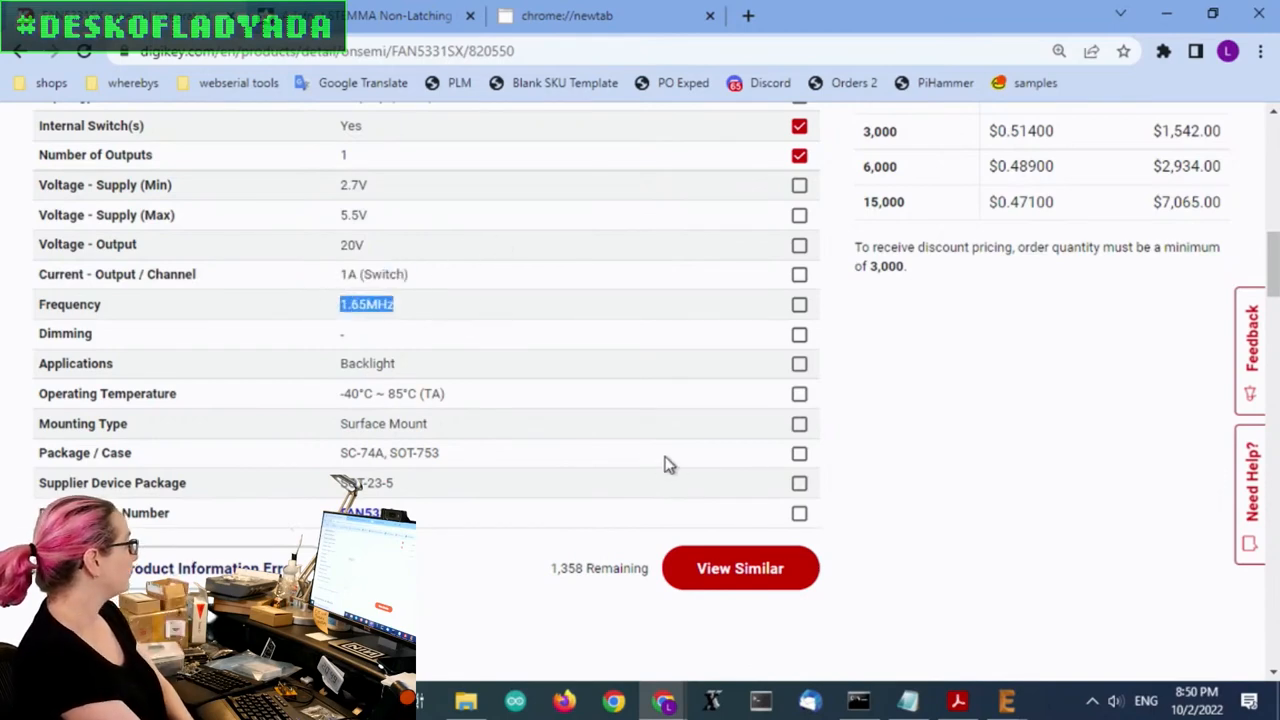
click(799, 483)
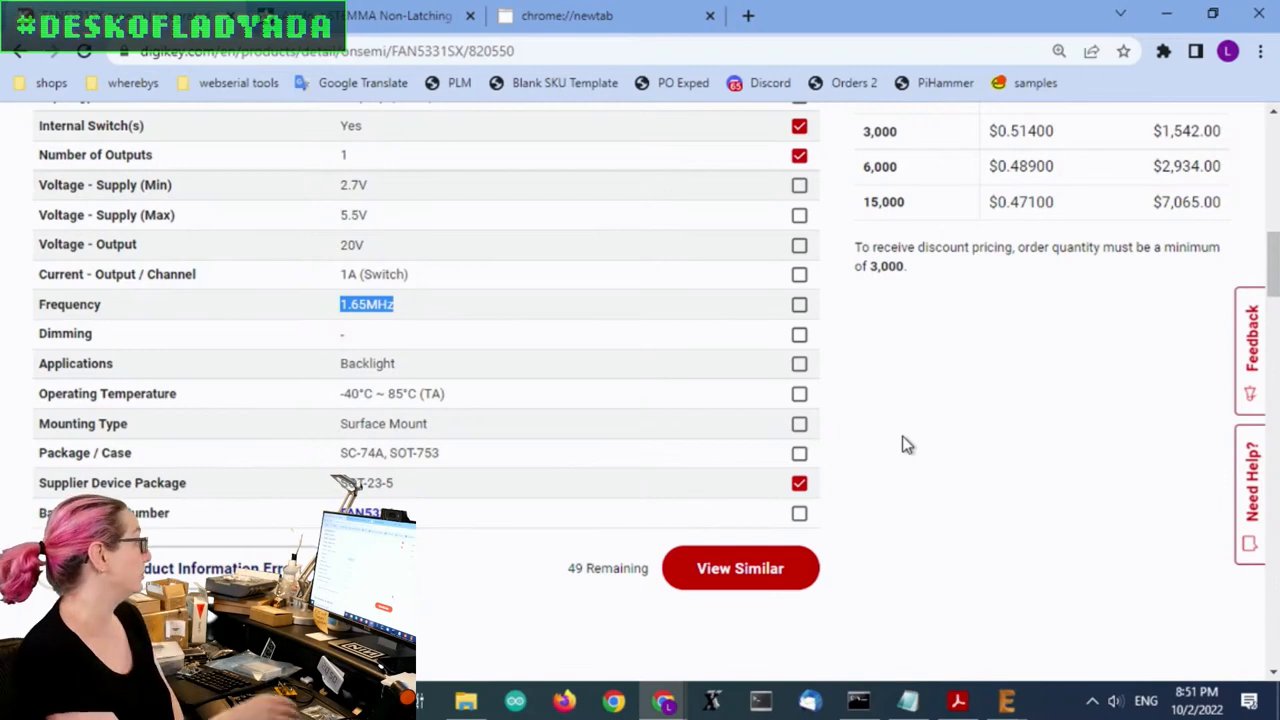
mouse_move(800, 430)
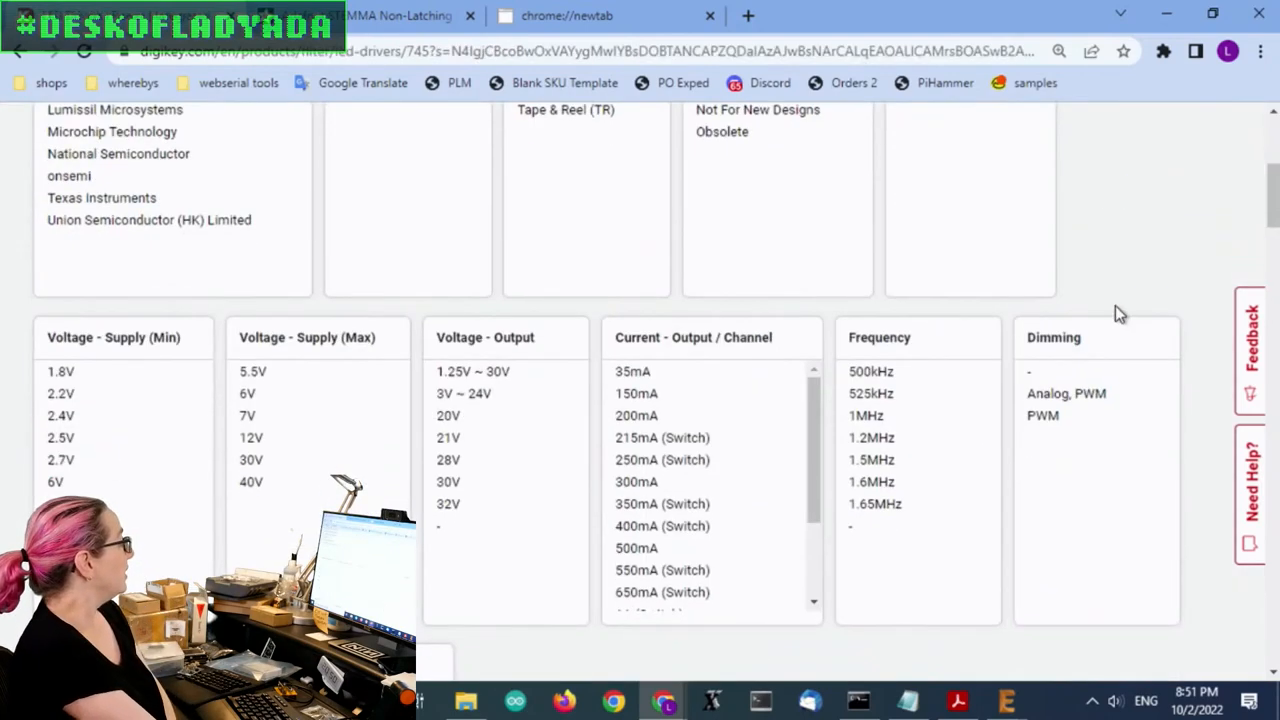
scroll(down, 3)
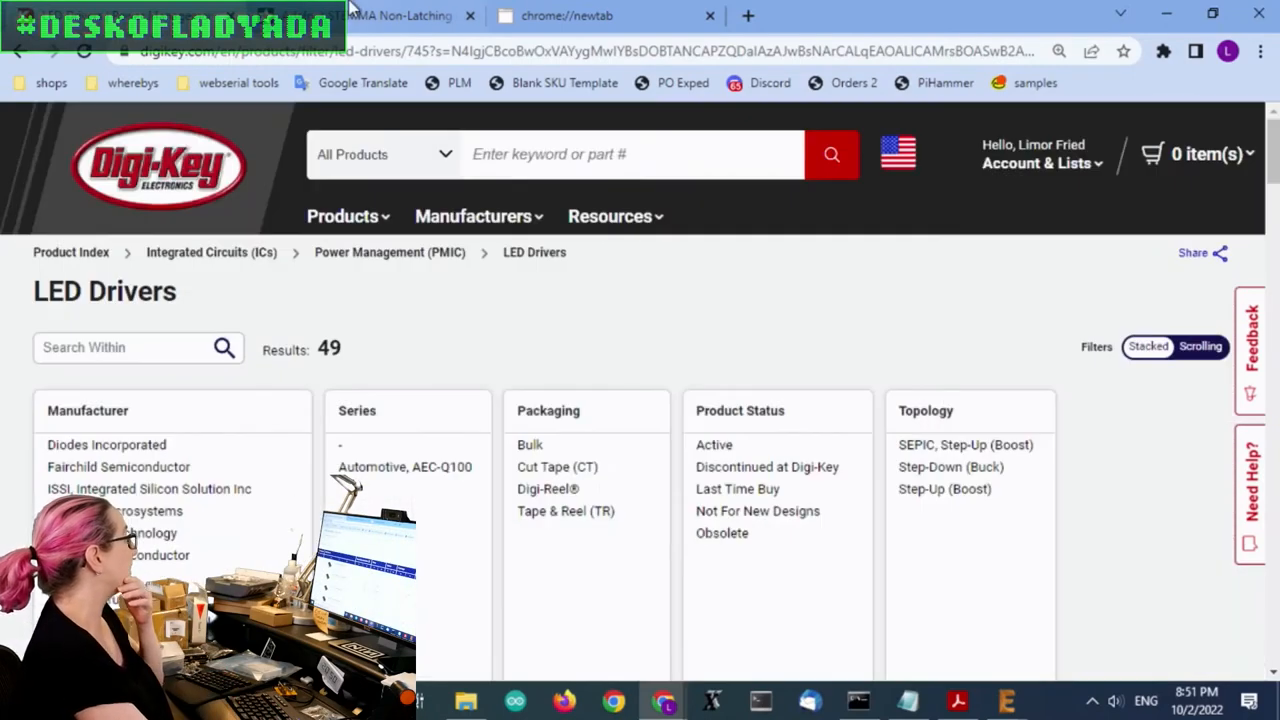
scroll(down, 3)
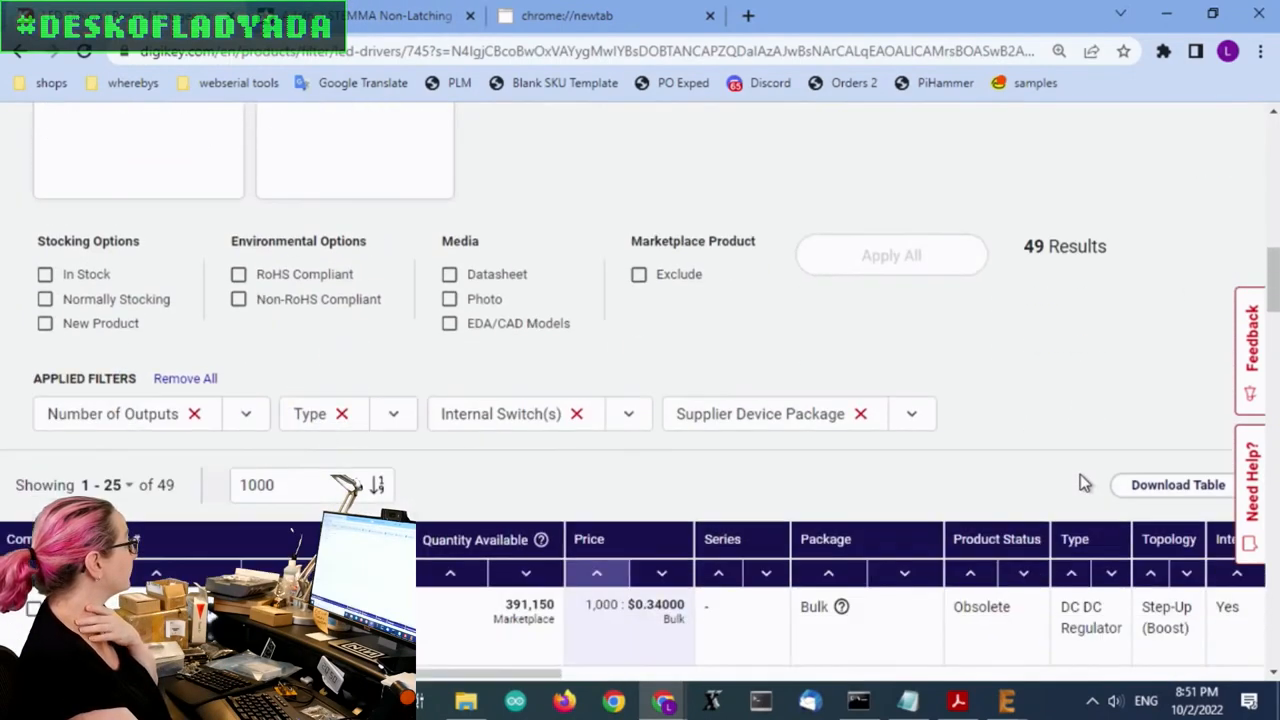
scroll(down, 3)
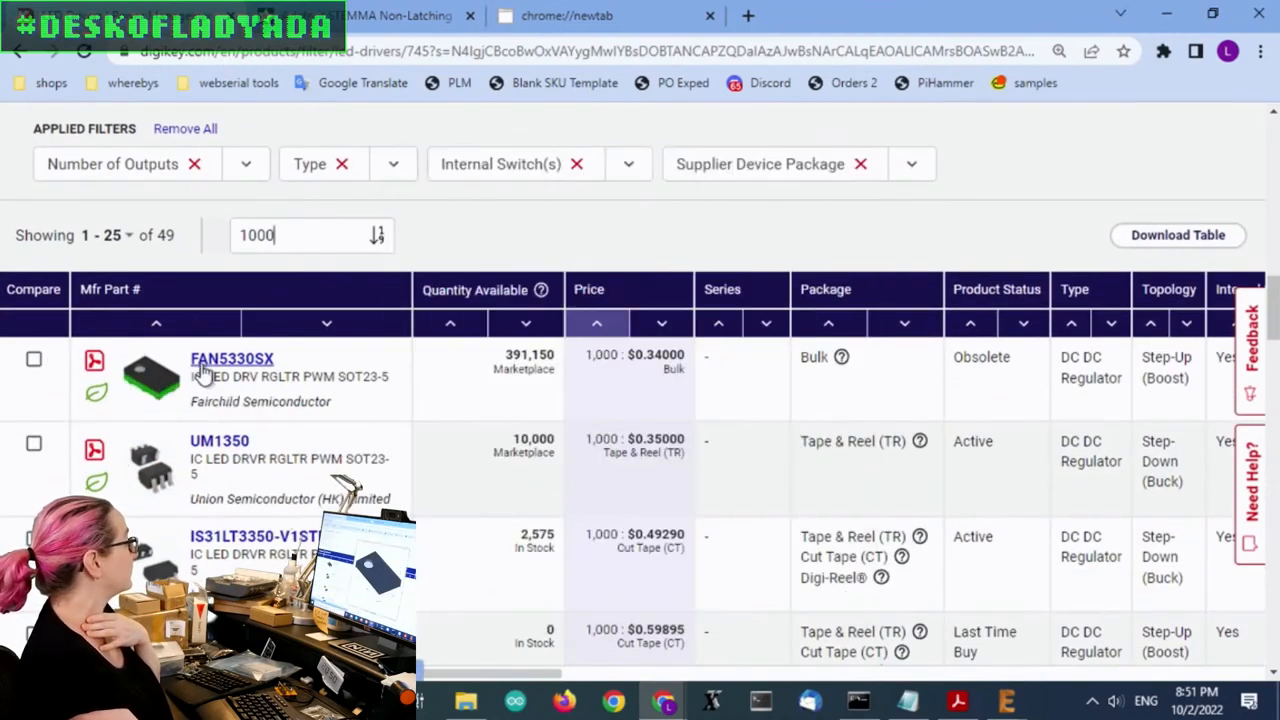
mouse_move(148, 378)
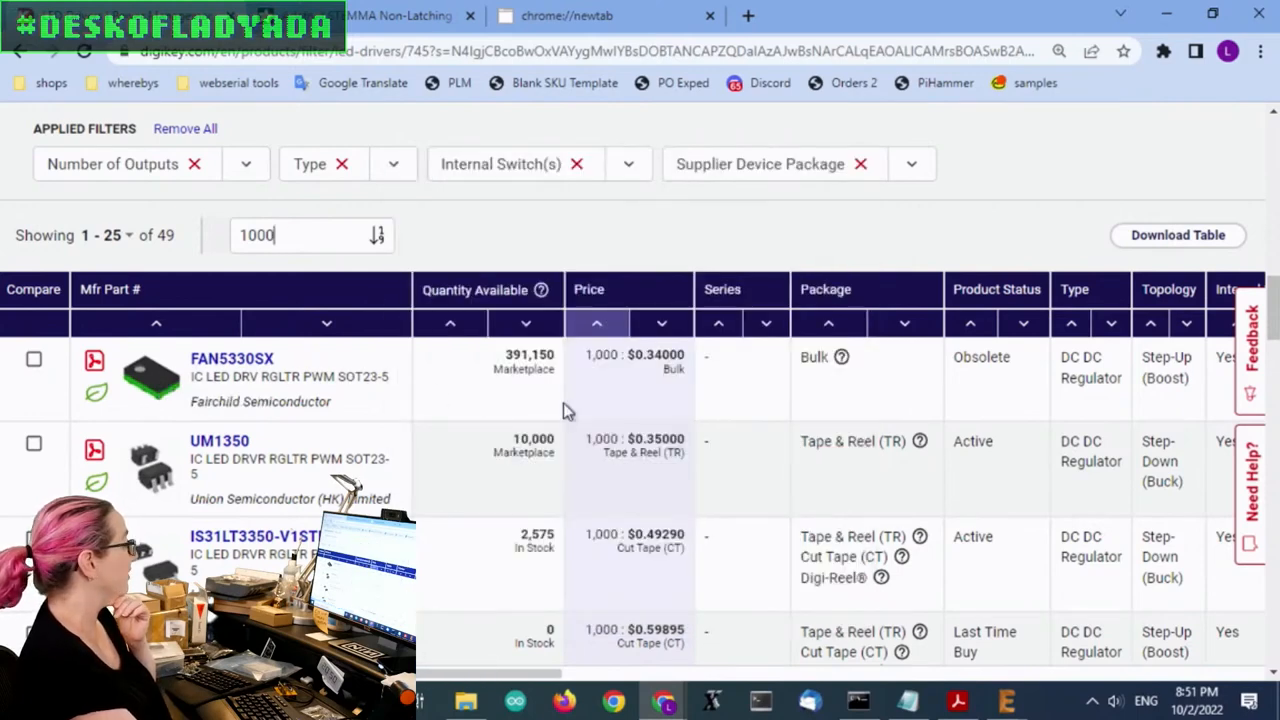
scroll(down, 3)
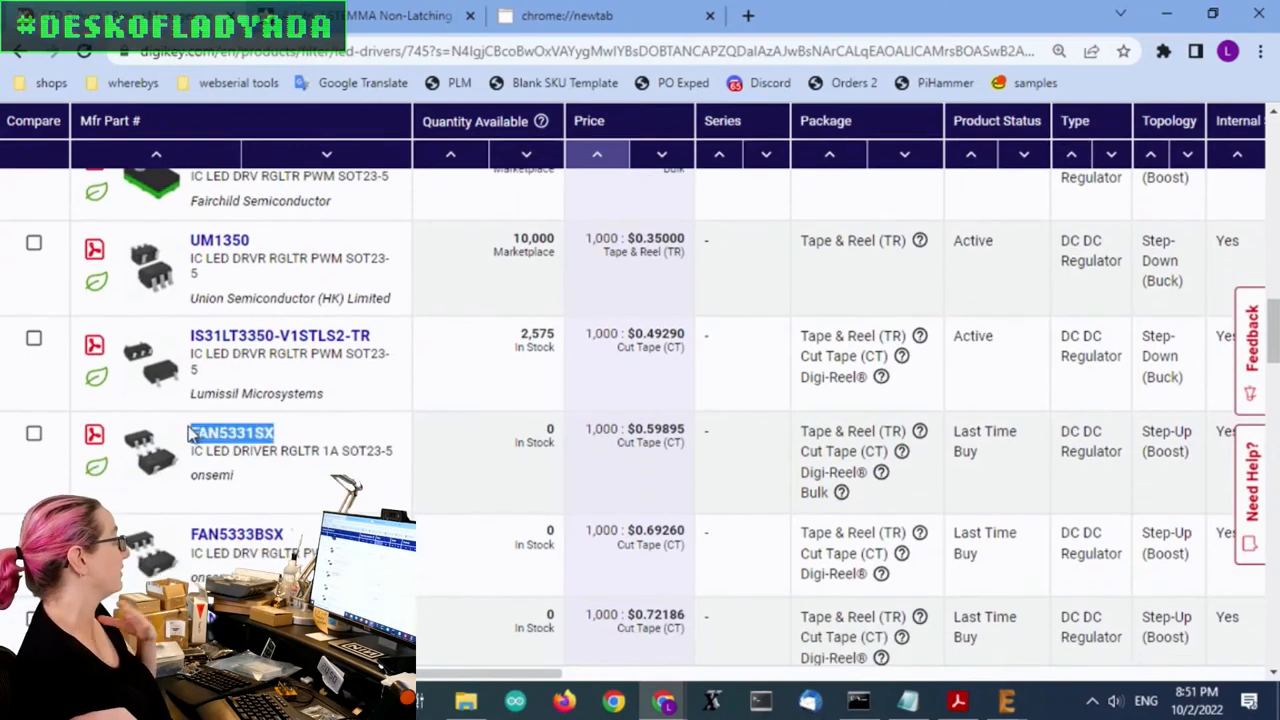
scroll(right, 3)
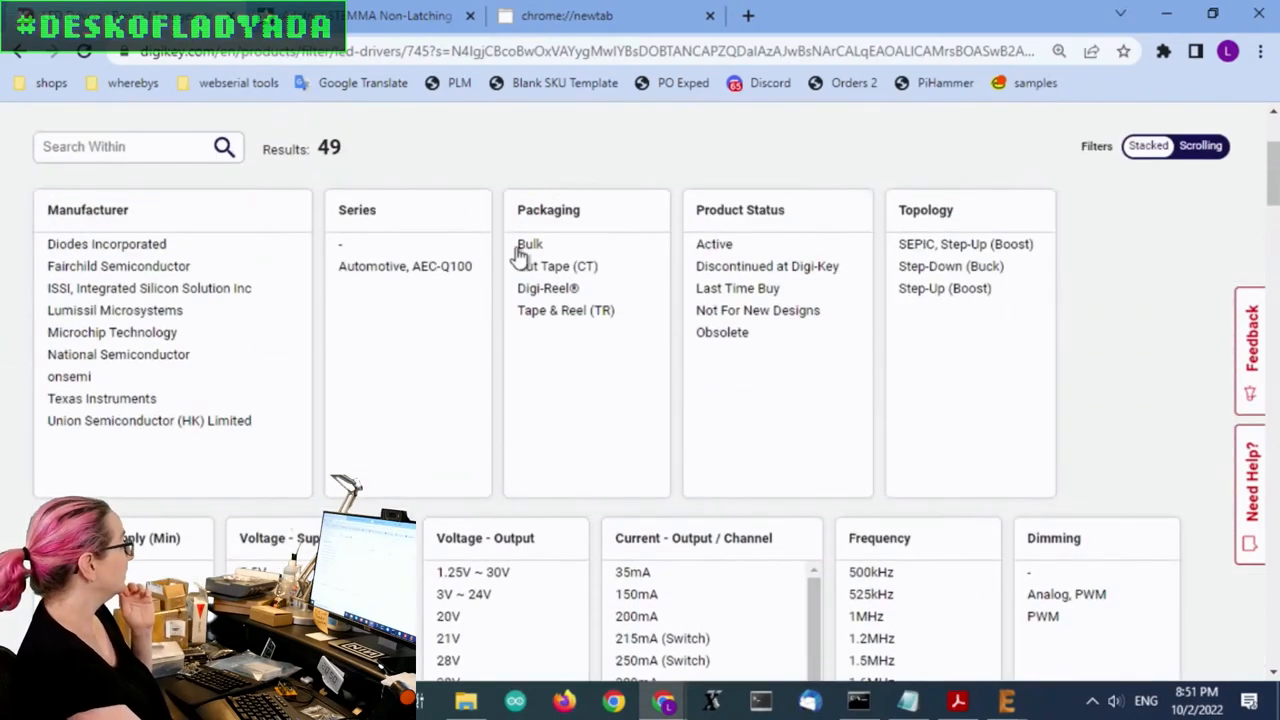
scroll(down, 3)
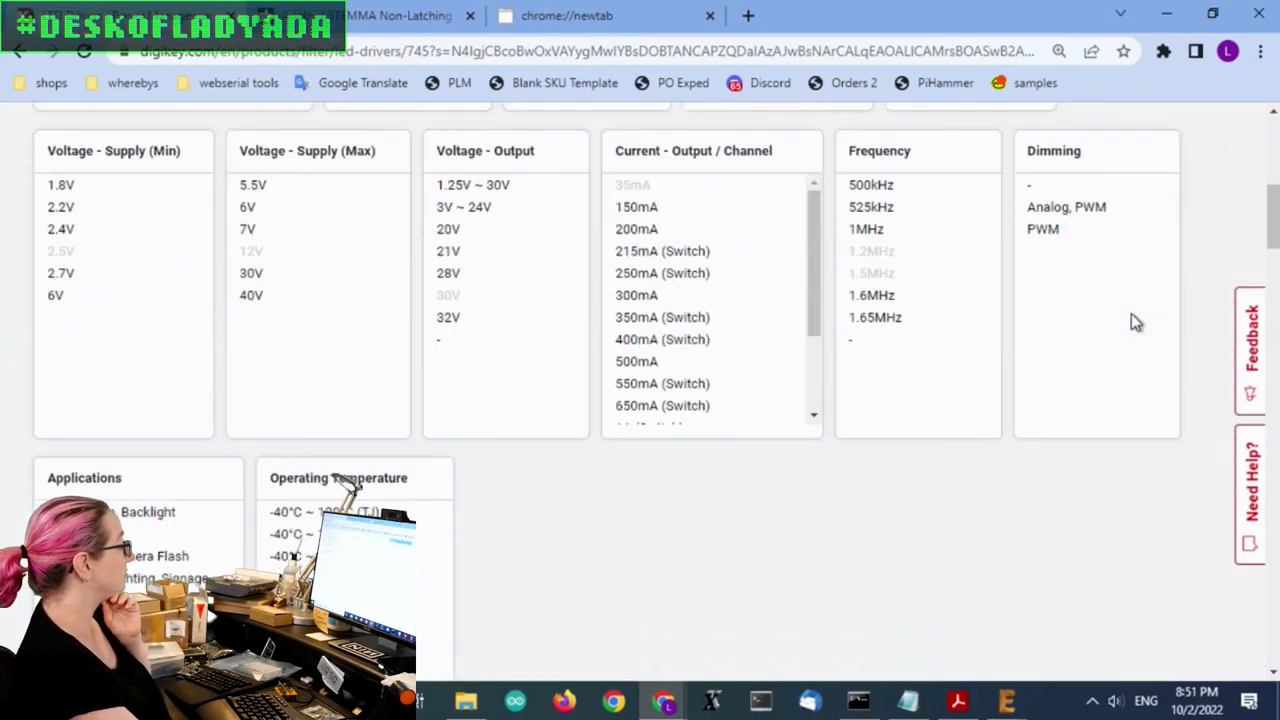
scroll(down, 3)
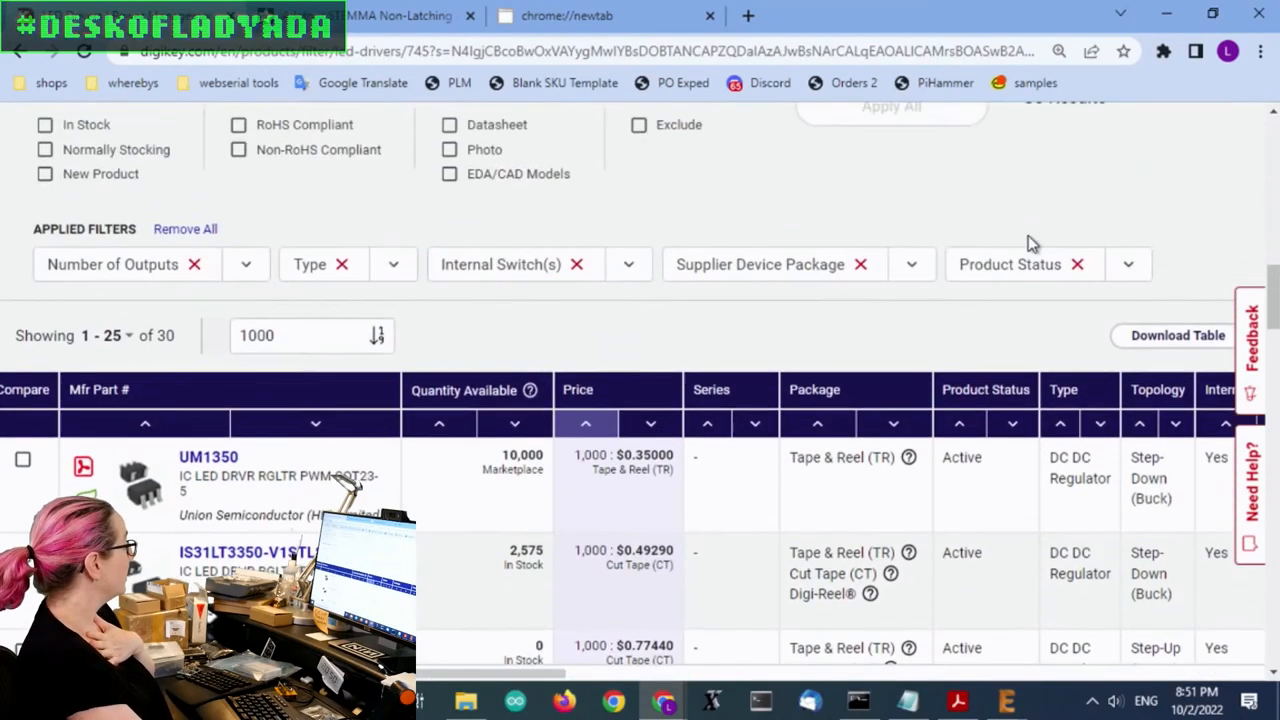
click(44, 250)
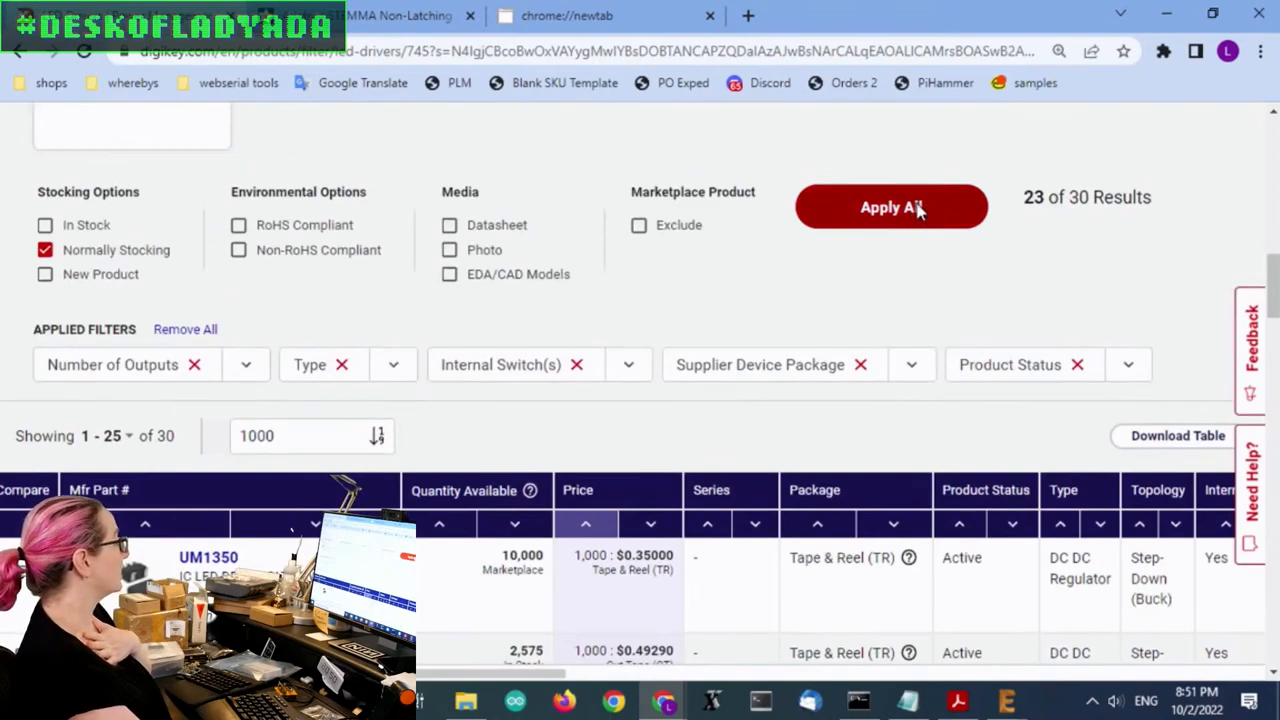
click(891, 207)
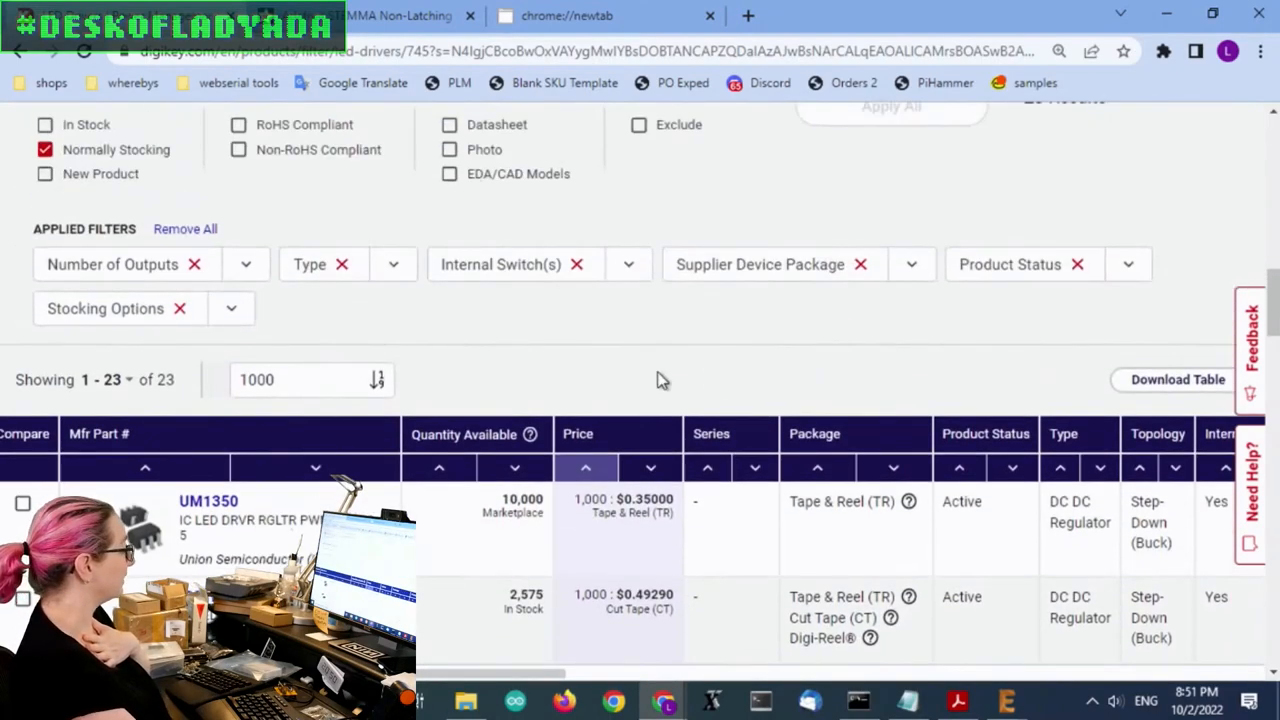
scroll(down, 3)
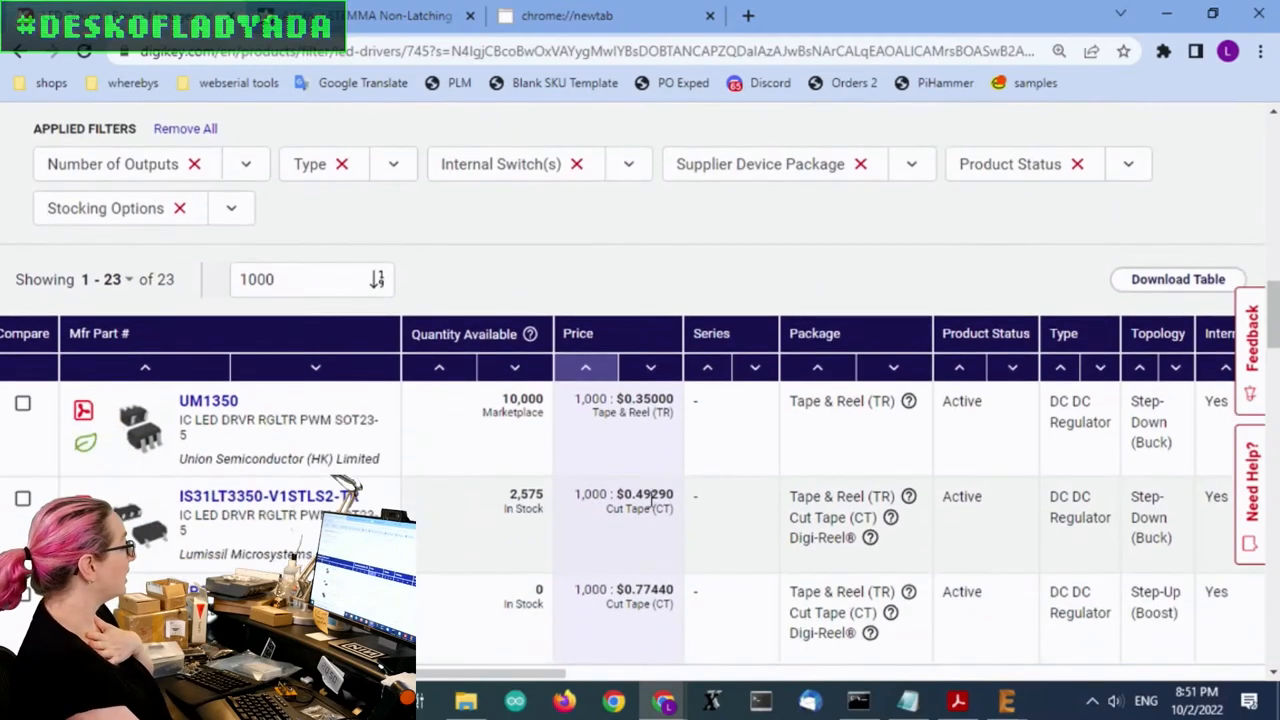
scroll(right, 3)
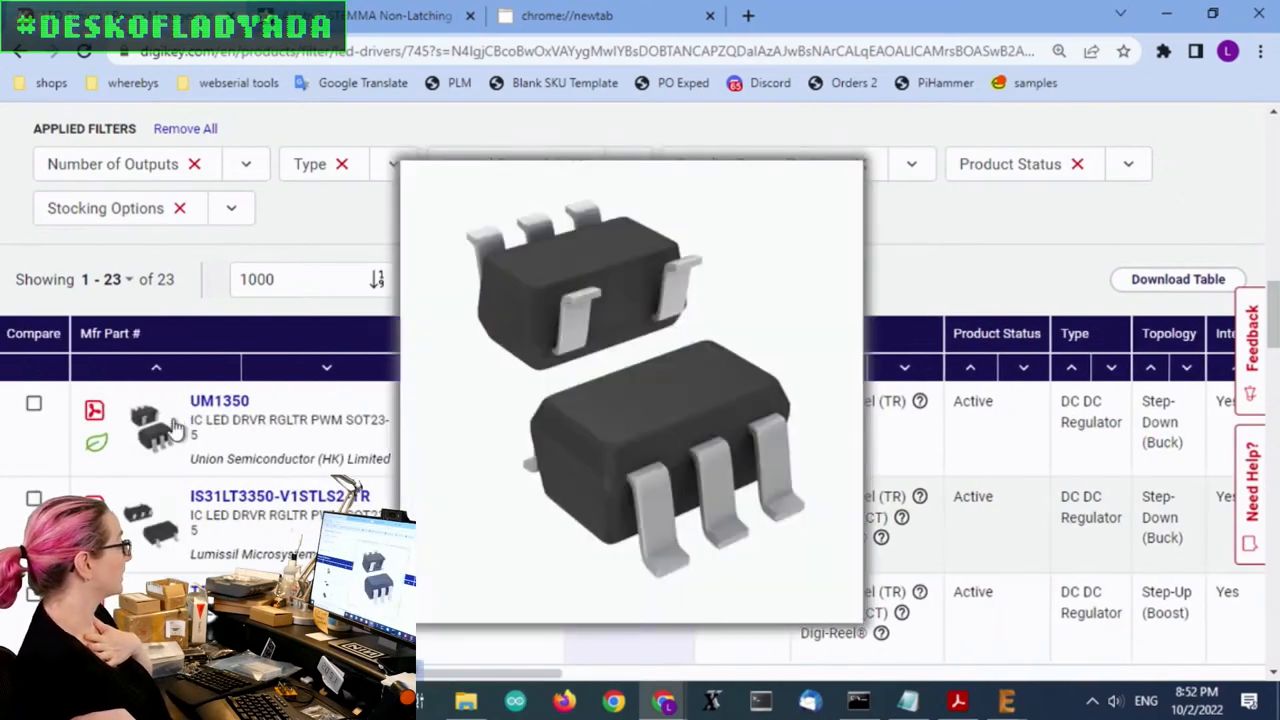
mouse_move(150, 530)
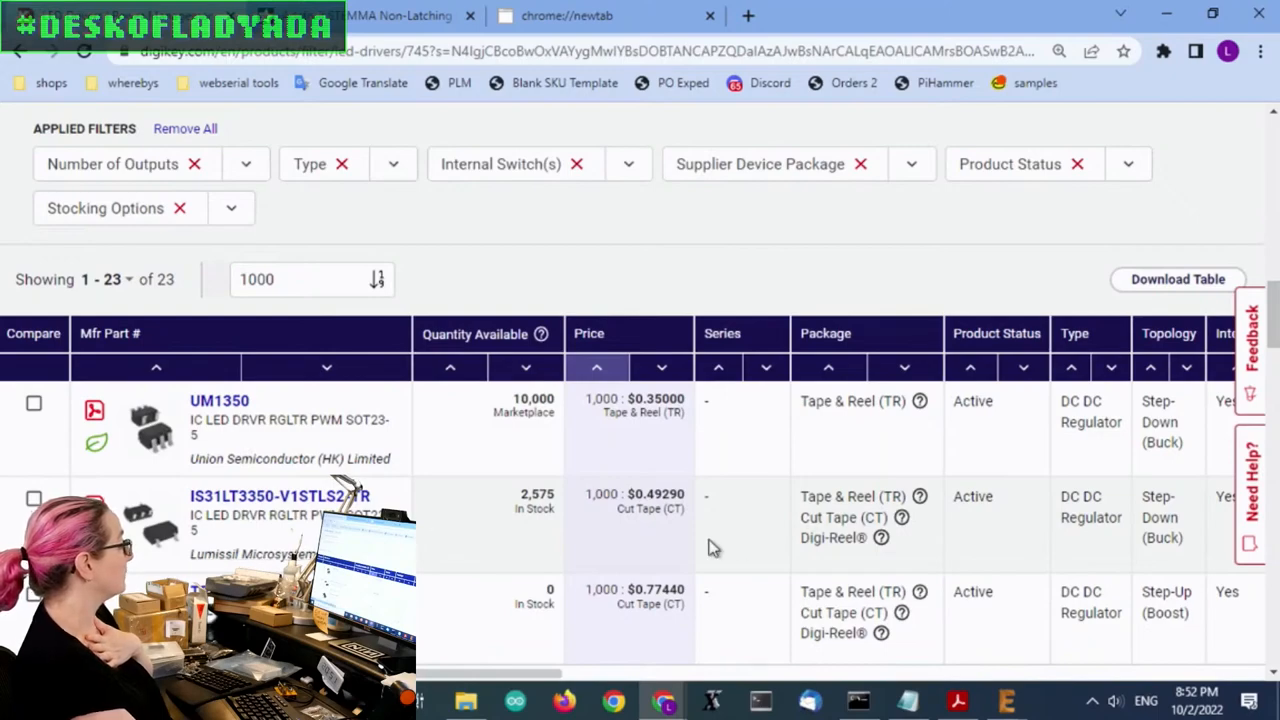
scroll(down, 3)
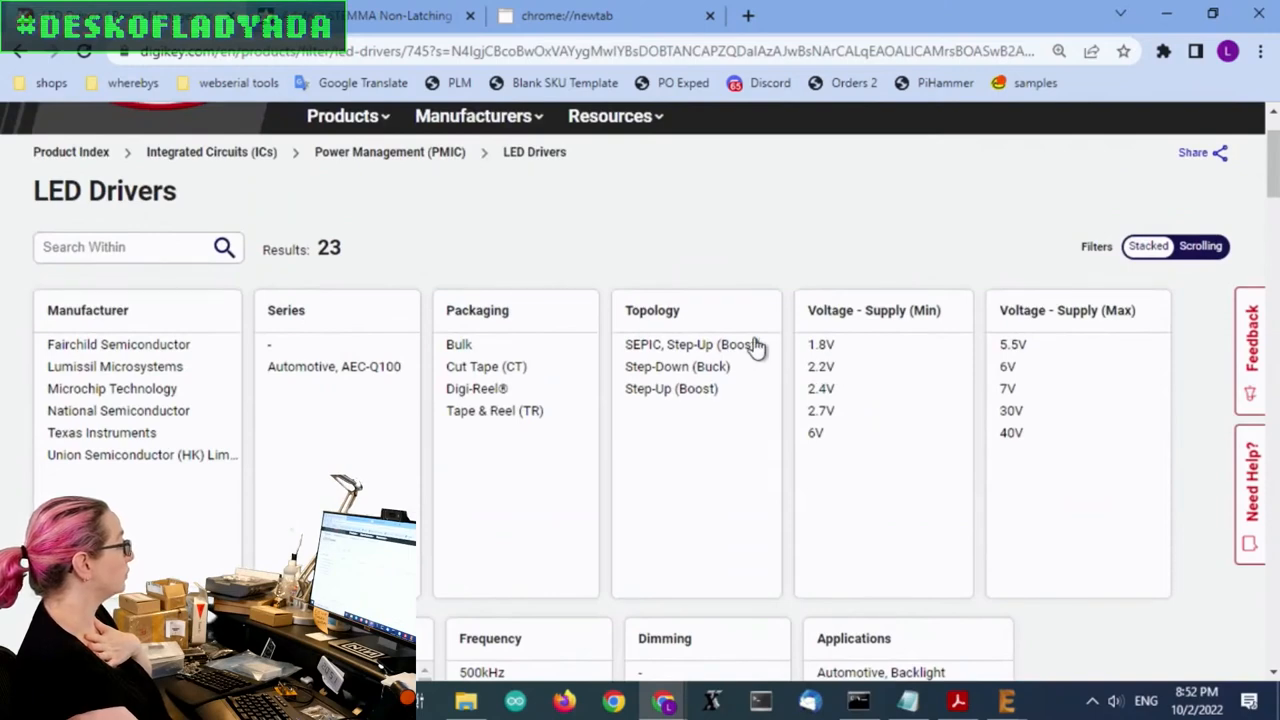
mouse_move(657, 350)
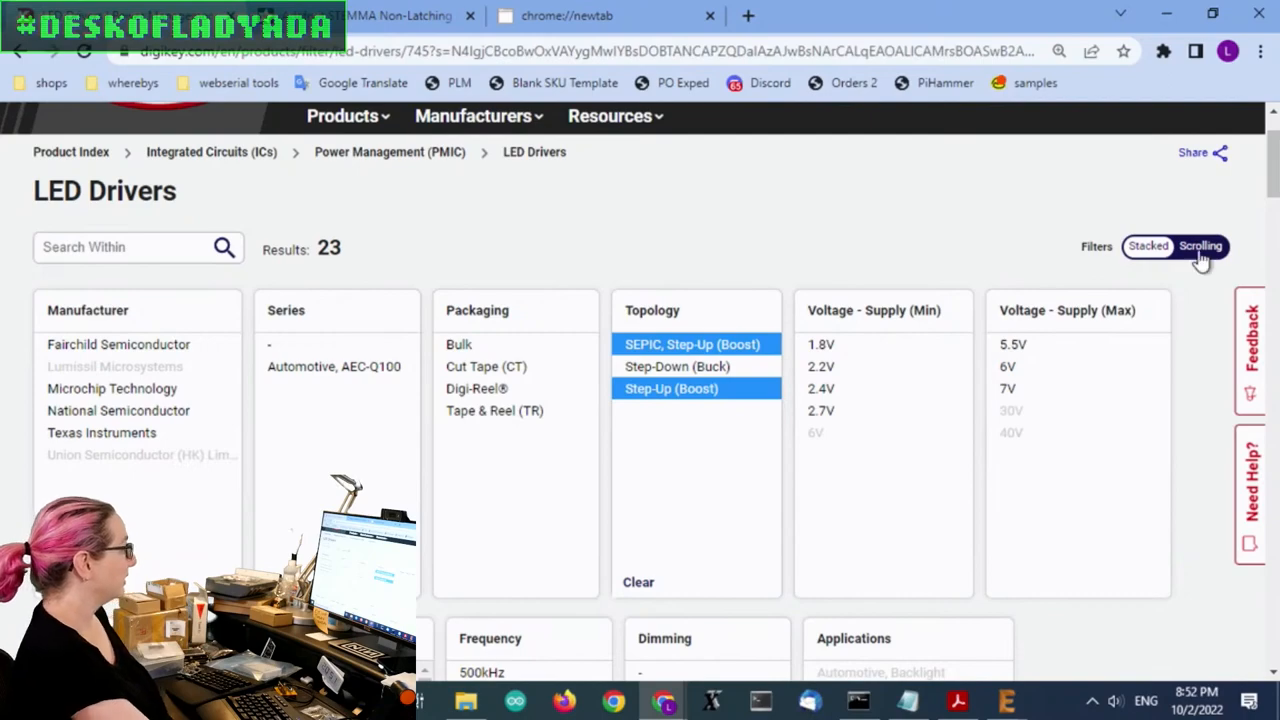
Step: Scroll down the LED driver filters to the SEPIC and Step-Up (Boost) Topology options
scroll(down, 3)
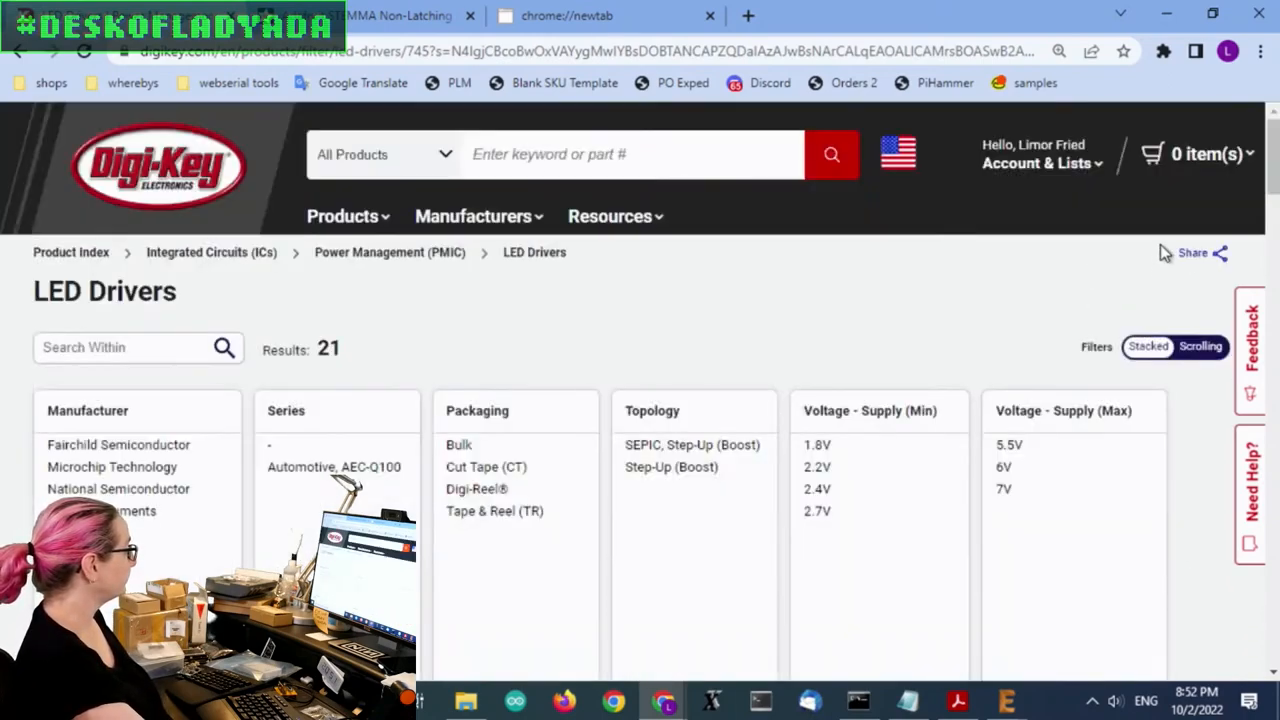
scroll(down, 3)
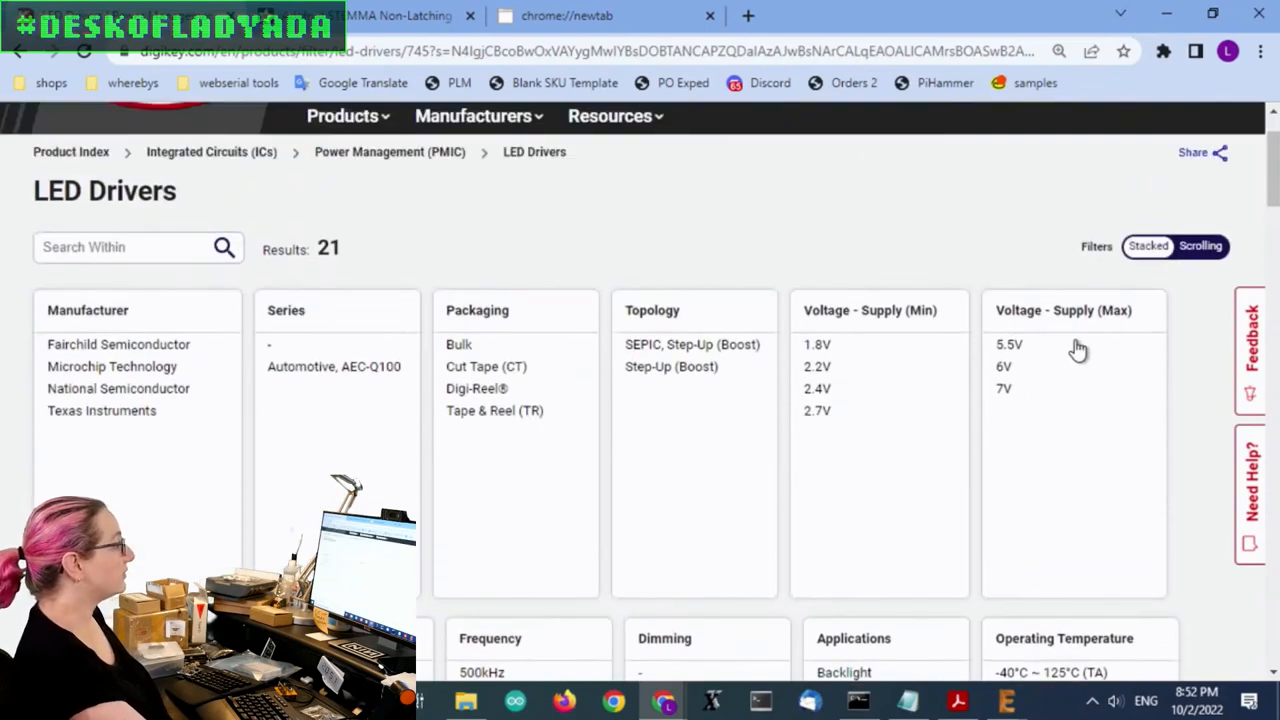
mouse_move(1143, 363)
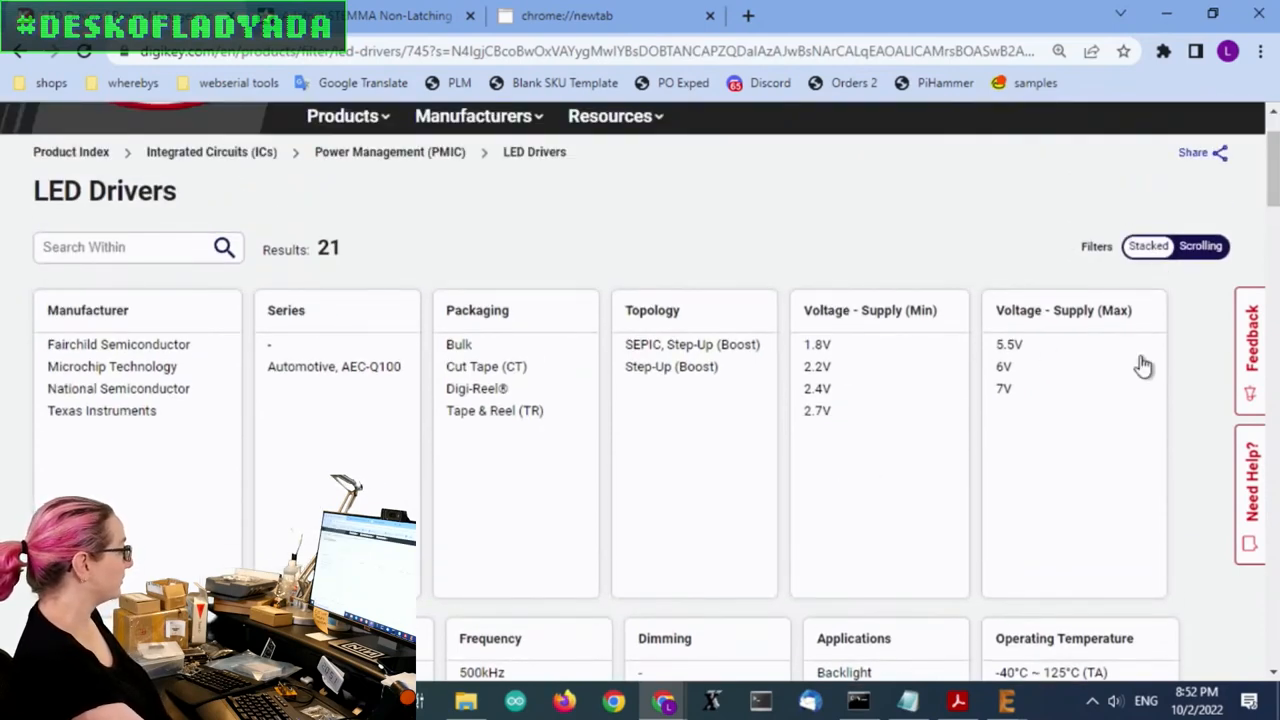
scroll(down, 3)
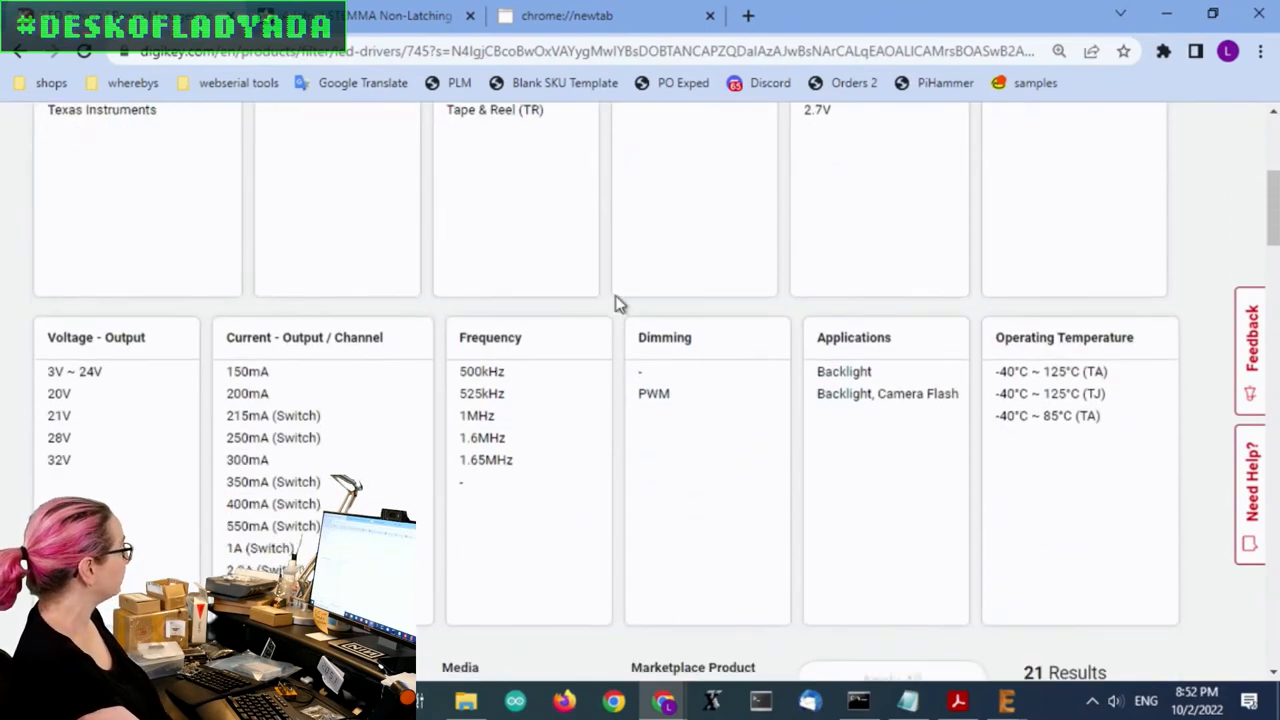
scroll(down, 3)
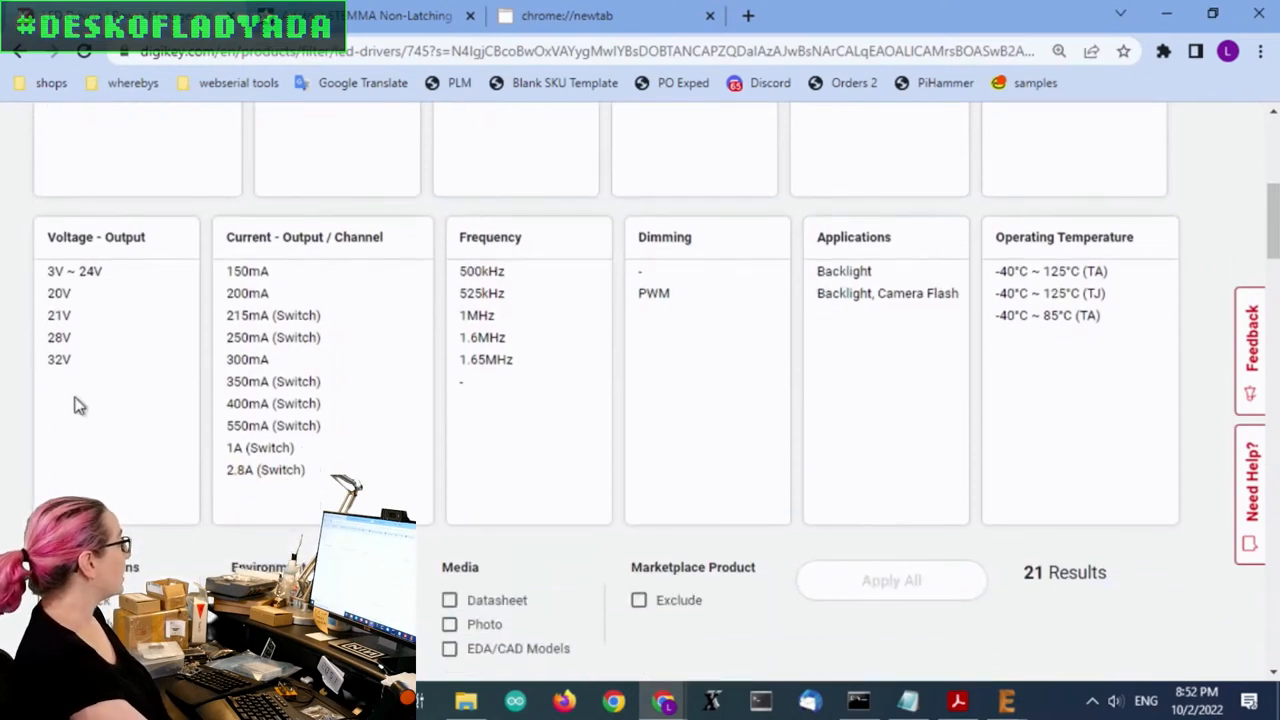
mouse_move(105, 305)
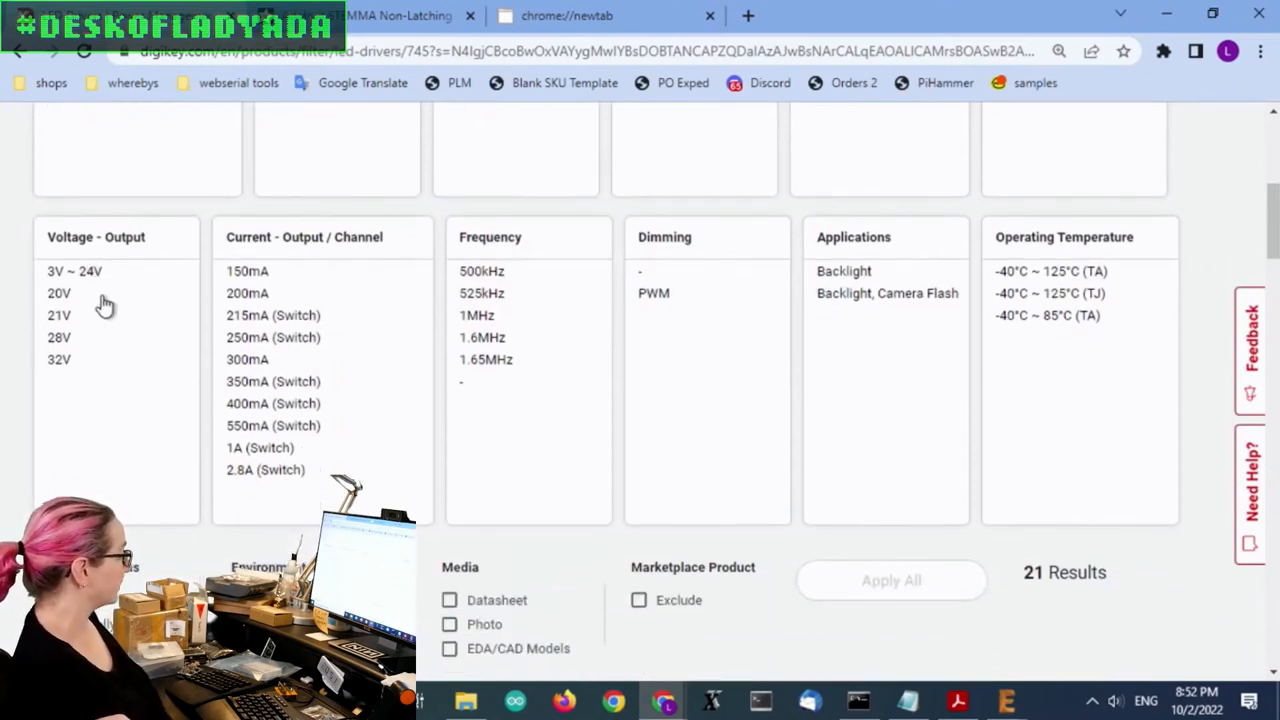
mouse_move(224, 343)
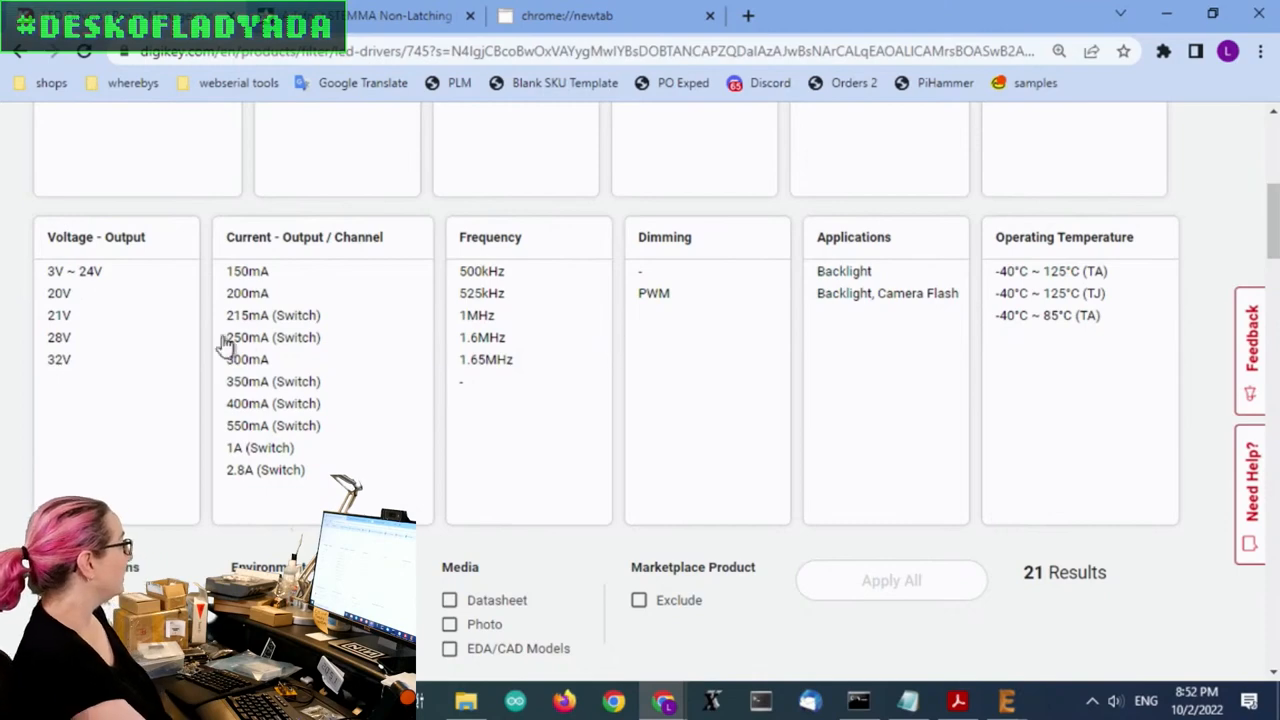
mouse_move(1071, 412)
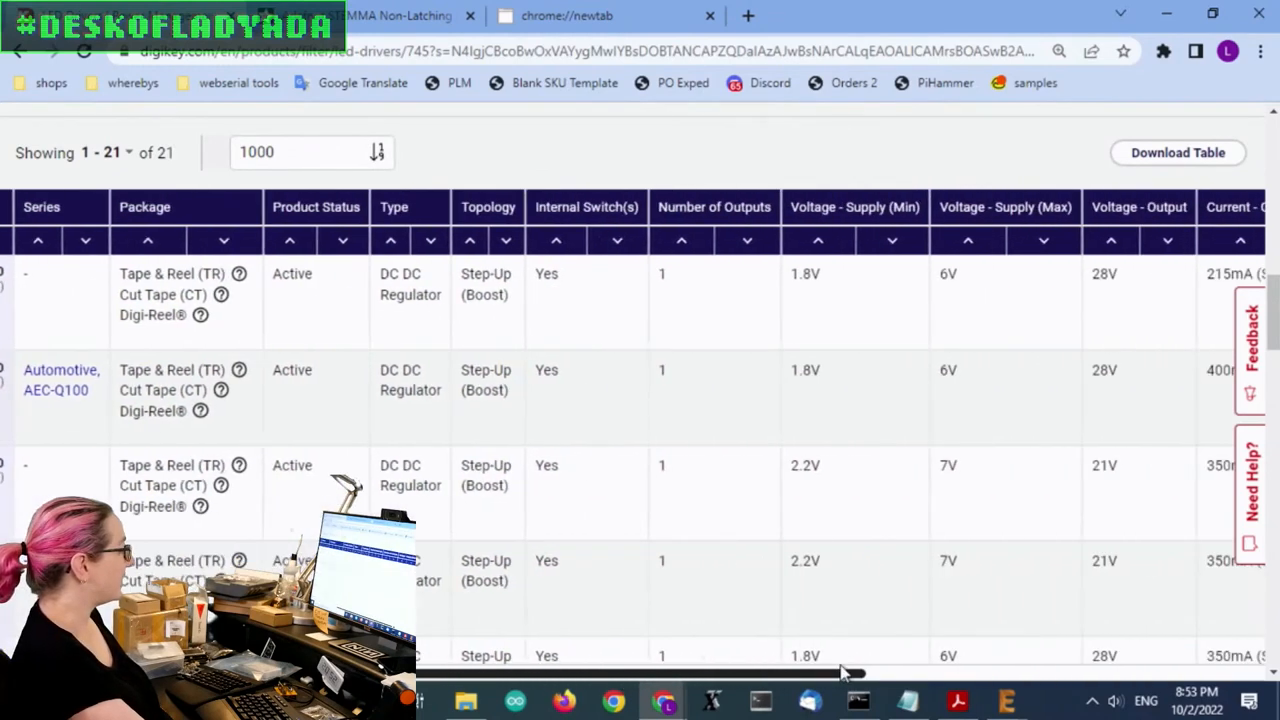
Step: Scan the 11 results and mark the LM2704MF-ADJ/NOPB row with 550mA switch current
scroll(right, 3)
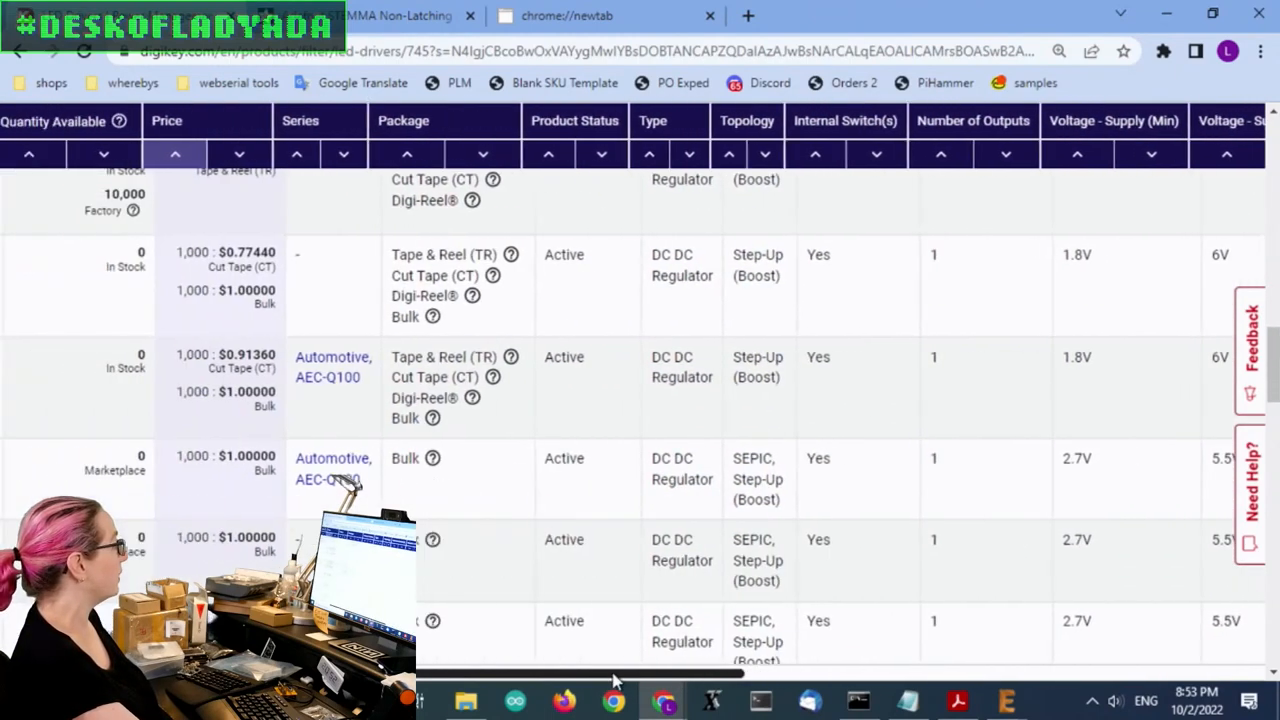
scroll(left, 3)
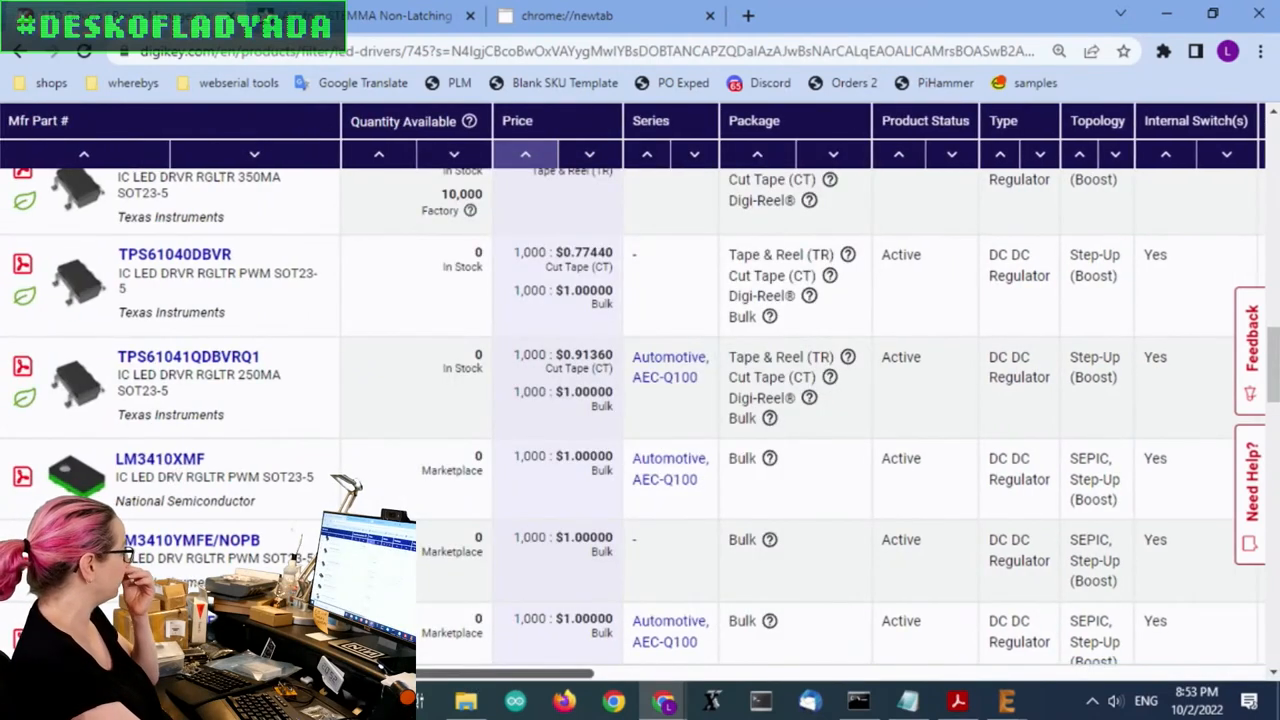
scroll(down, 3)
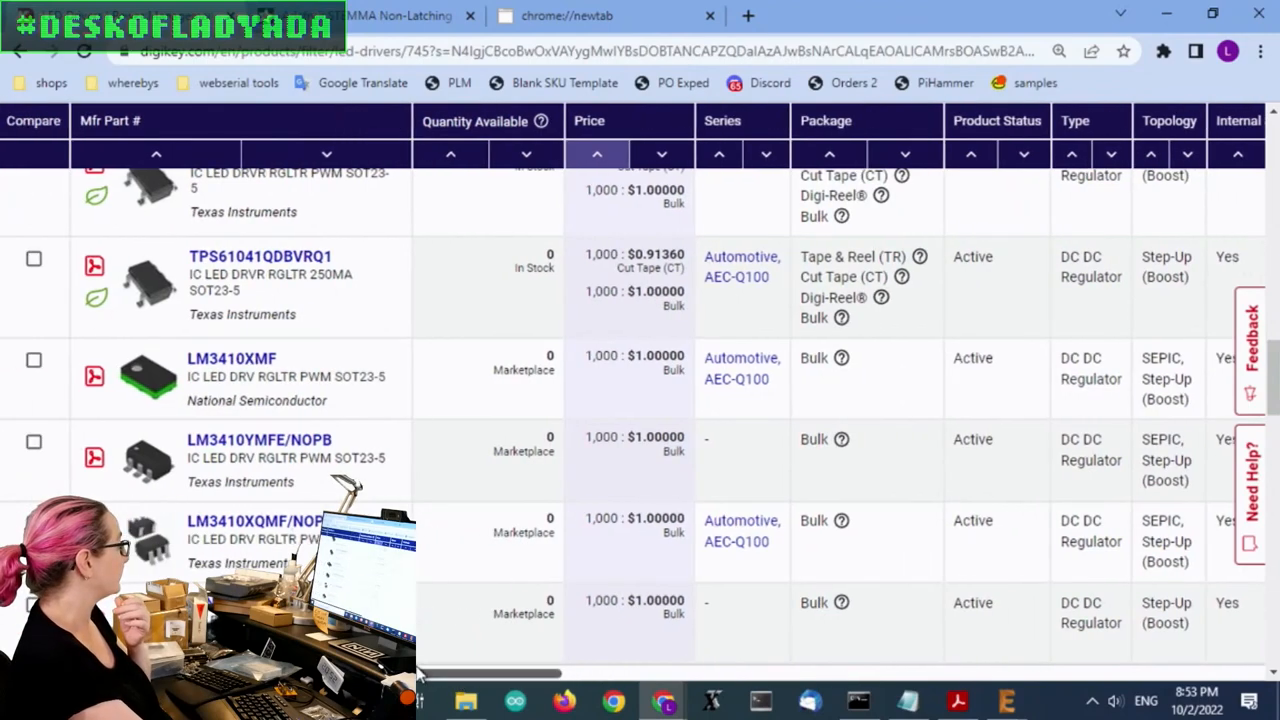
scroll(down, 3)
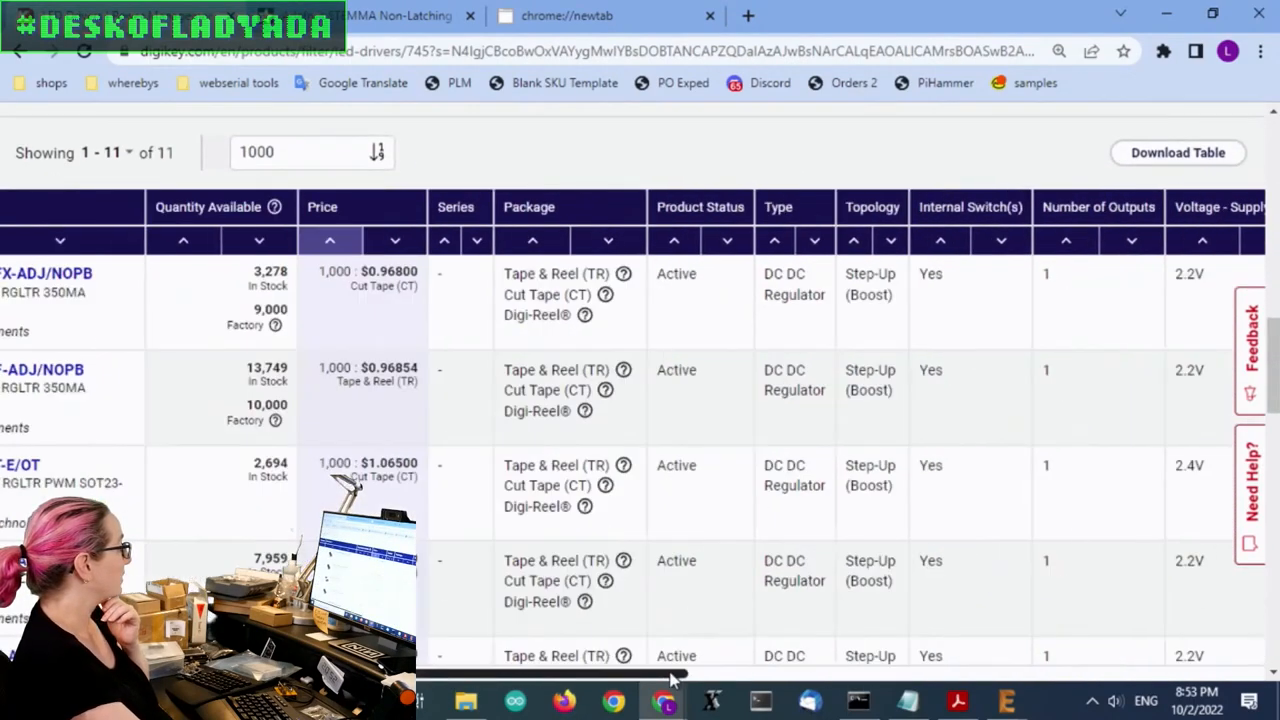
scroll(right, 3)
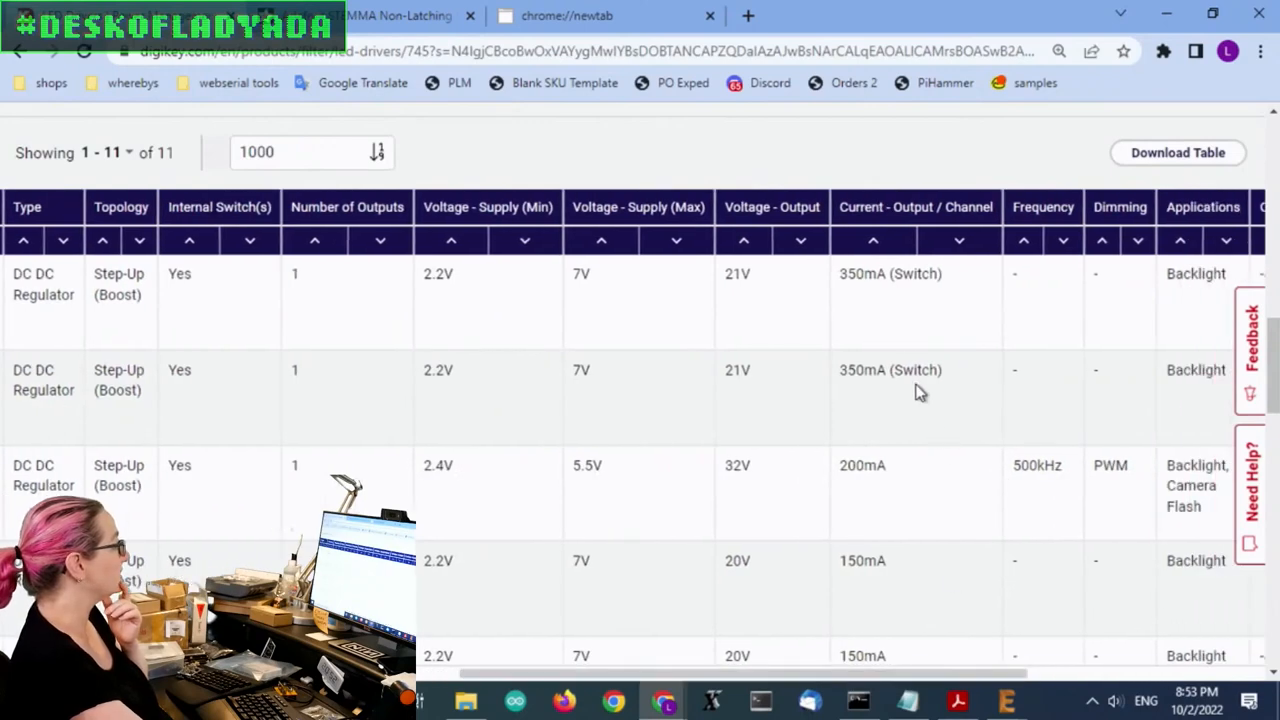
scroll(down, 3)
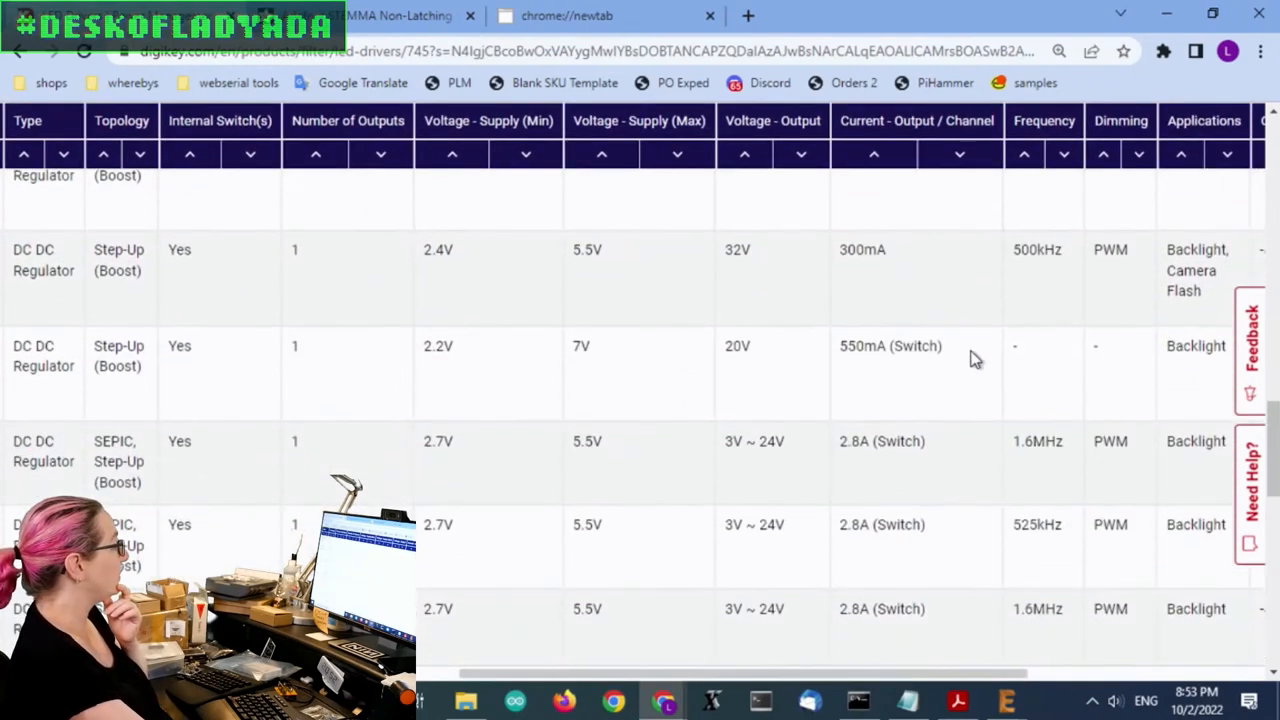
double_click(890, 346)
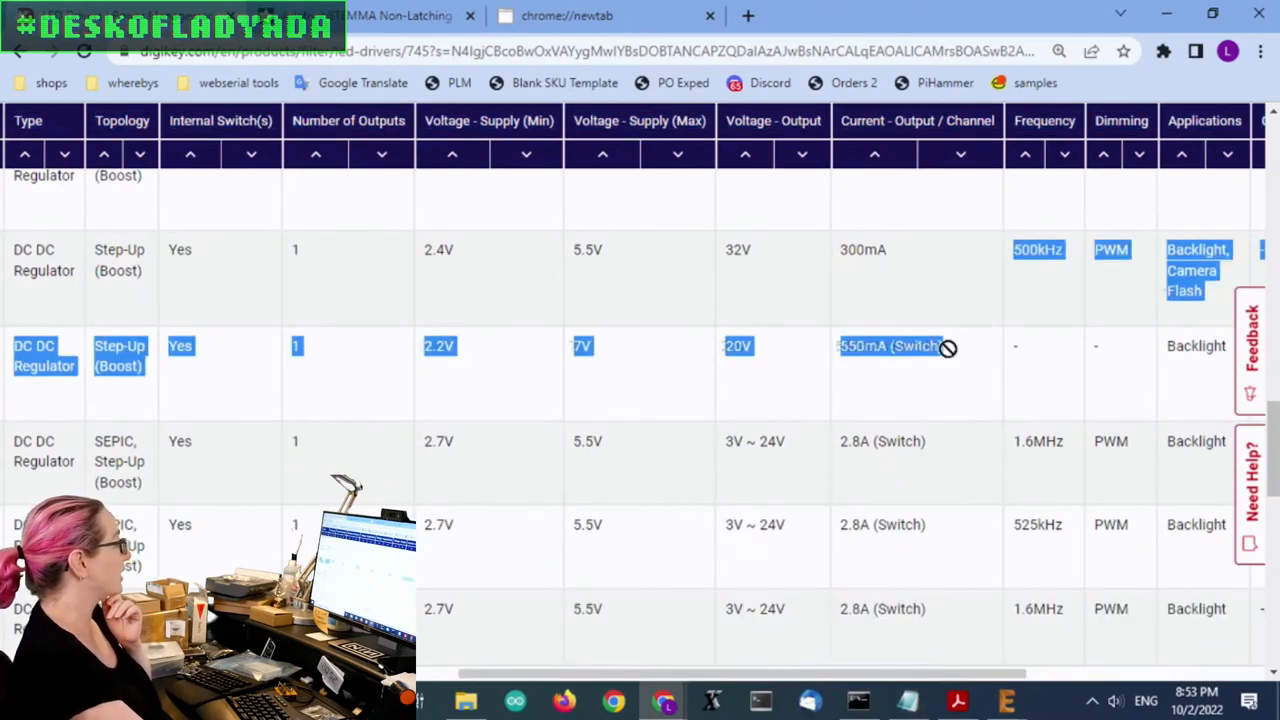
scroll(left, 3)
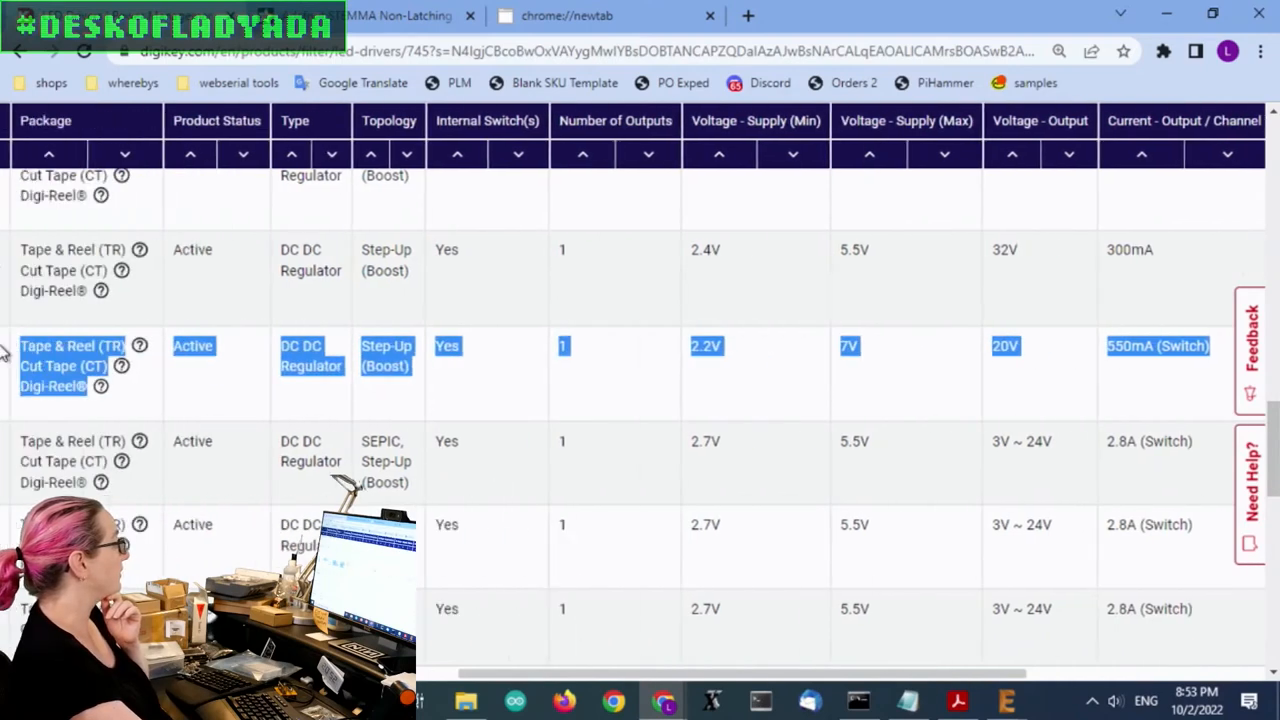
scroll(left, 3)
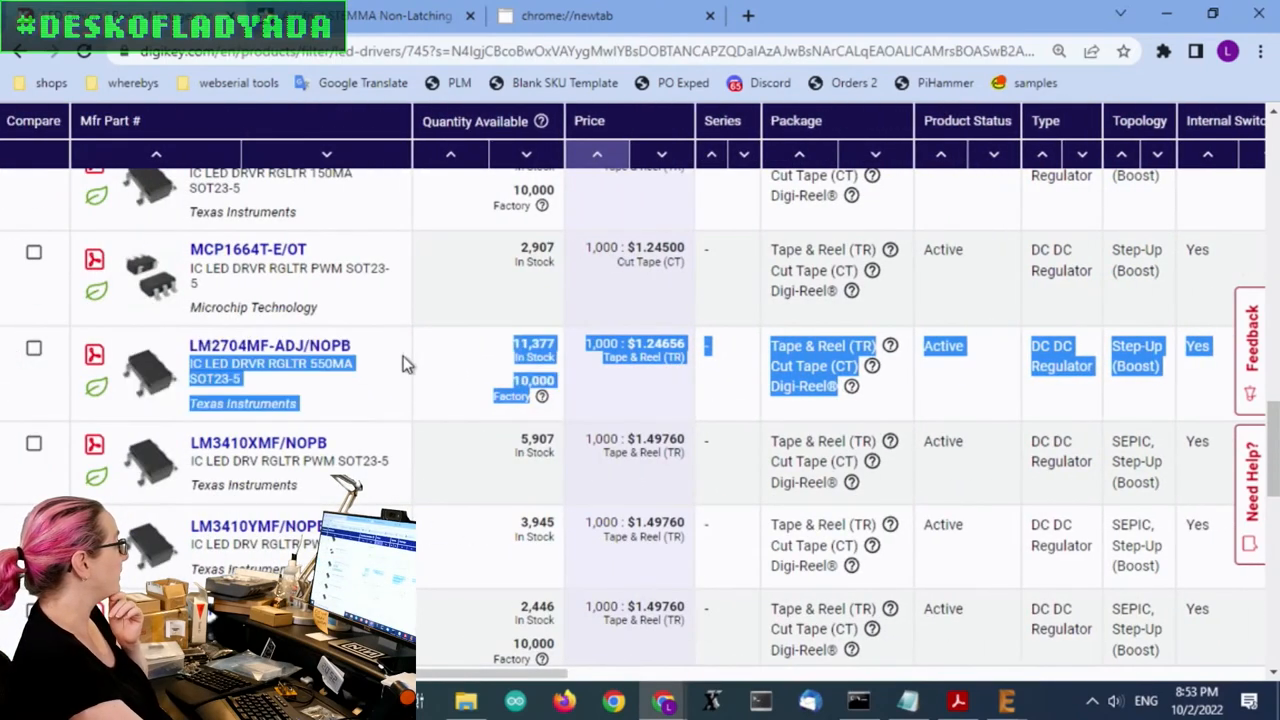
mouse_move(475, 380)
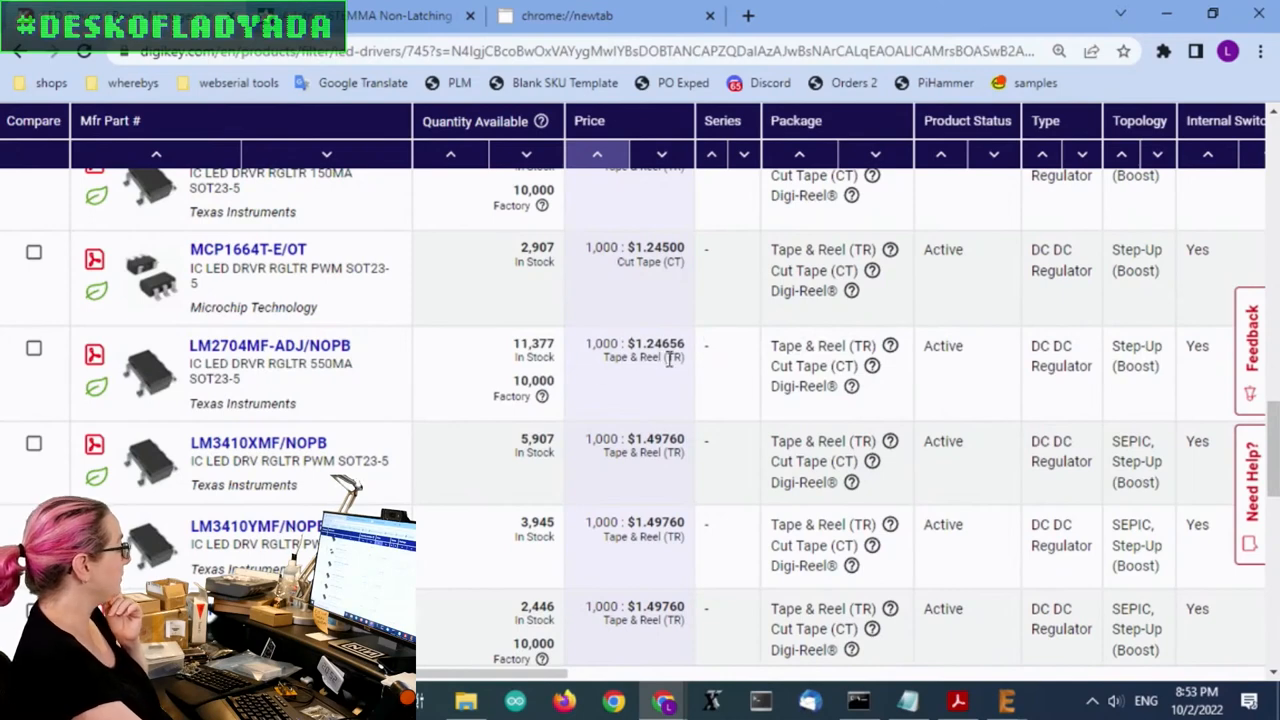
mouse_move(743, 387)
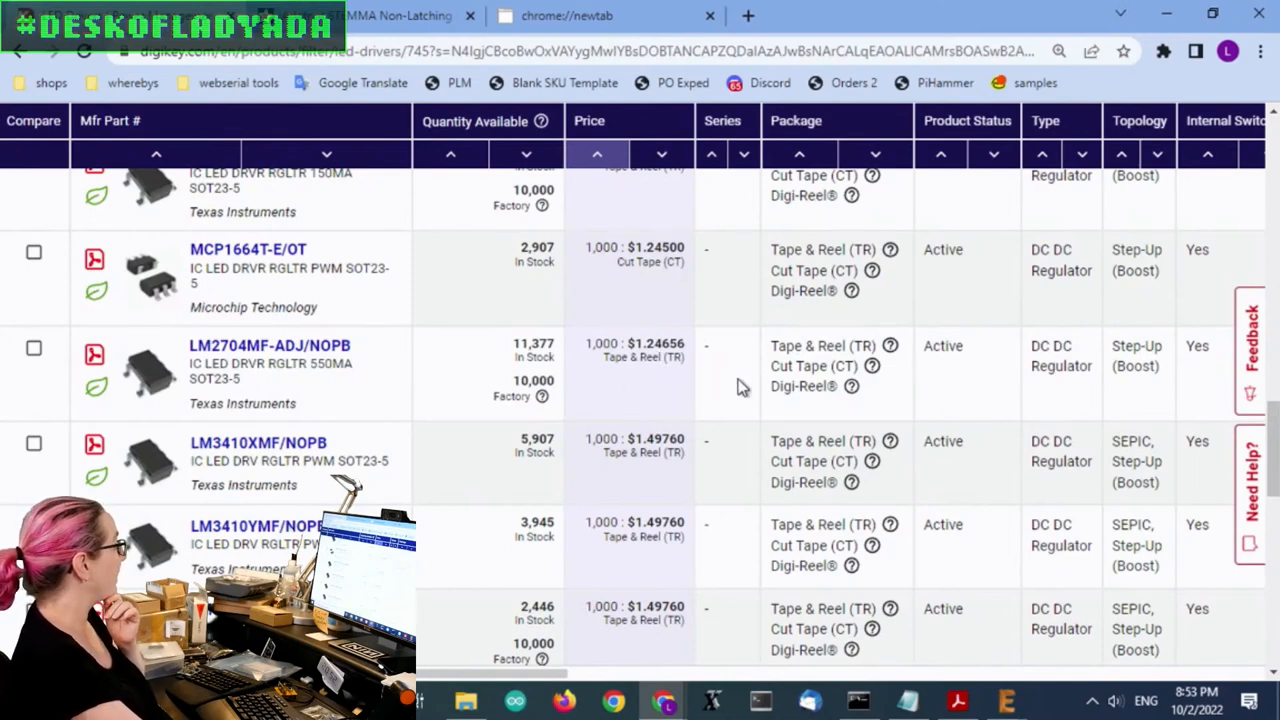
mouse_move(293, 429)
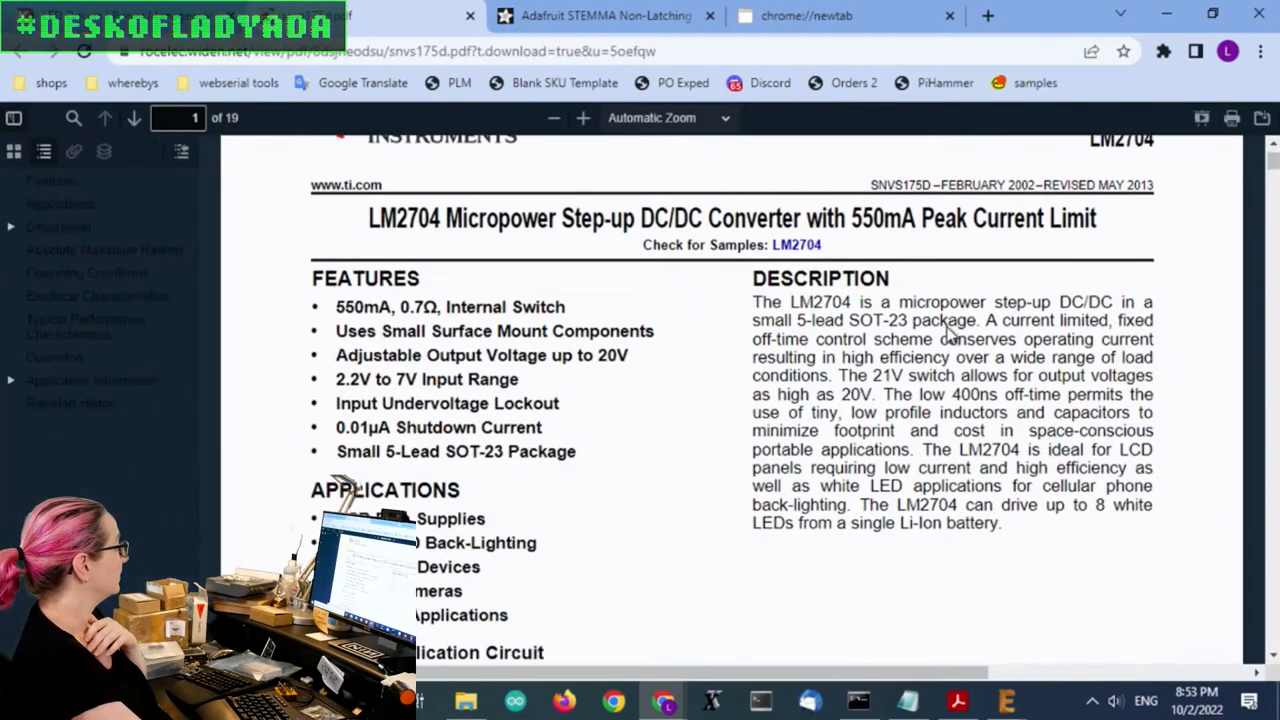
Step: Highlight the LM2704's 20V output and 550mA, 0.7Ω switch rating, then reach the application circuit
scroll(down, 3)
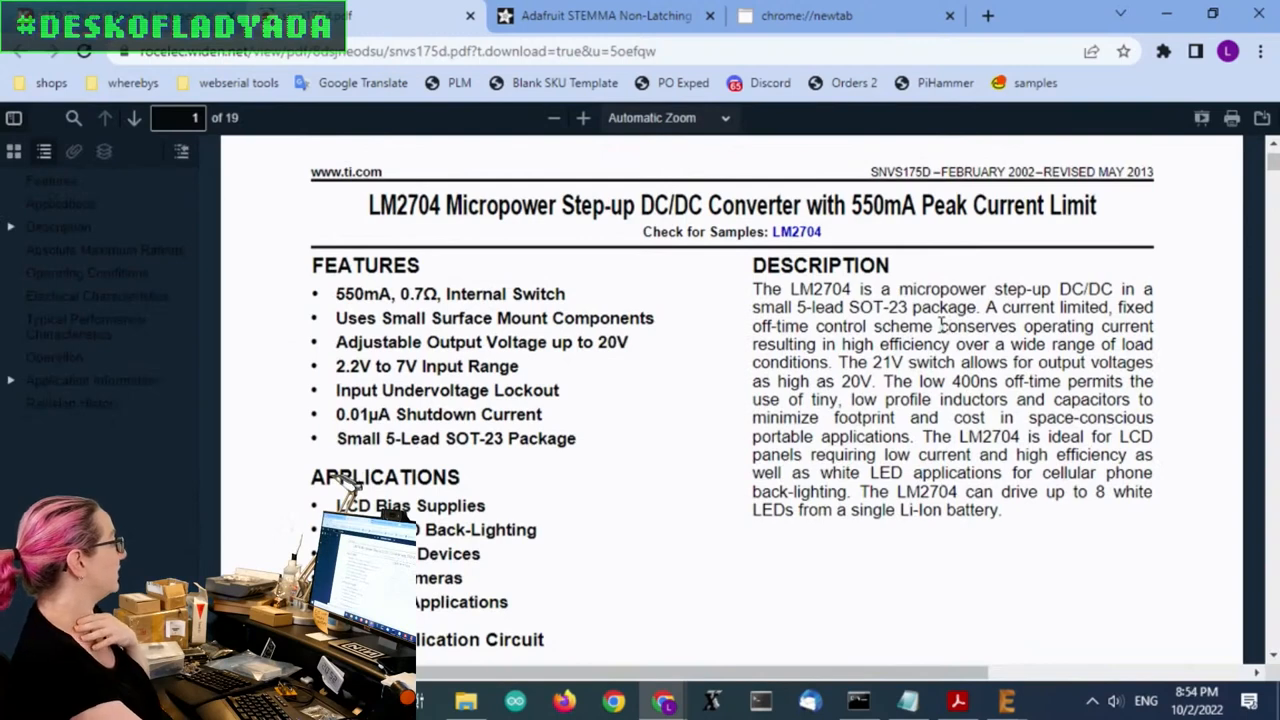
mouse_move(610, 342)
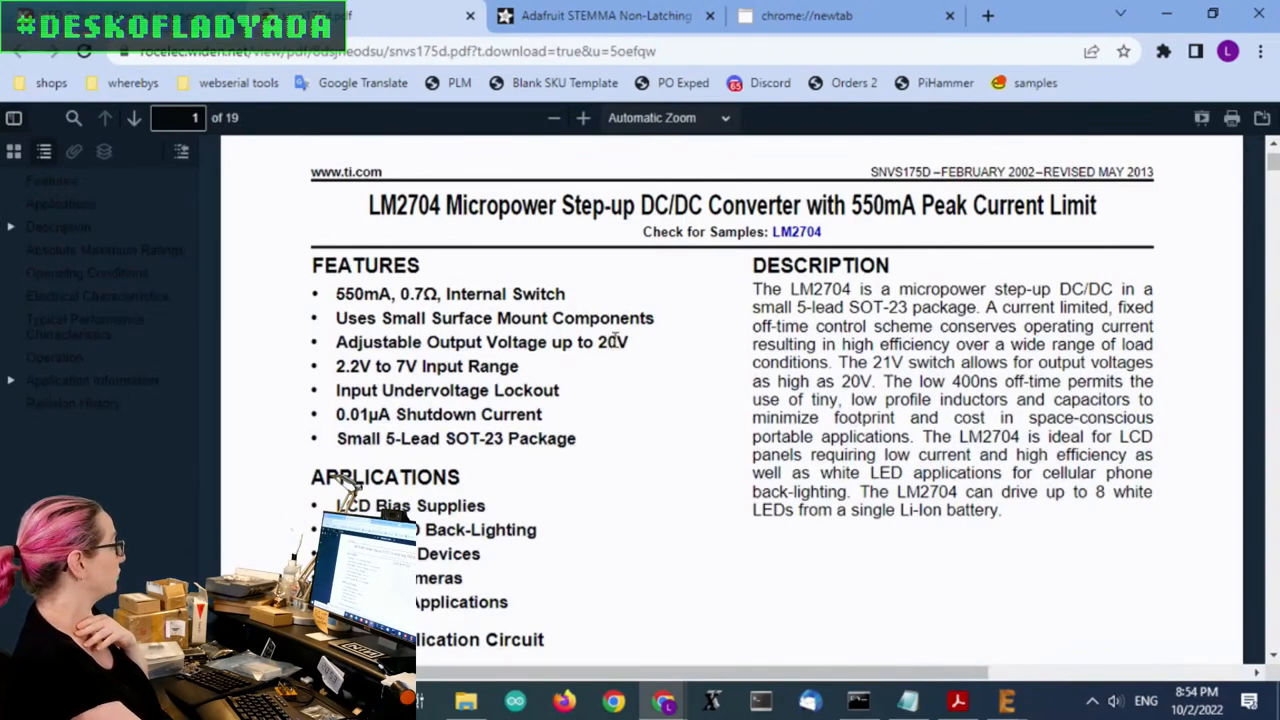
double_click(611, 342)
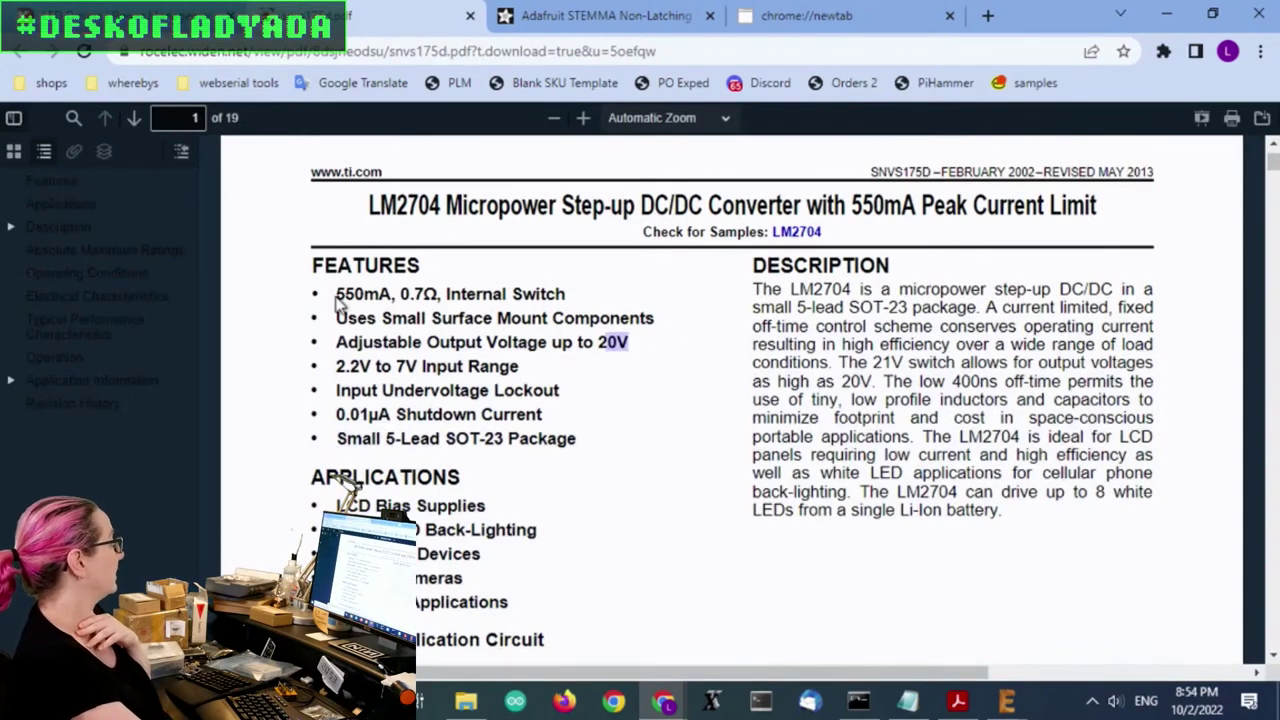
drag(336, 293, 437, 293)
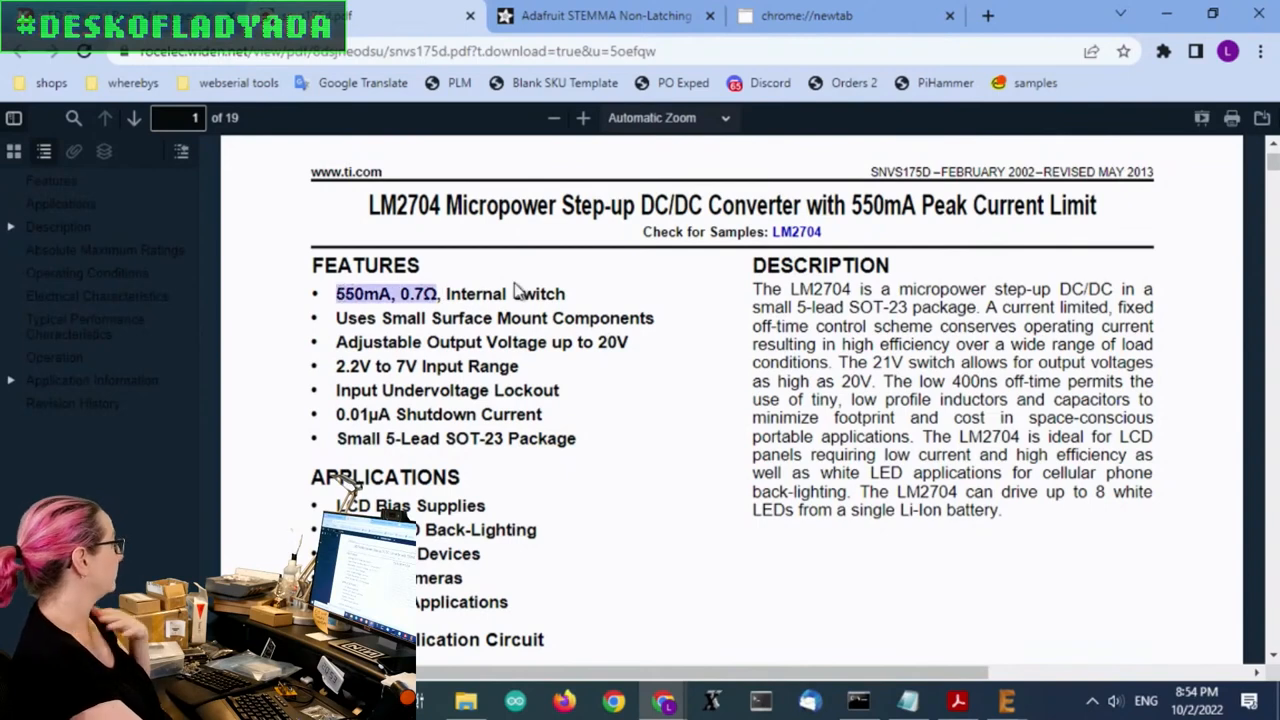
mouse_move(687, 345)
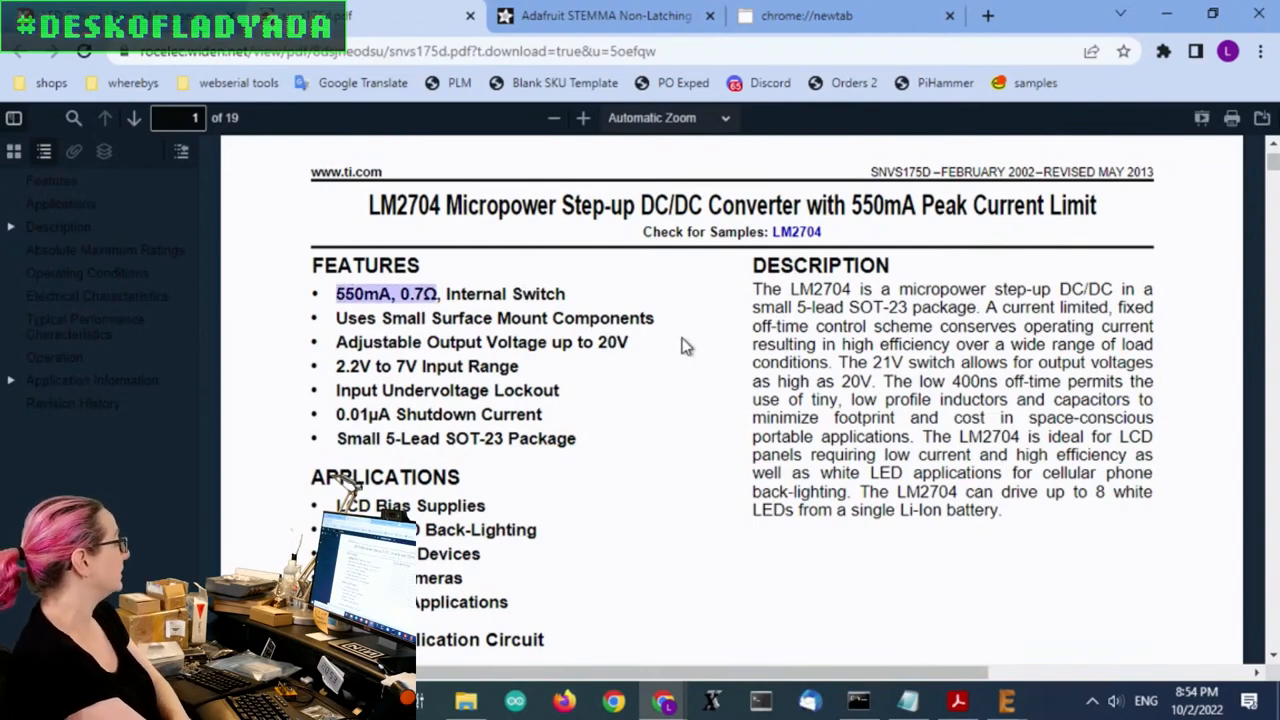
scroll(down, 3)
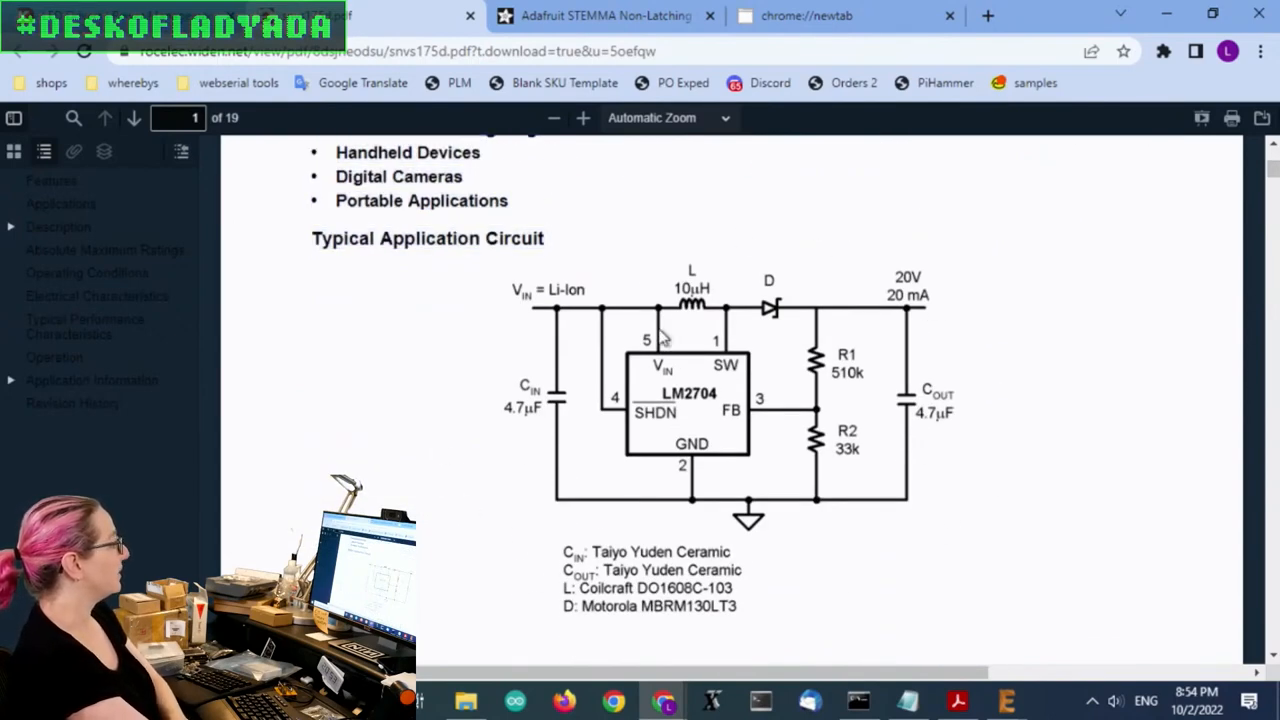
mouse_move(744, 275)
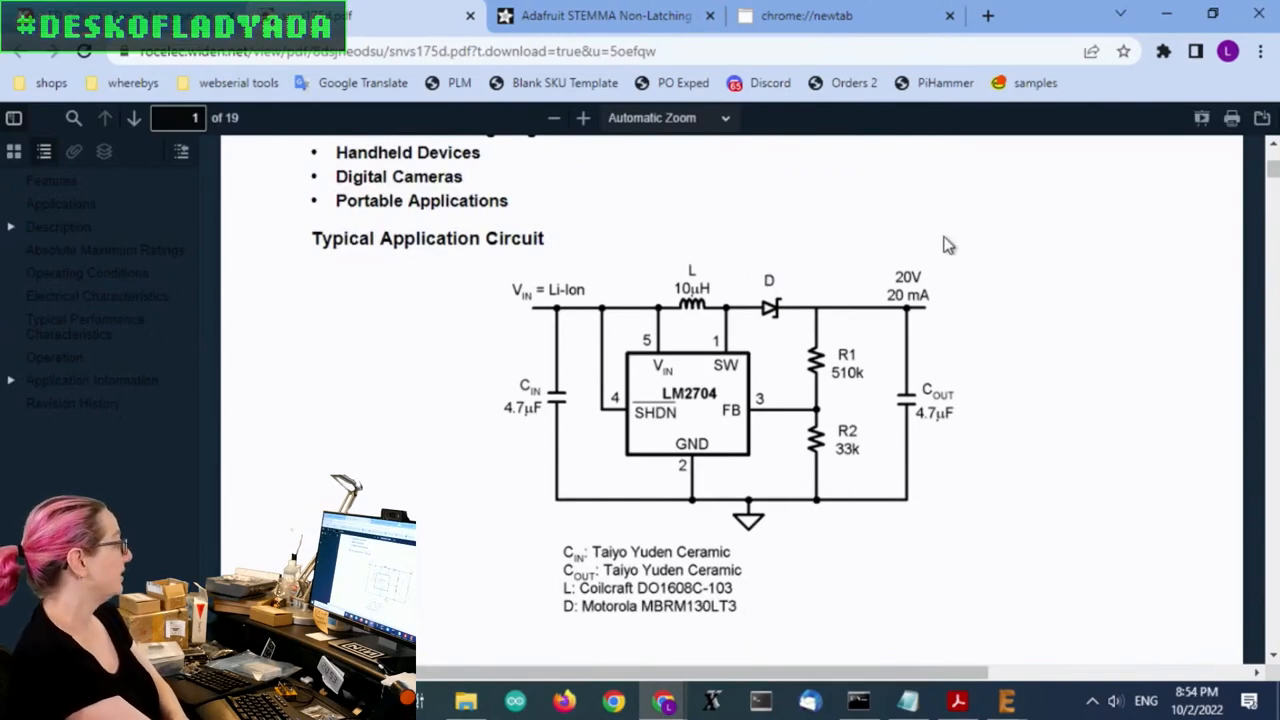
mouse_move(775, 460)
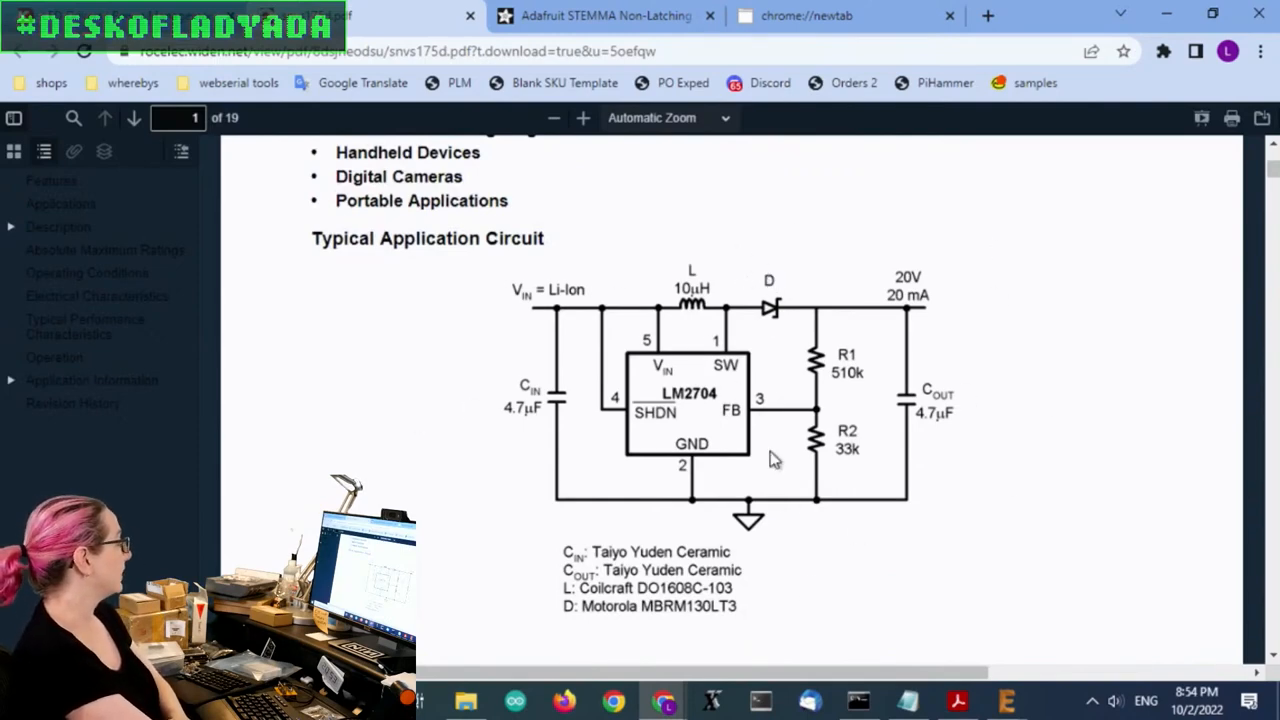
scroll(down, 3)
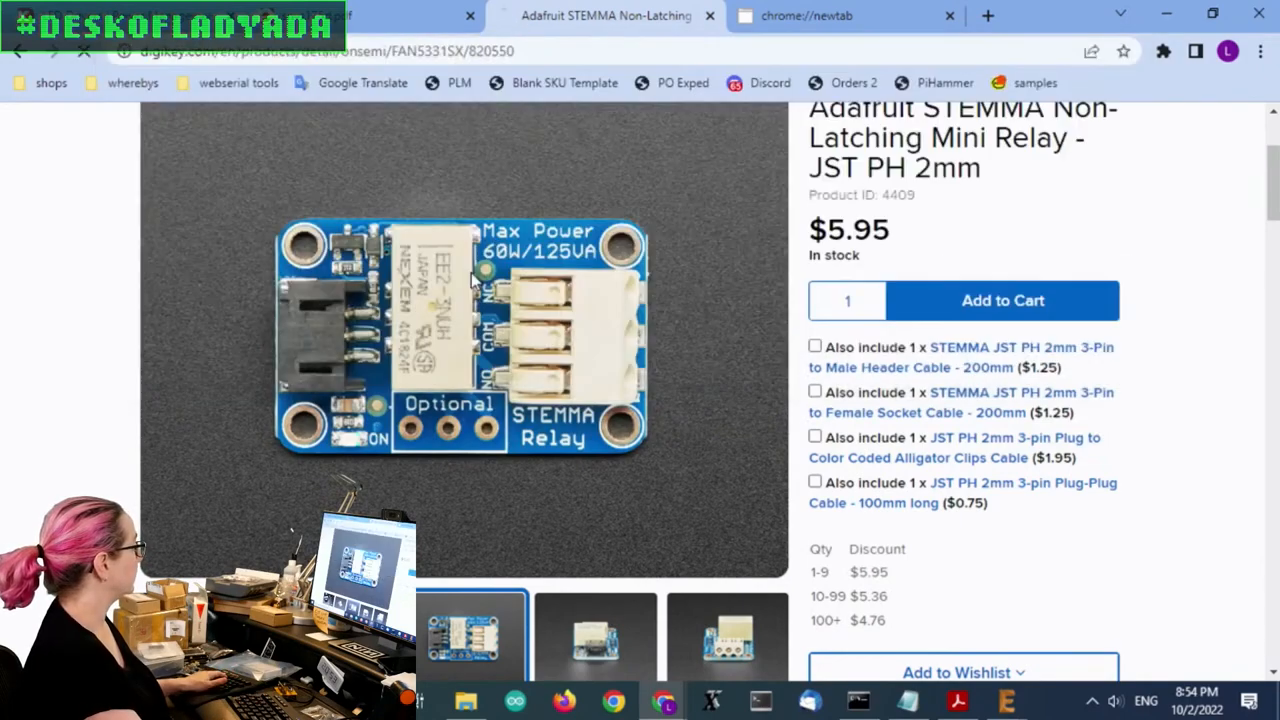
Step: Open the FAN5331.rev2 datasheet from the FAN5331SX page, view Pin Assignment, then return to LM2704
click(600, 15)
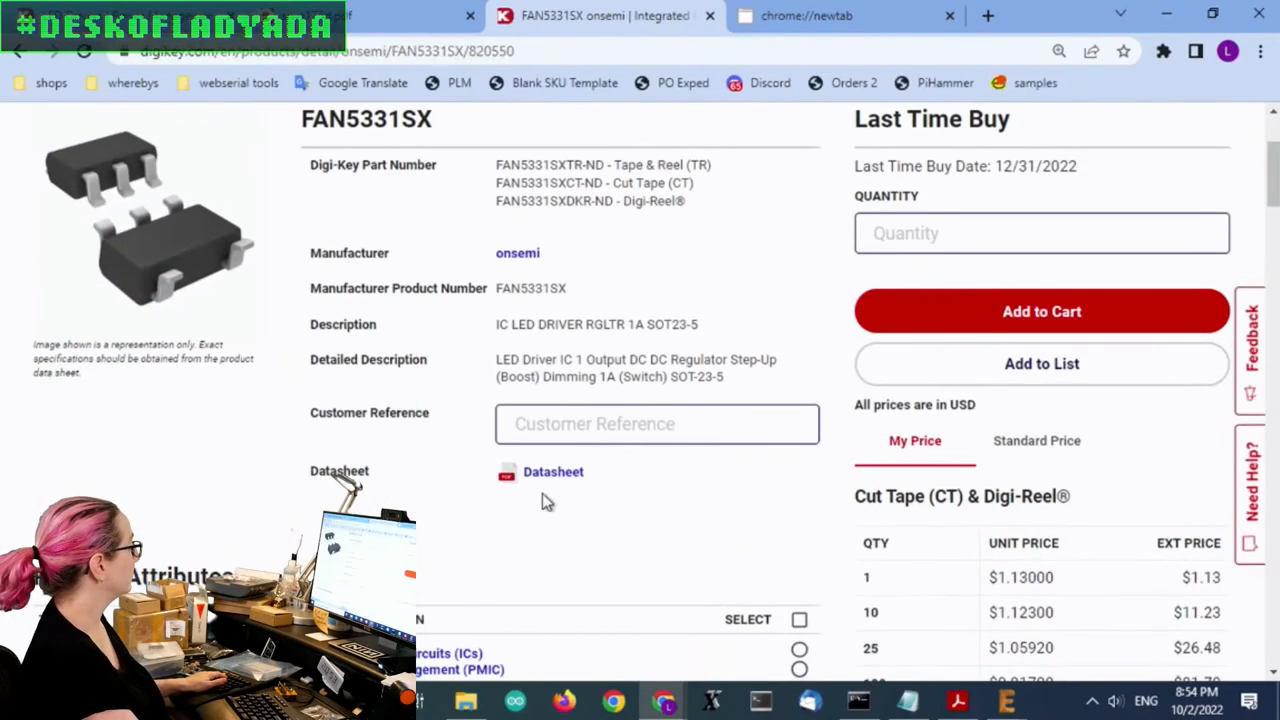
click(553, 472)
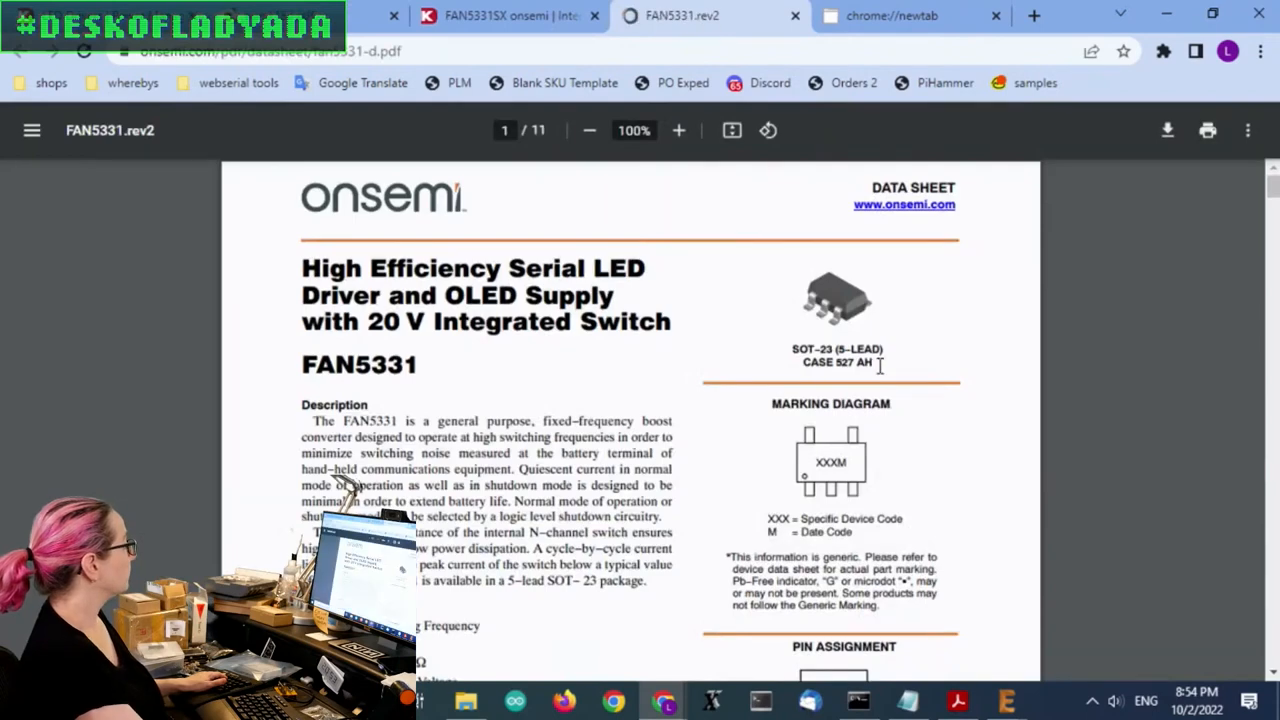
scroll(down, 3)
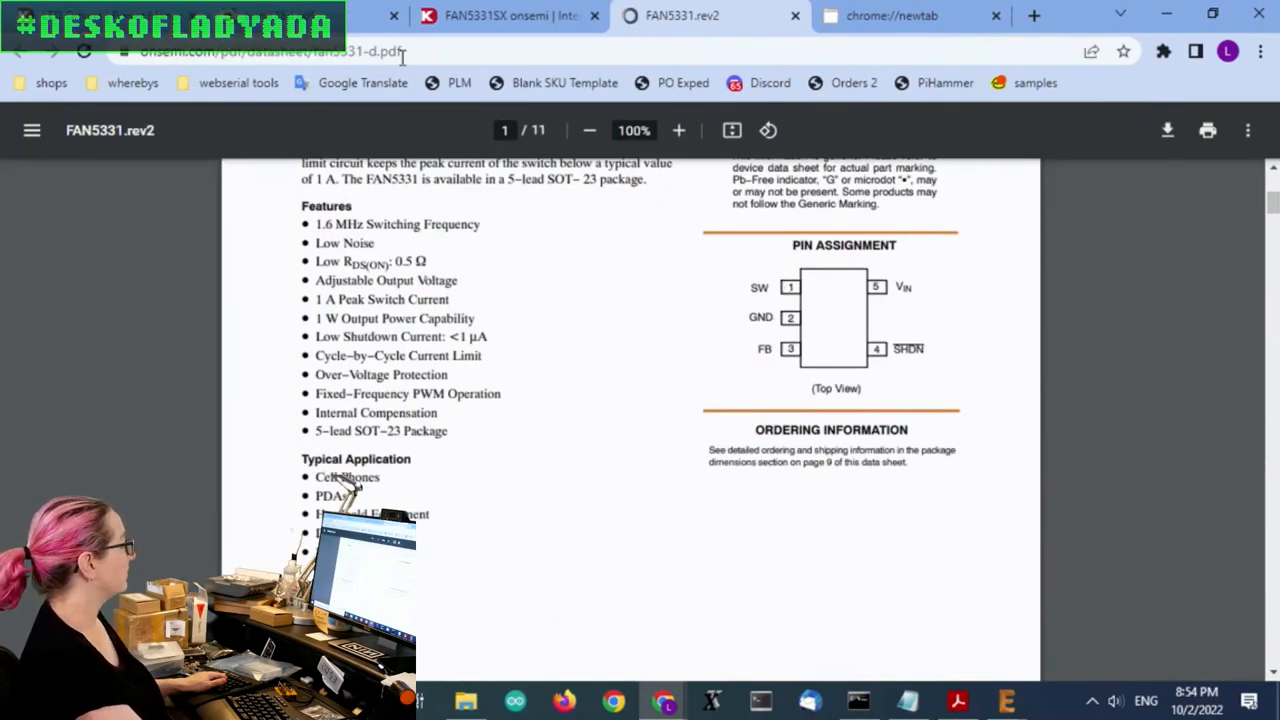
click(510, 16)
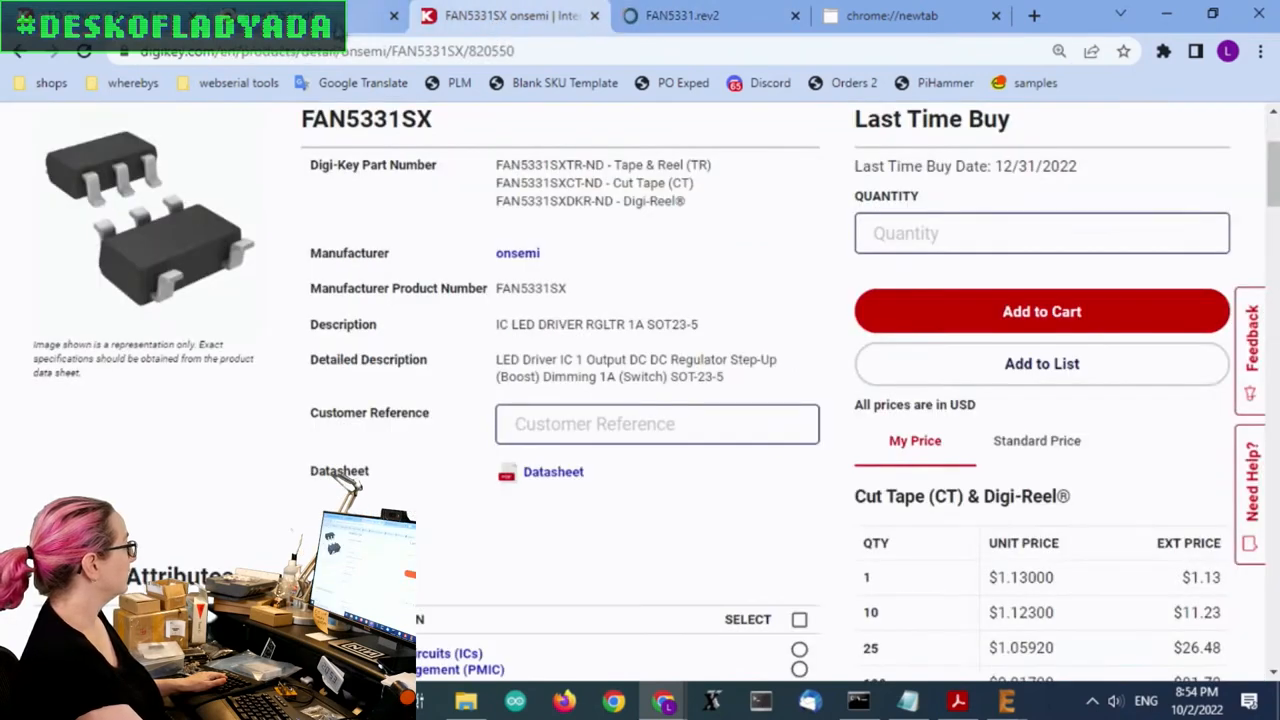
click(553, 472)
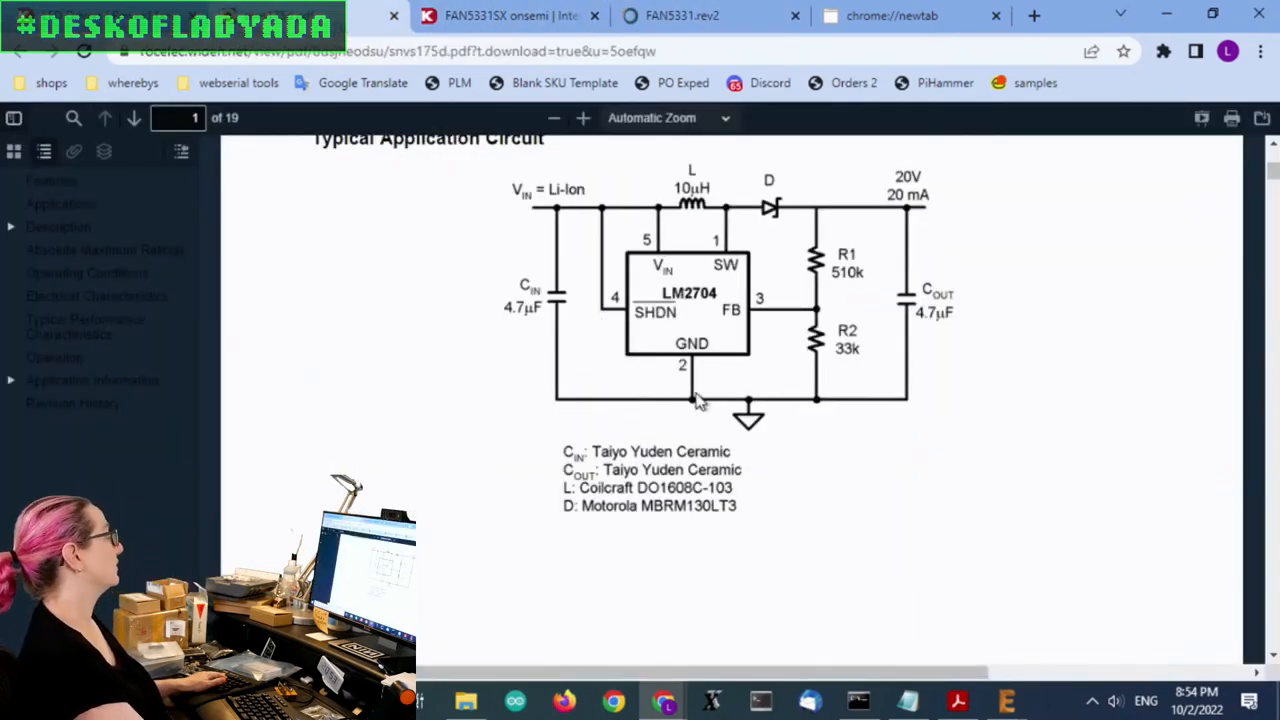
mouse_move(845, 240)
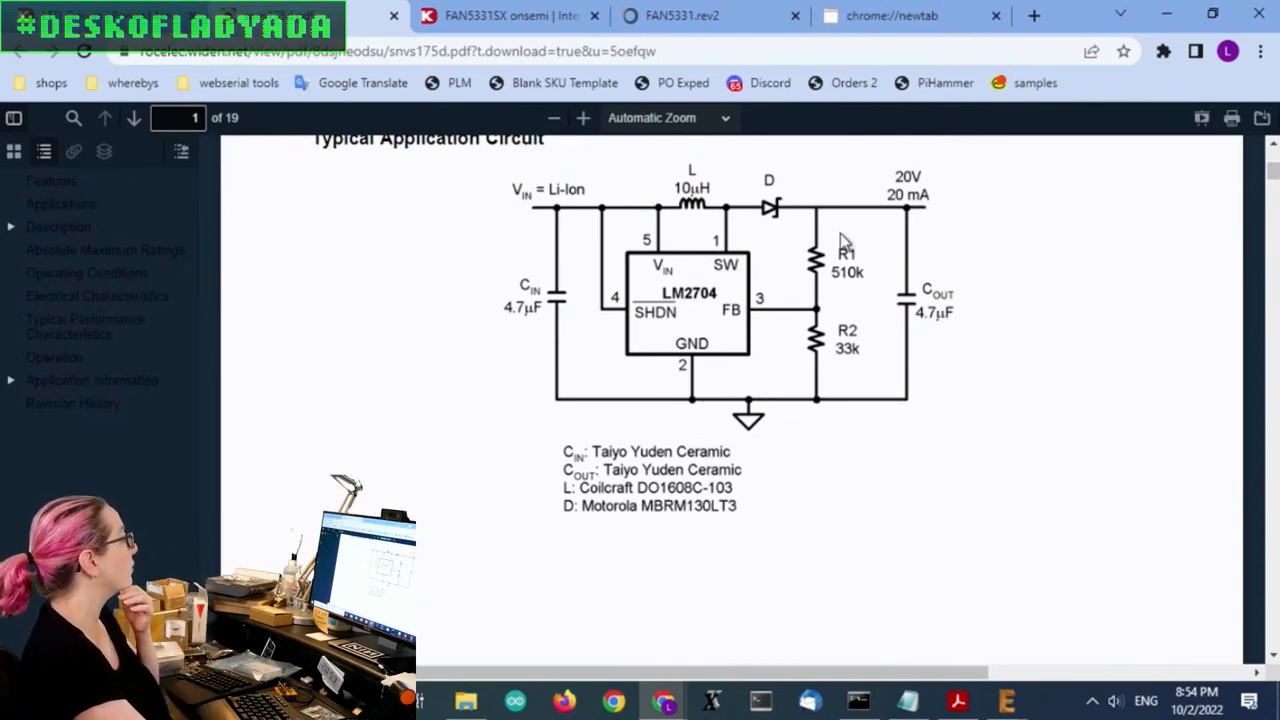
mouse_move(805, 310)
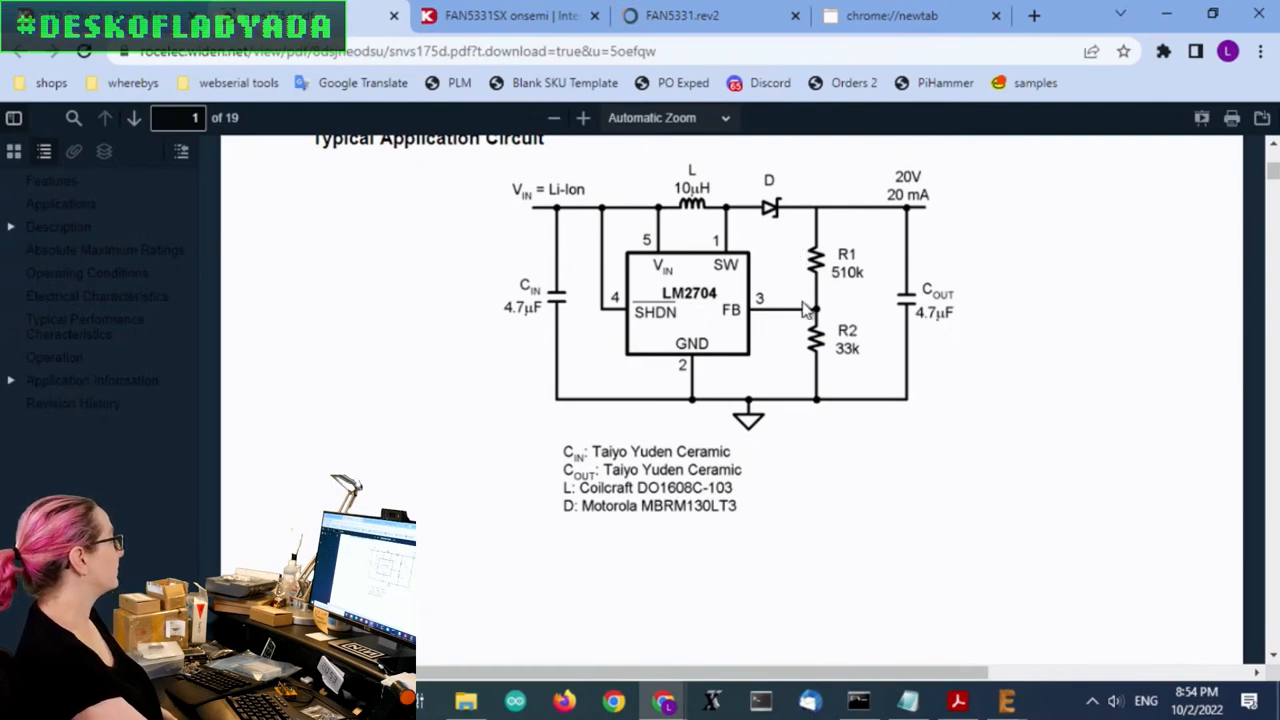
mouse_move(757, 318)
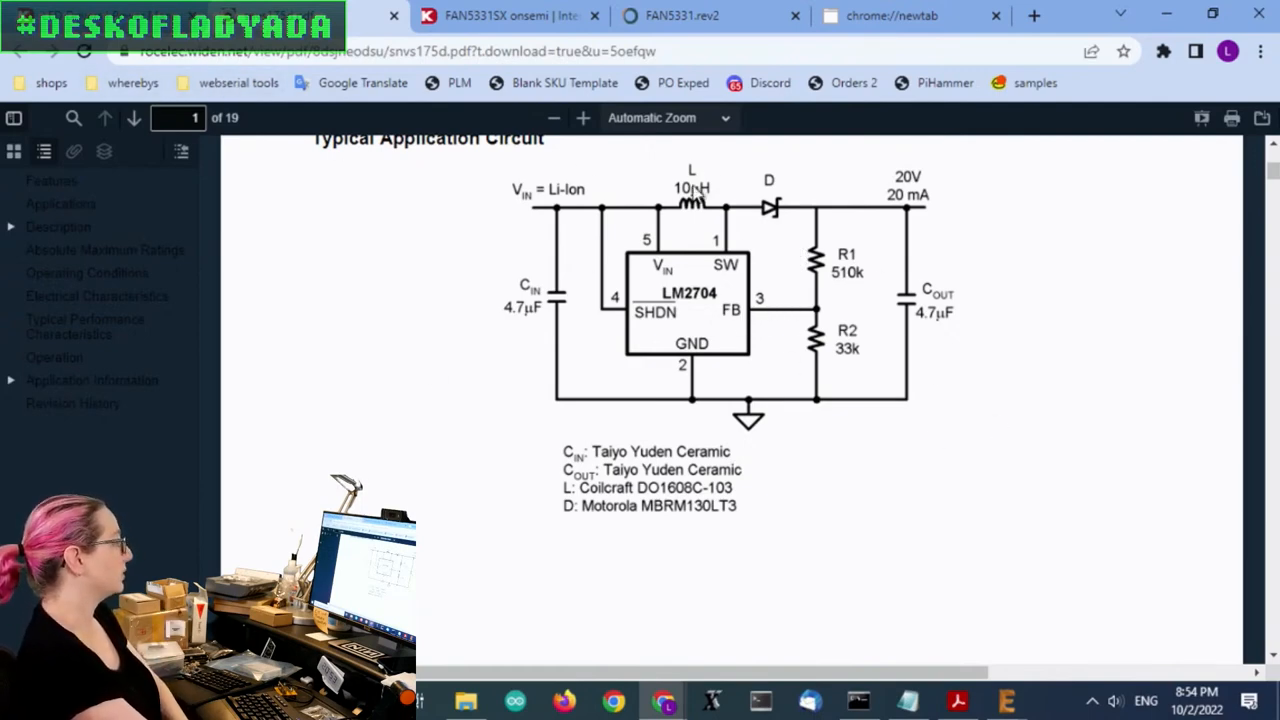
mouse_move(695, 160)
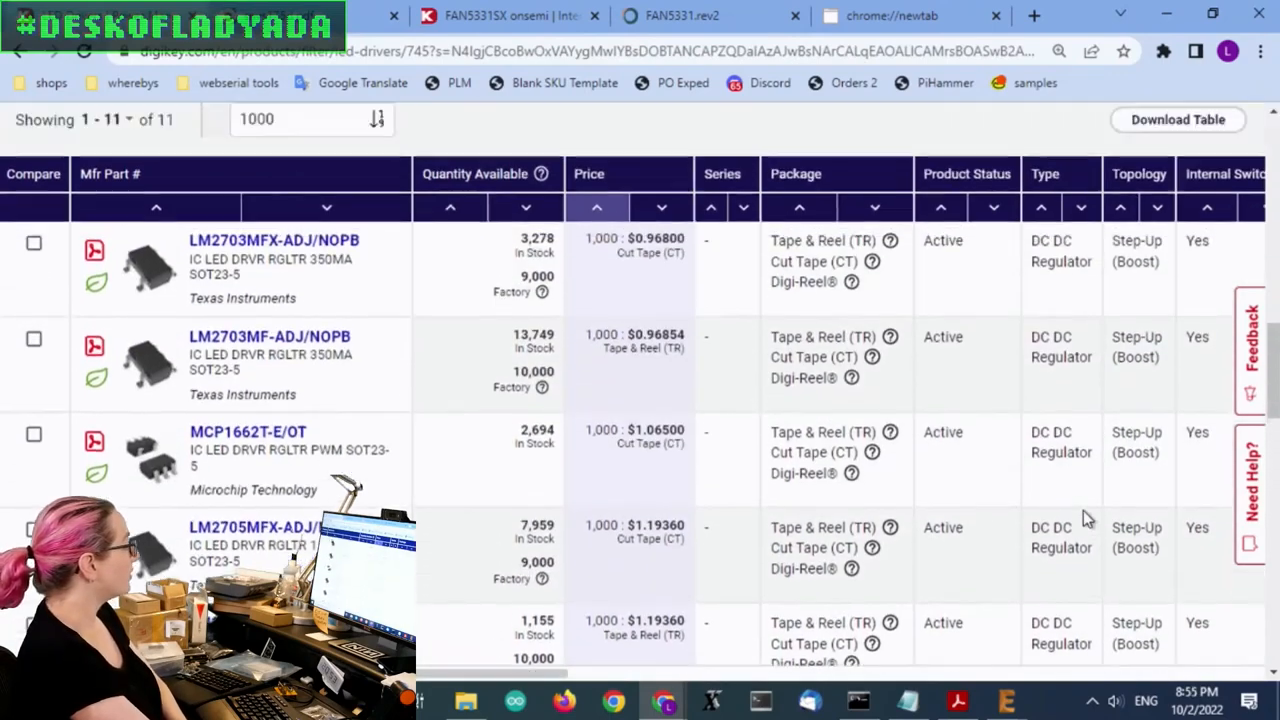
scroll(down, 3)
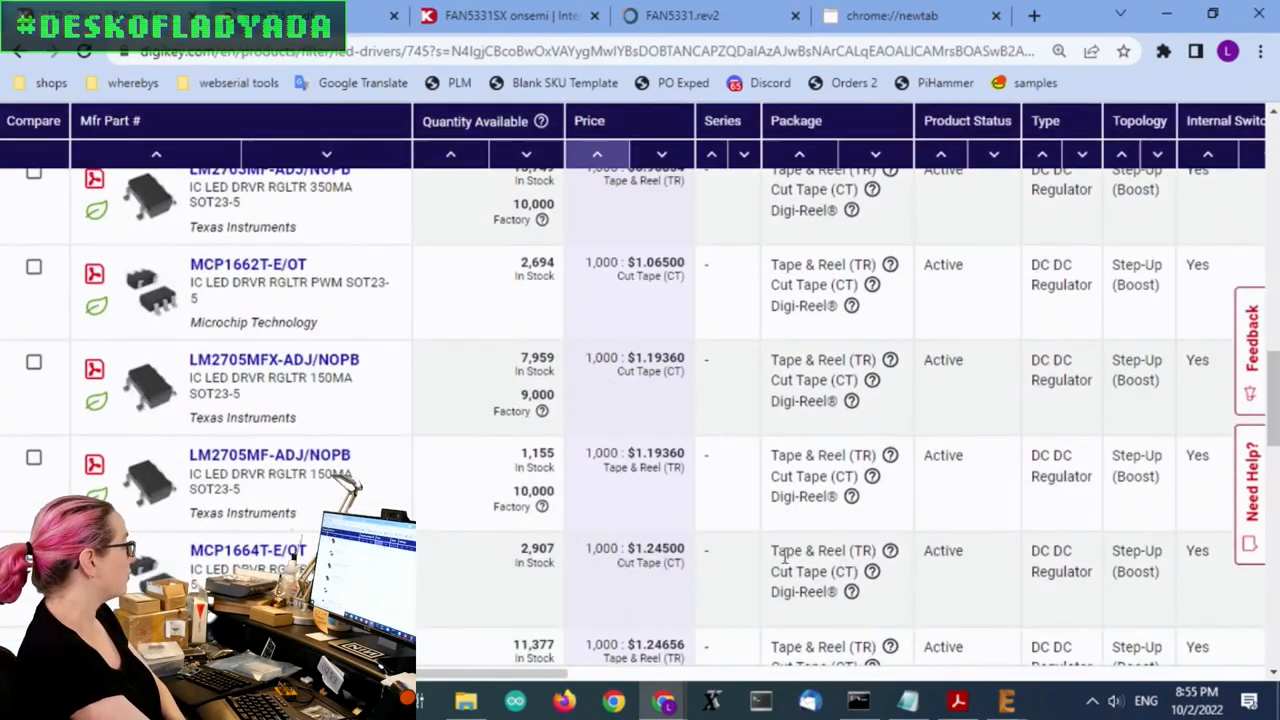
scroll(down, 3)
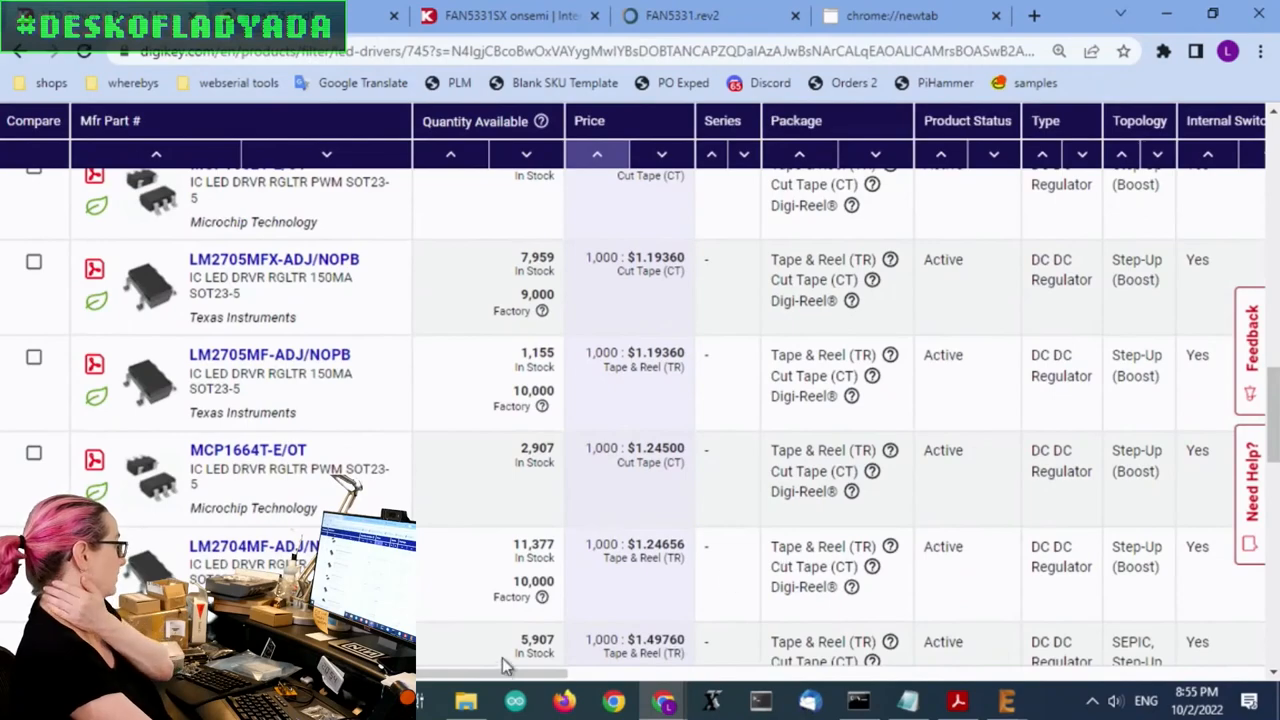
scroll(right, 3)
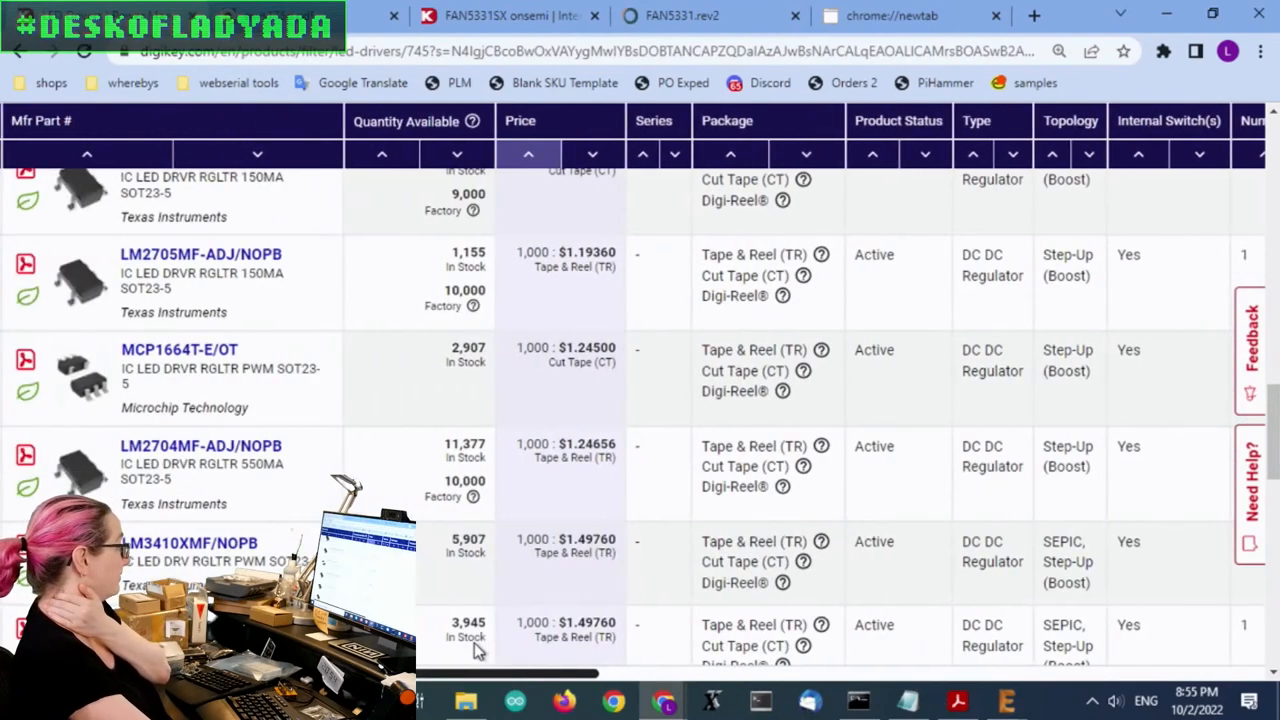
mouse_move(595, 500)
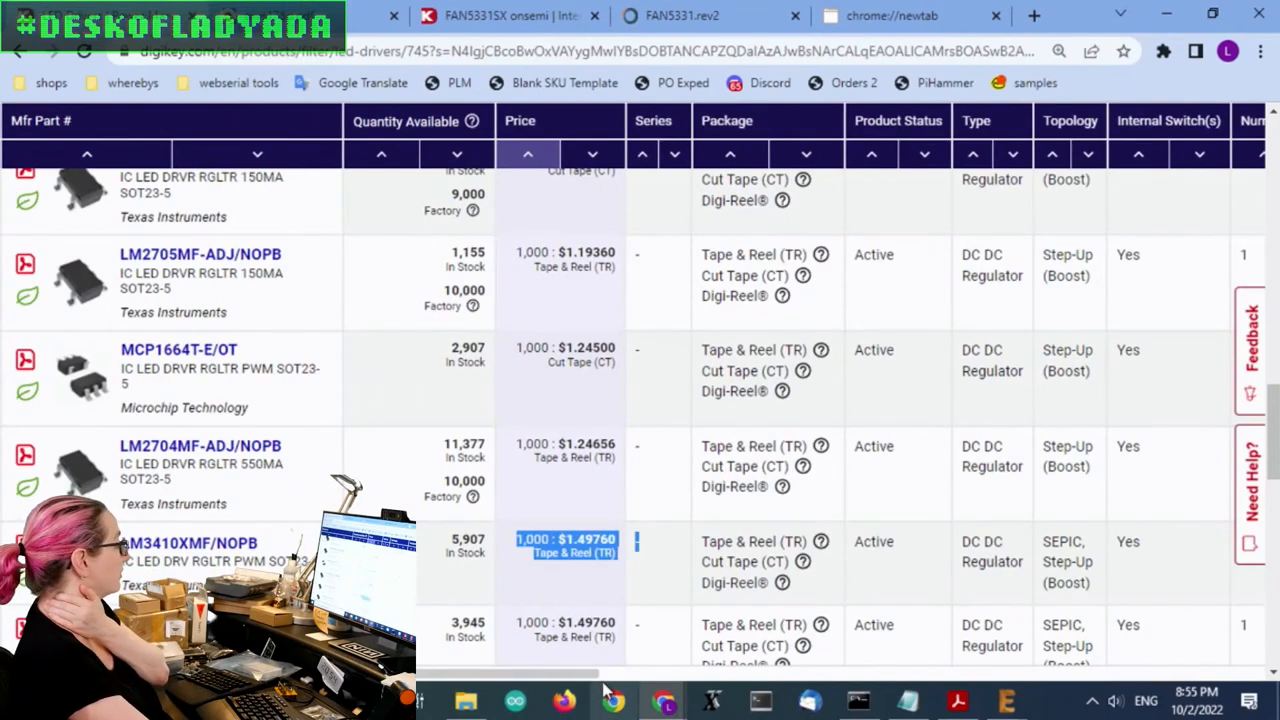
scroll(right, 3)
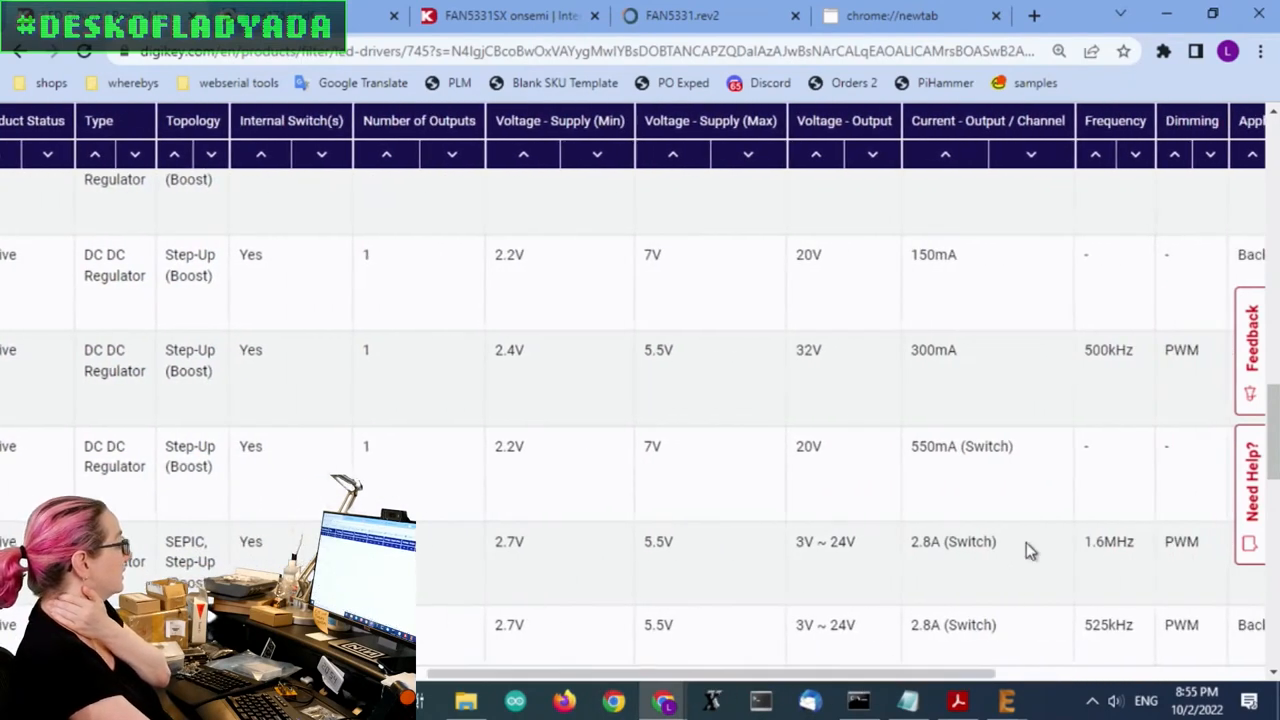
double_click(952, 542)
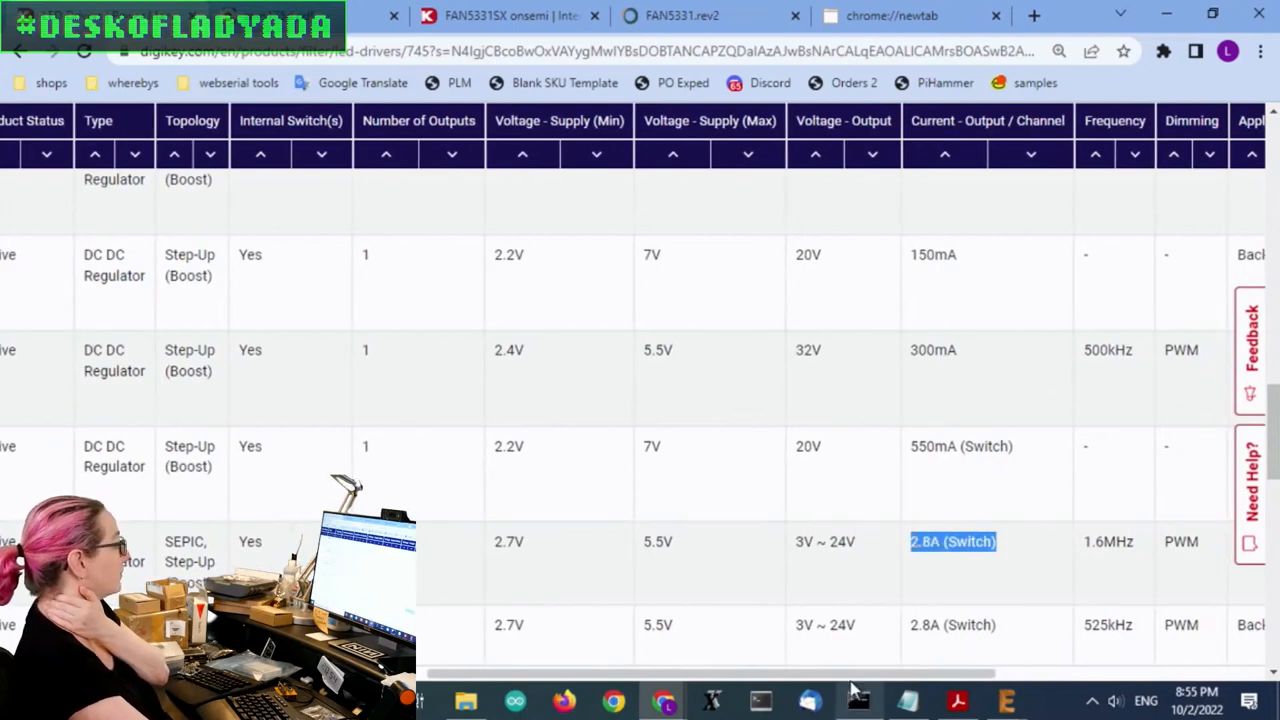
scroll(right, 3)
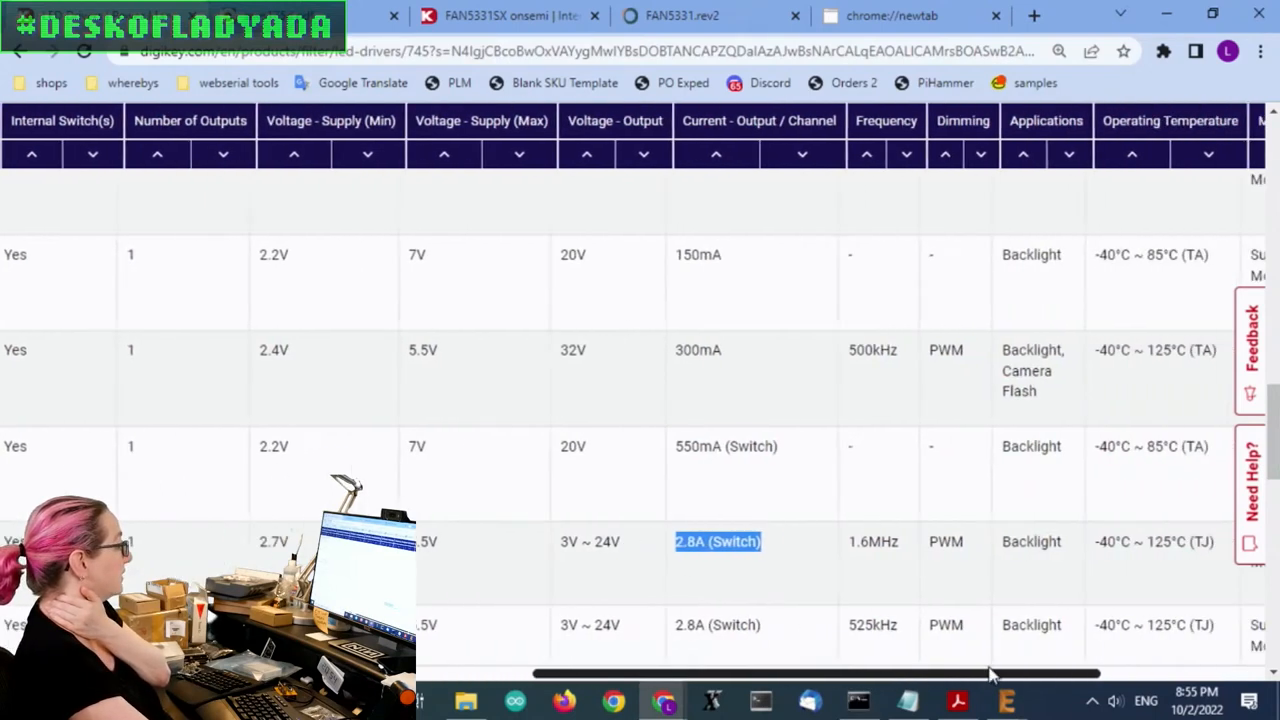
scroll(right, 3)
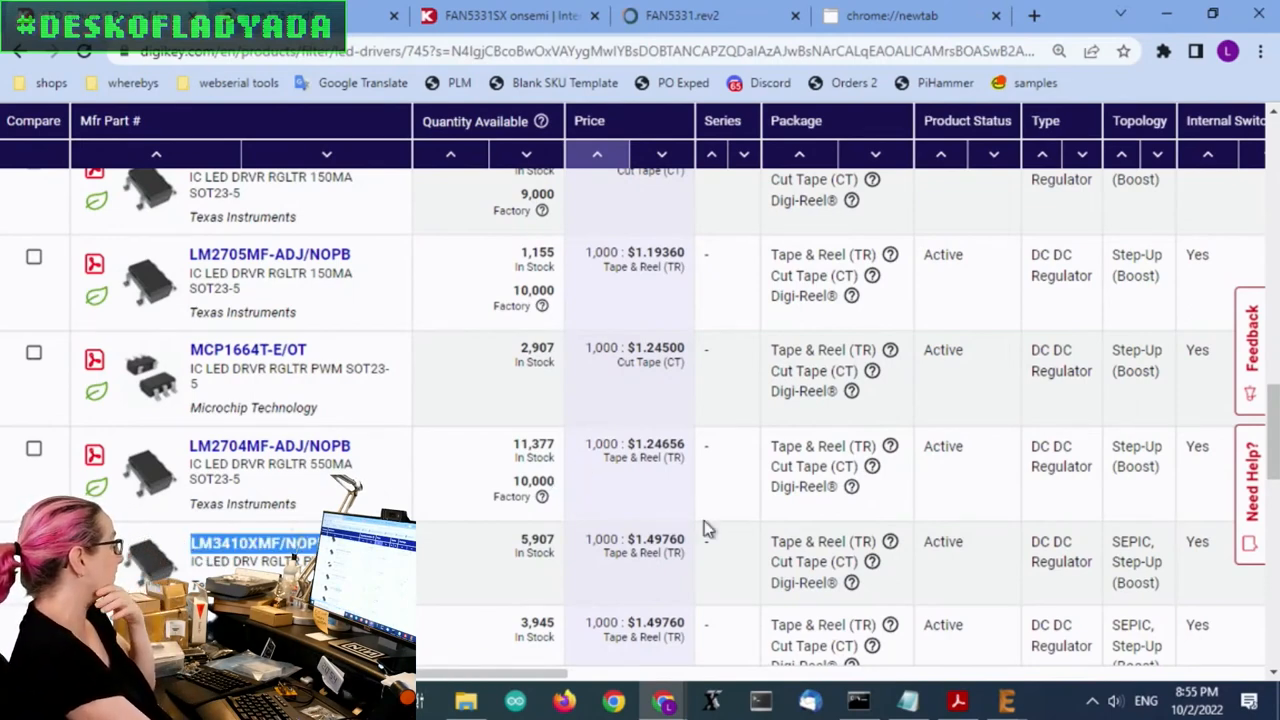
scroll(up, 3)
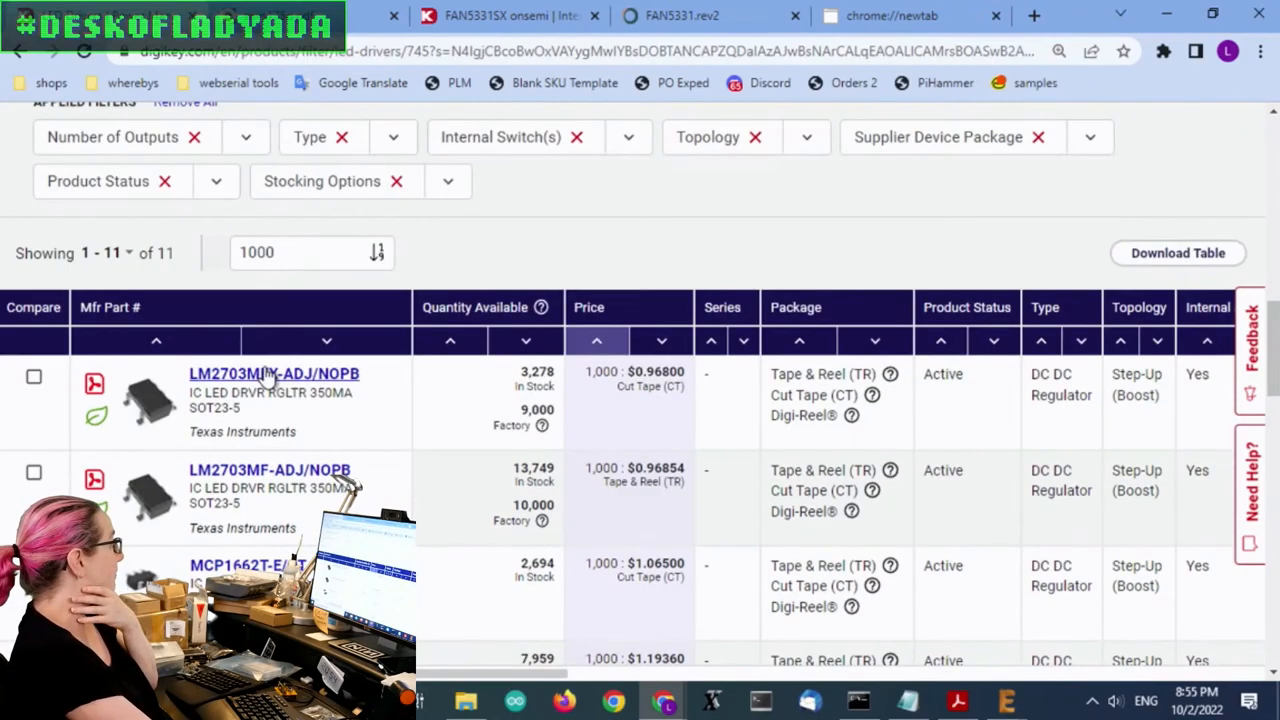
scroll(right, 3)
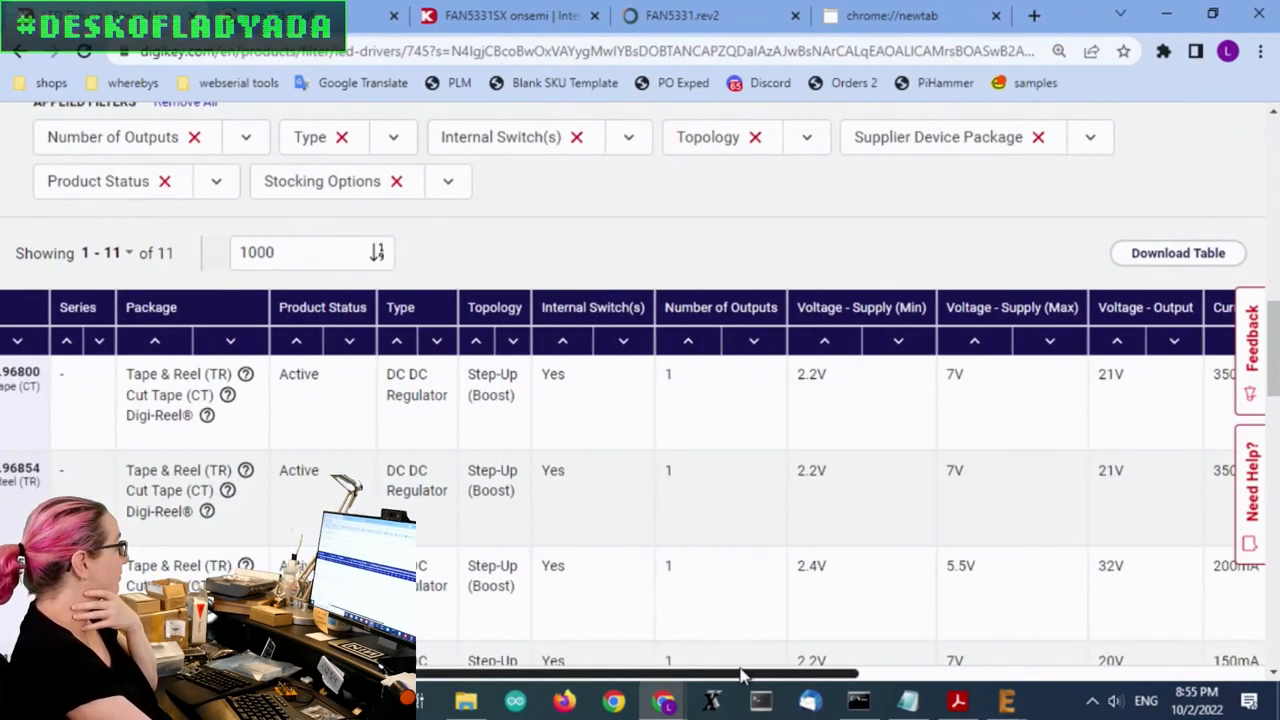
scroll(right, 3)
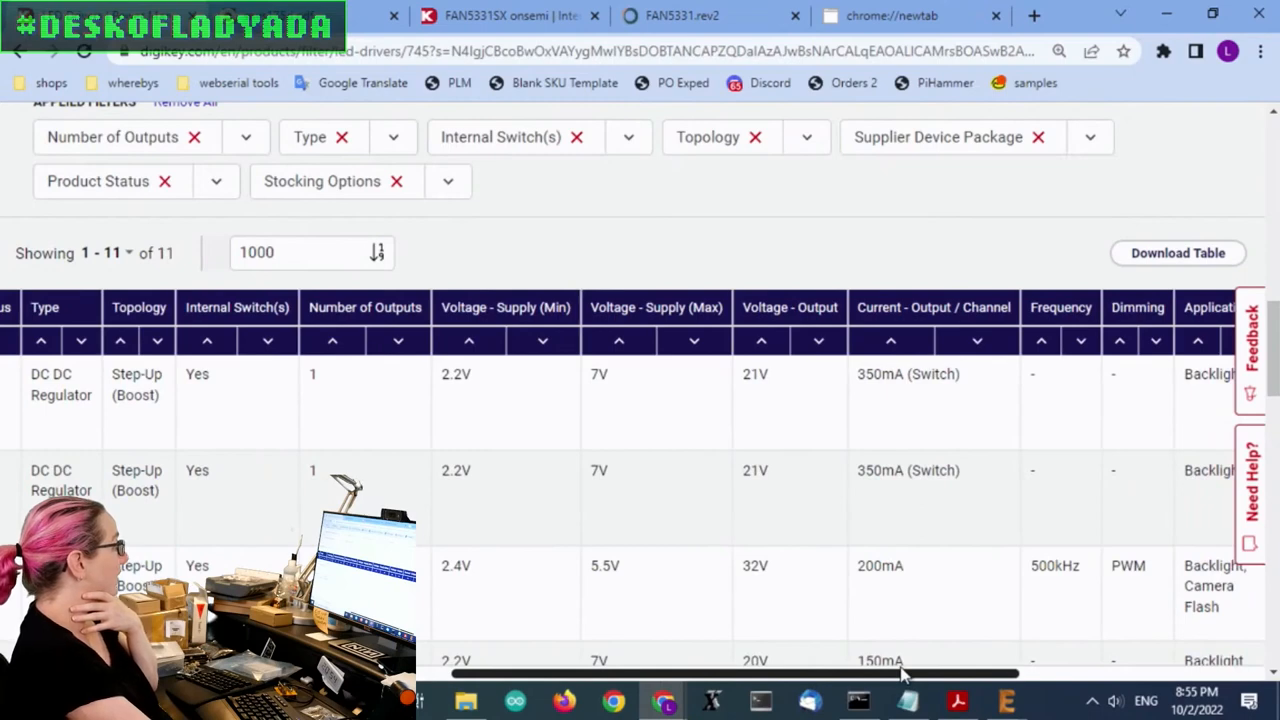
double_click(908, 374)
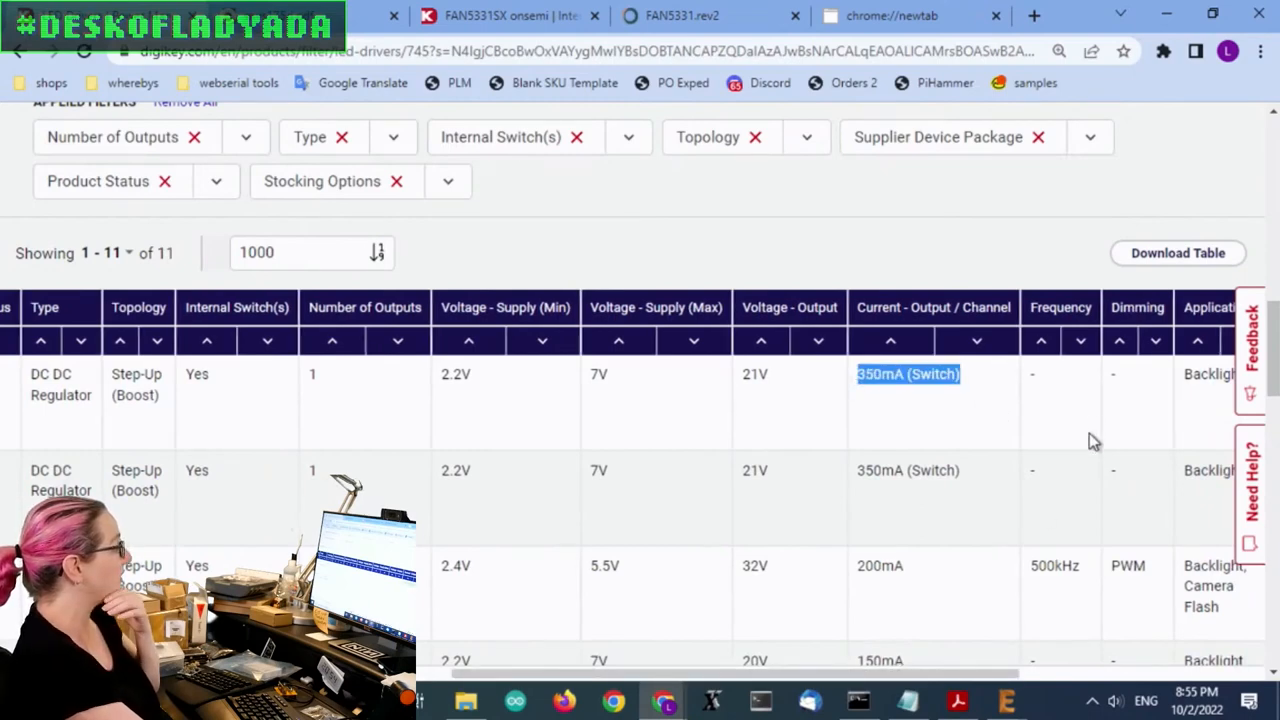
mouse_move(1086, 449)
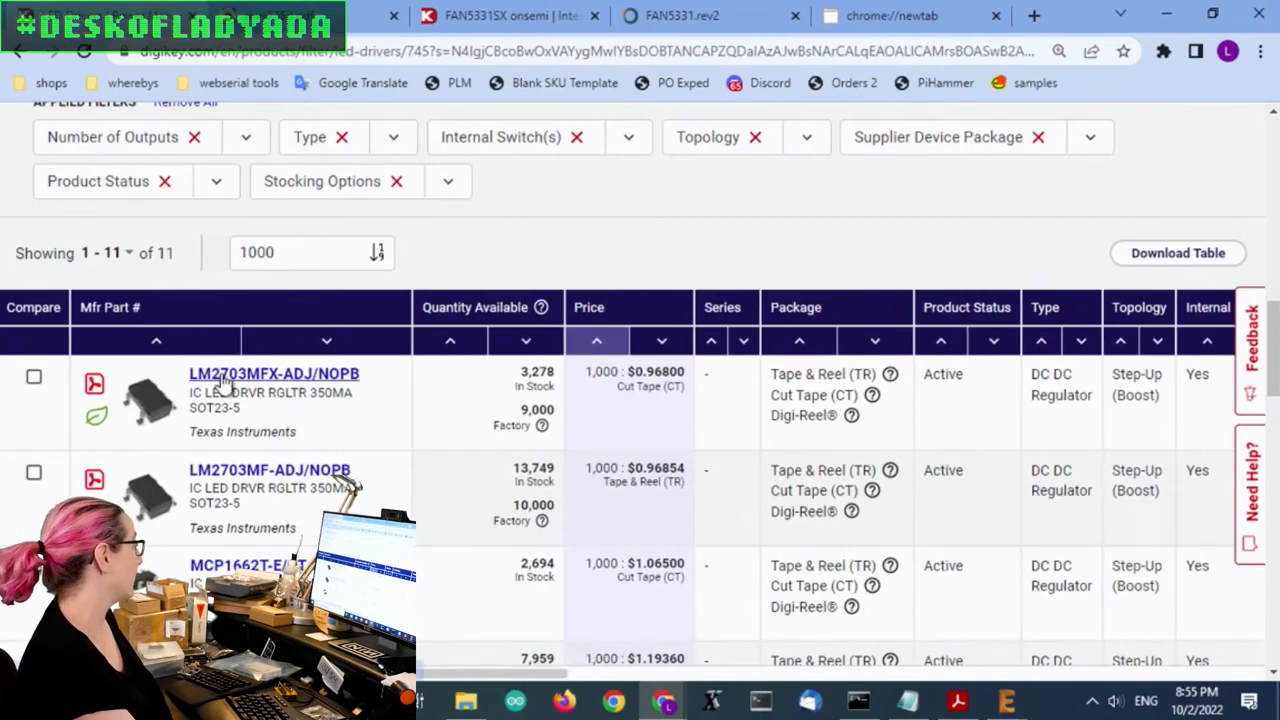
Step: Open LM2703MFX-ADJ/NOPB and review its 3,278 stock and $1.84 to $1.121 pricing
click(273, 373)
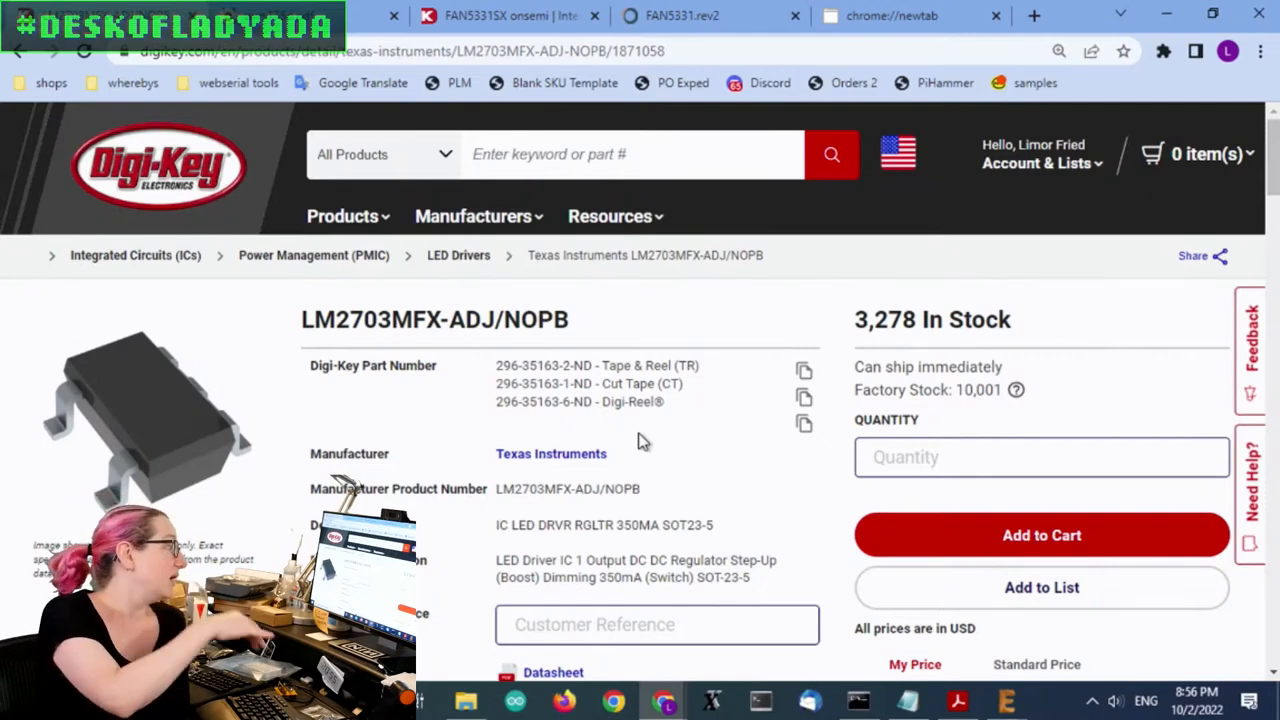
scroll(down, 3)
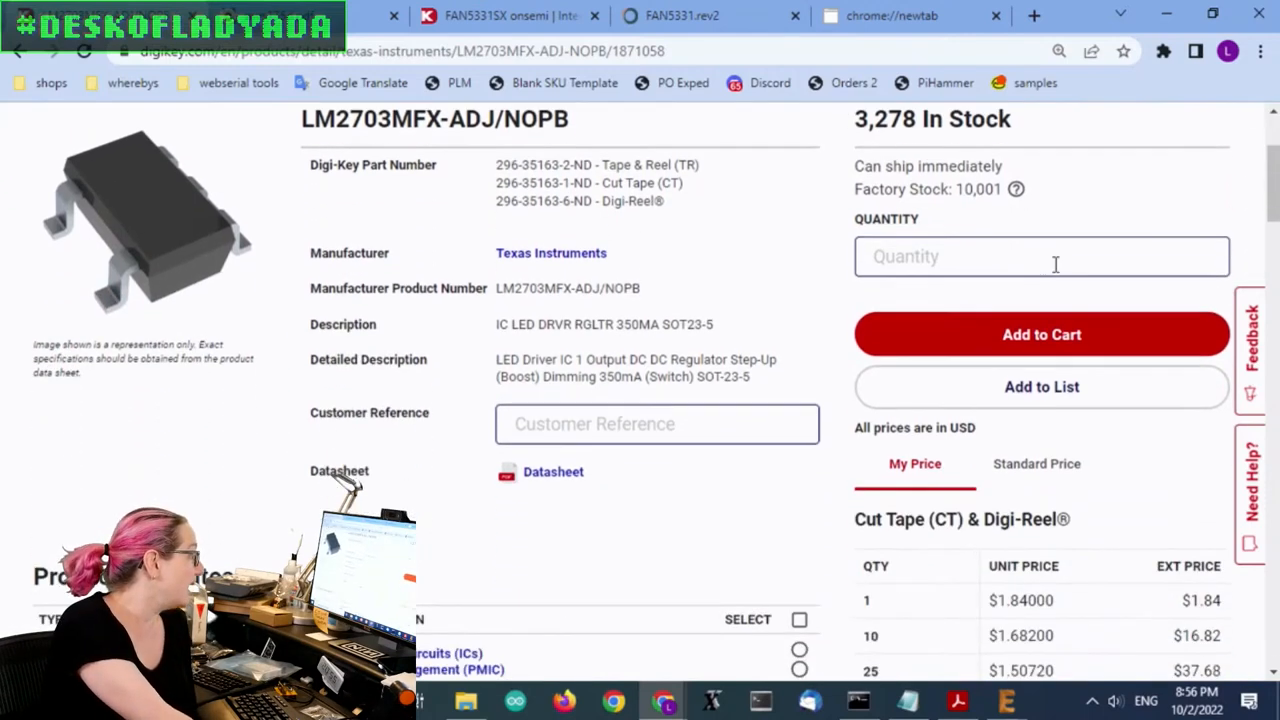
scroll(down, 3)
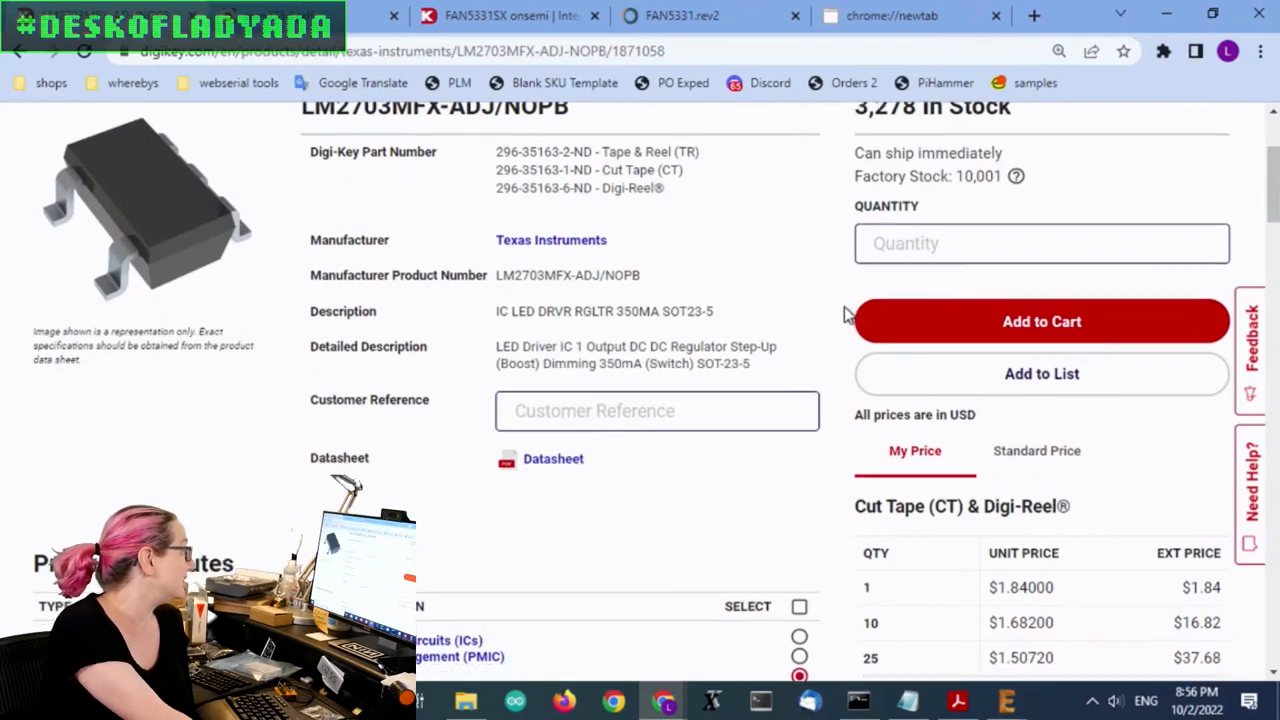
scroll(down, 3)
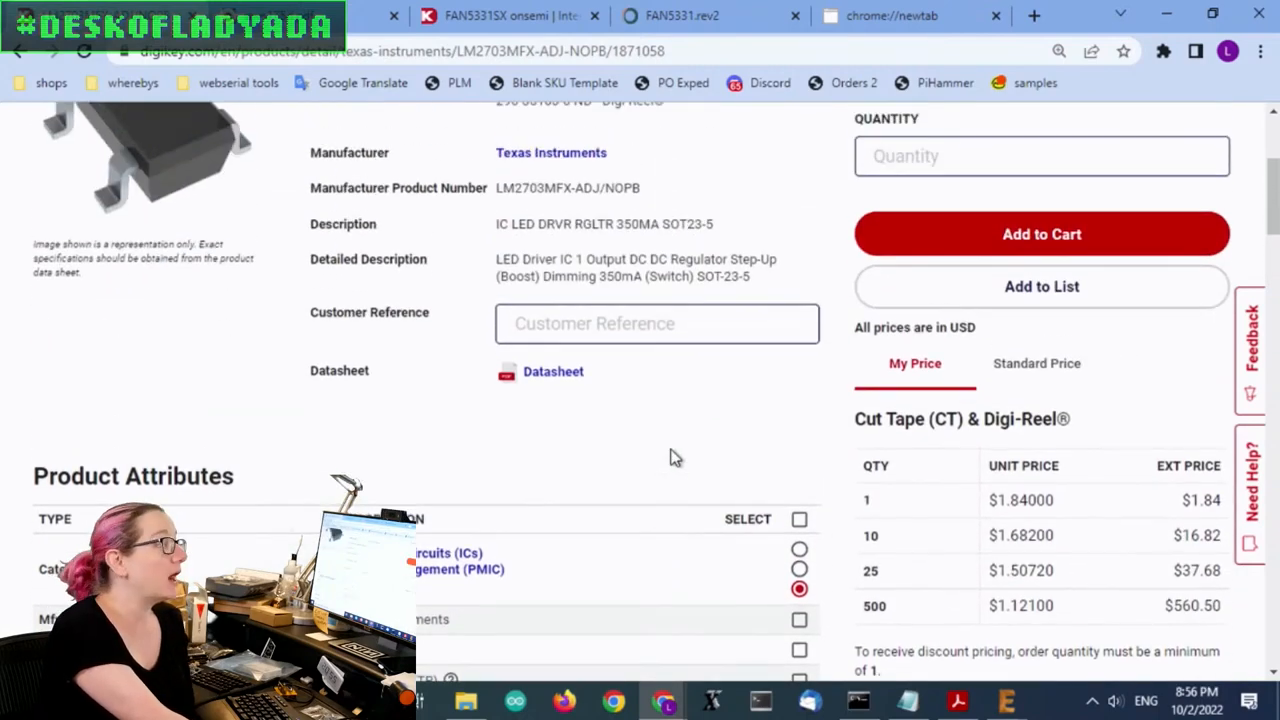
scroll(up, 3)
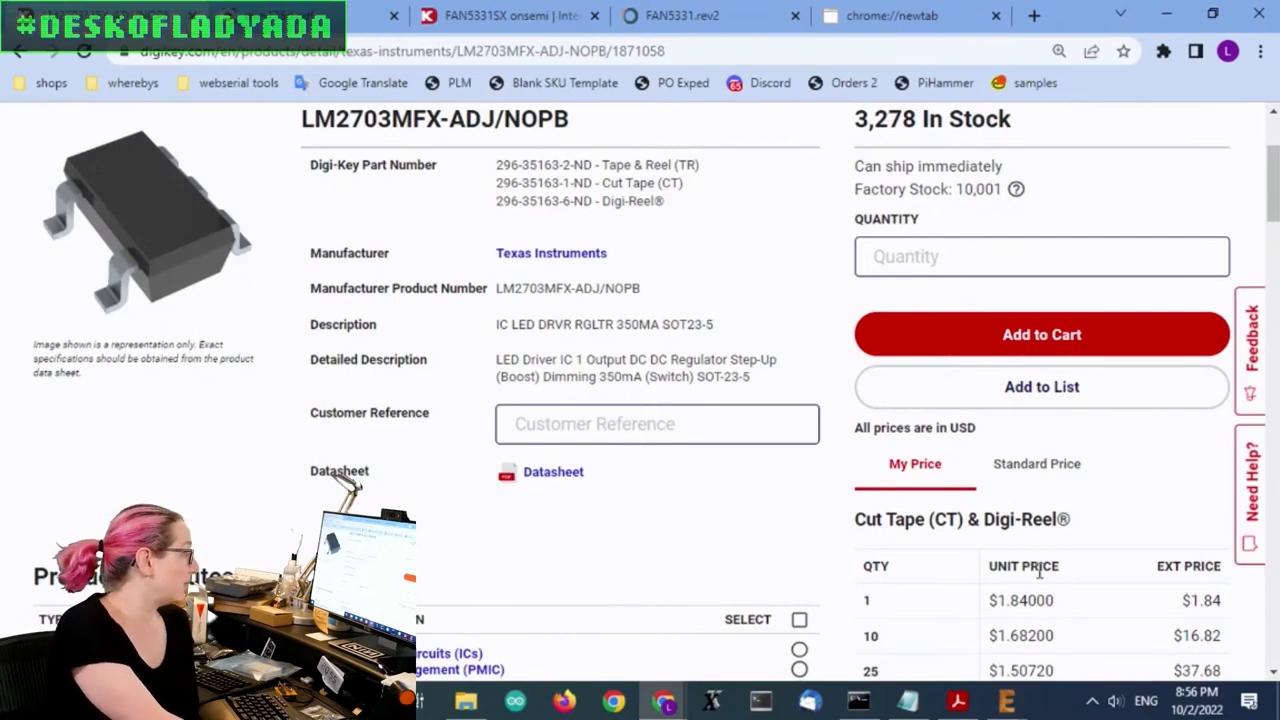
mouse_move(602, 288)
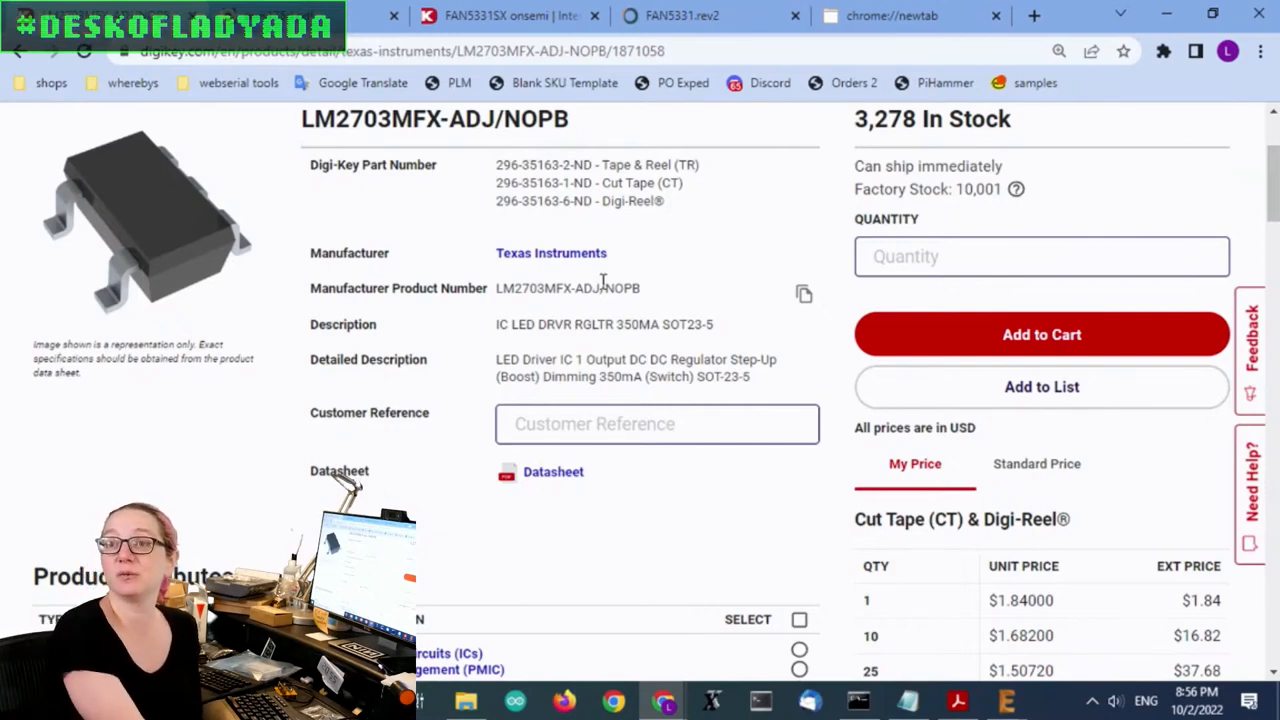
click(473, 211)
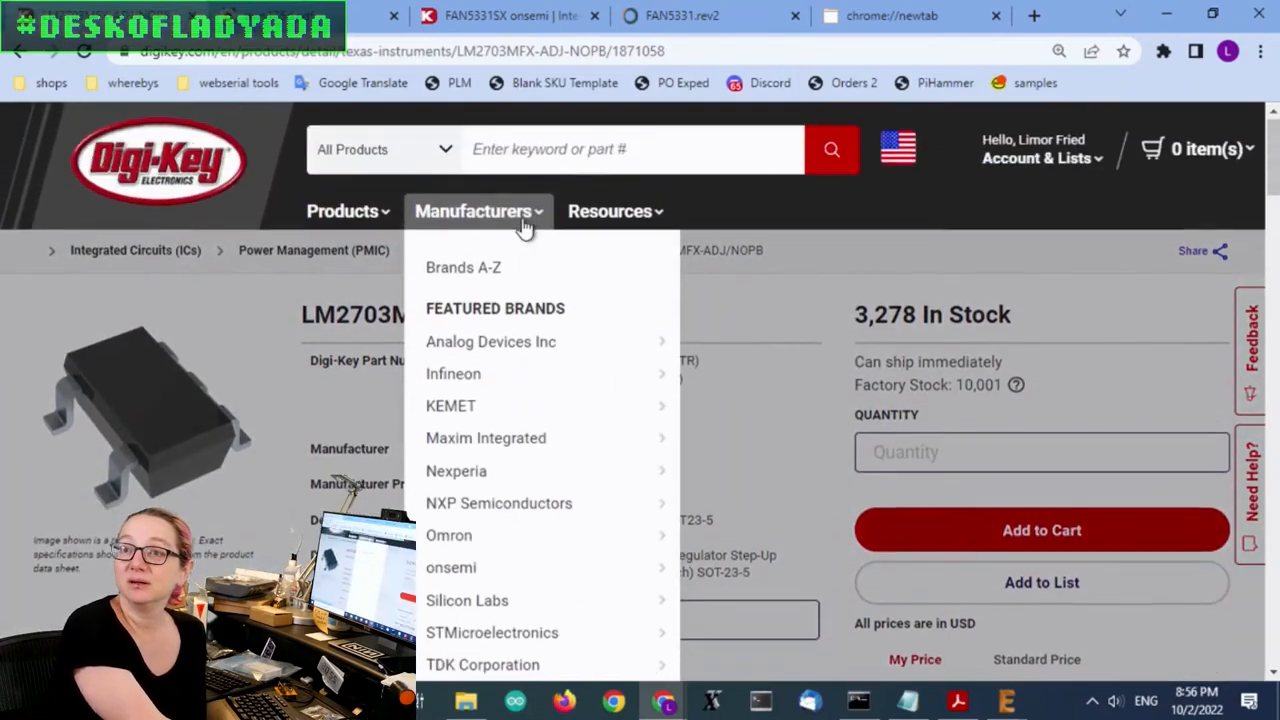